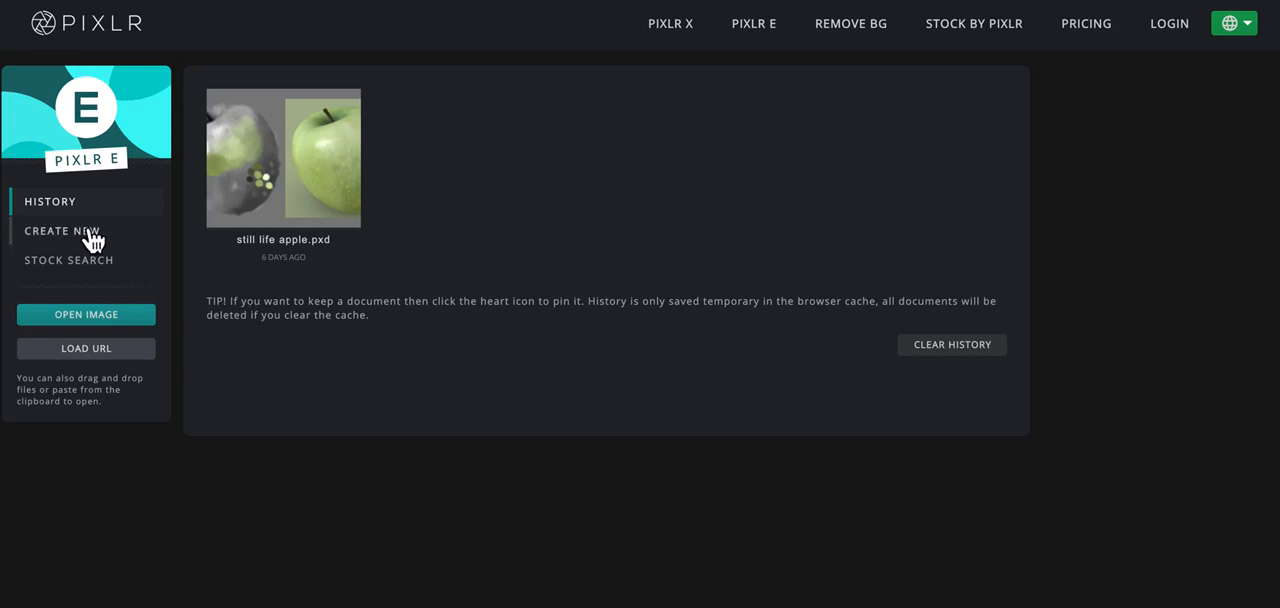
Start a new image and choose the Full HD 1920×1080 preset
click(62, 230)
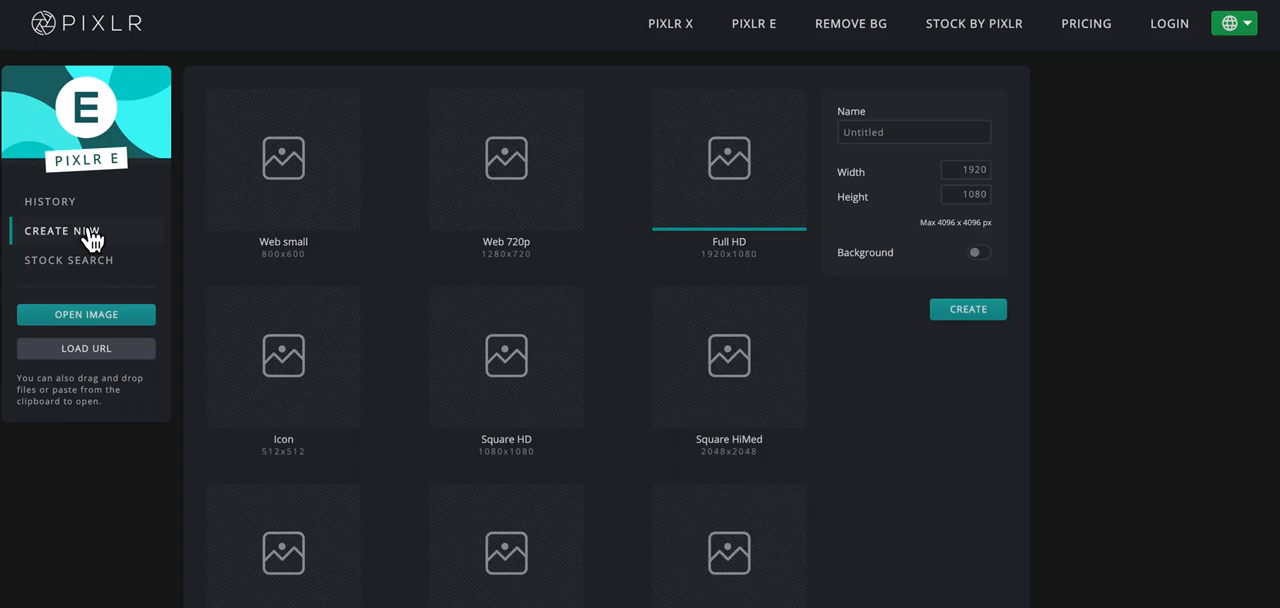
mouse_move(124, 226)
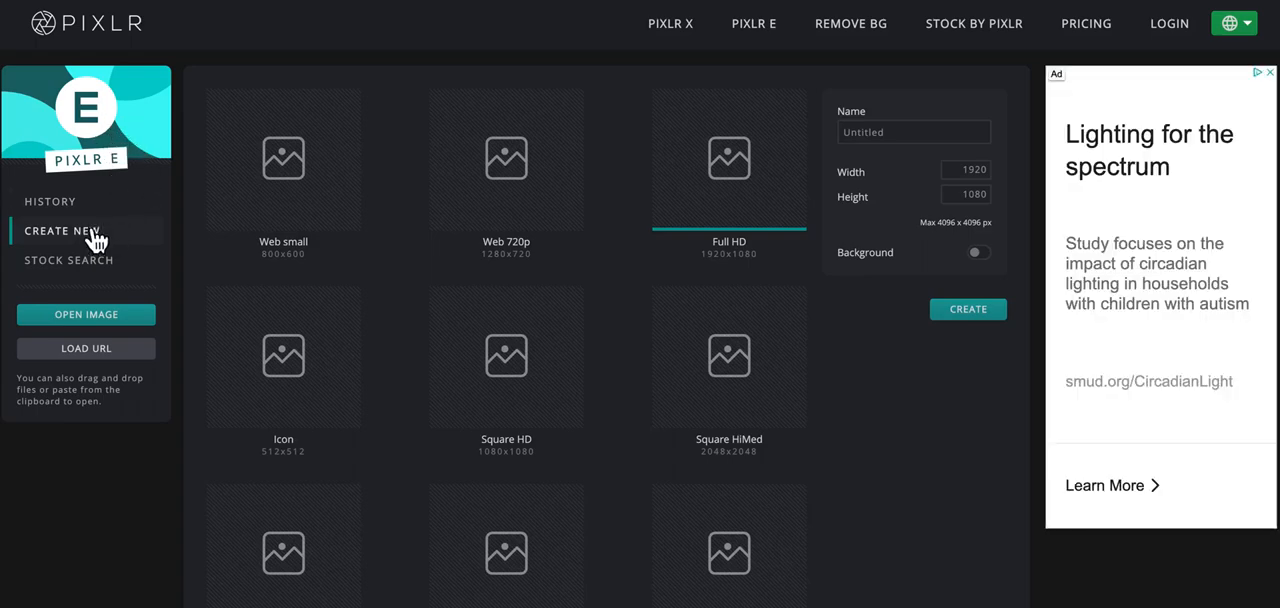
mouse_move(476, 284)
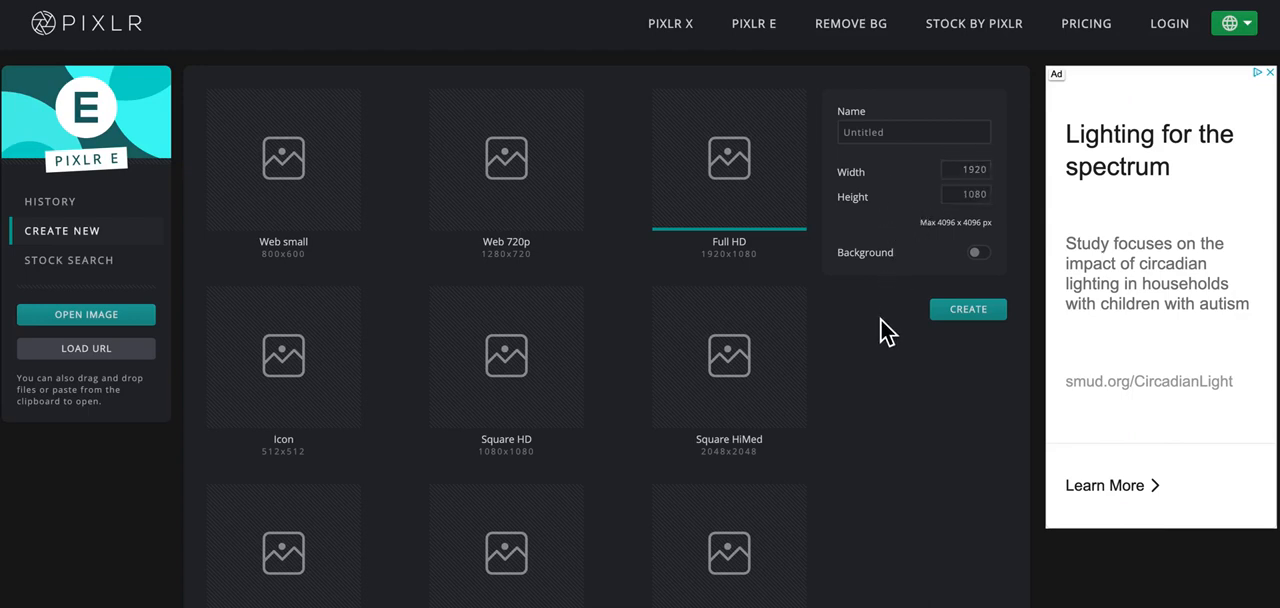
mouse_move(878, 334)
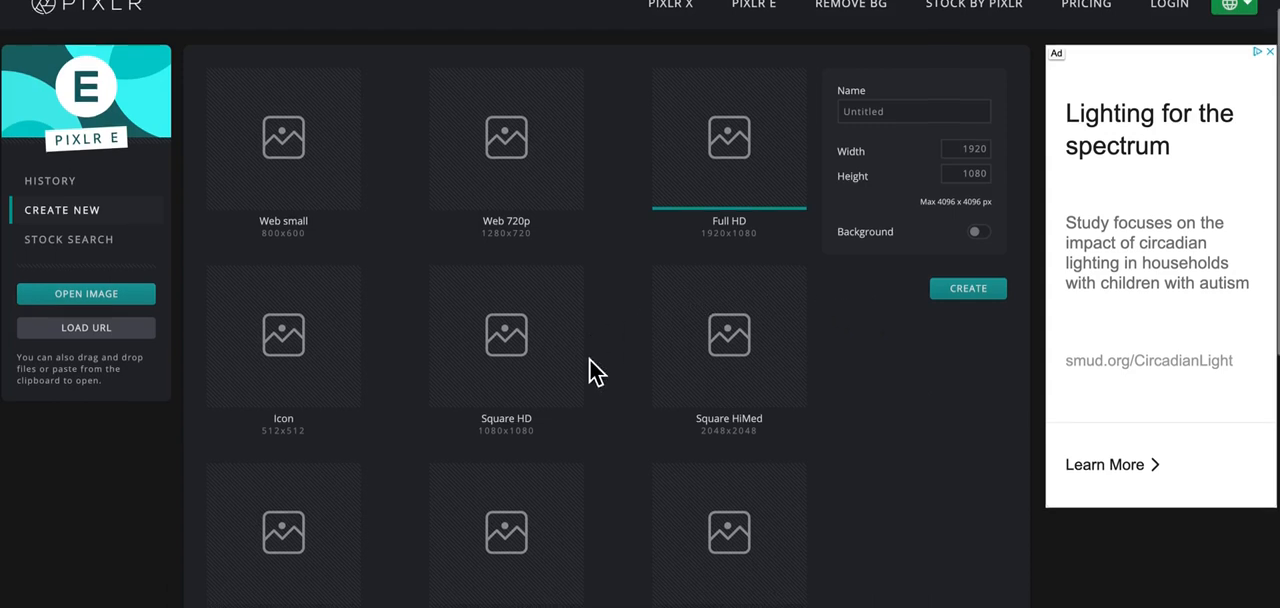
scroll(down, 3)
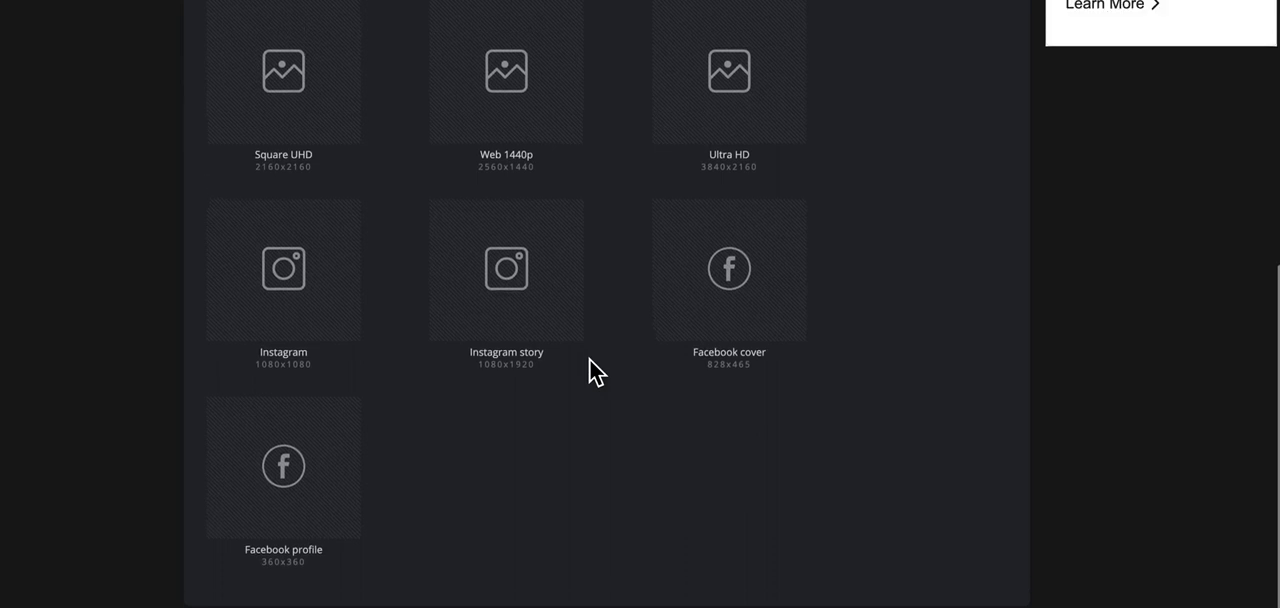
mouse_move(456, 404)
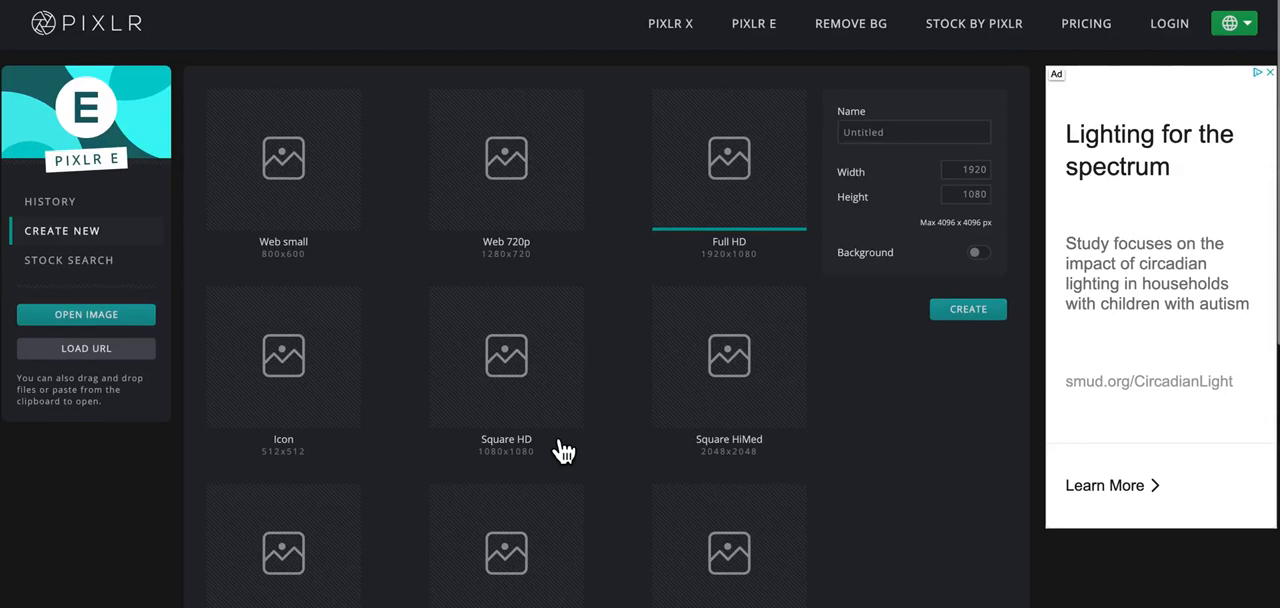
mouse_move(720, 178)
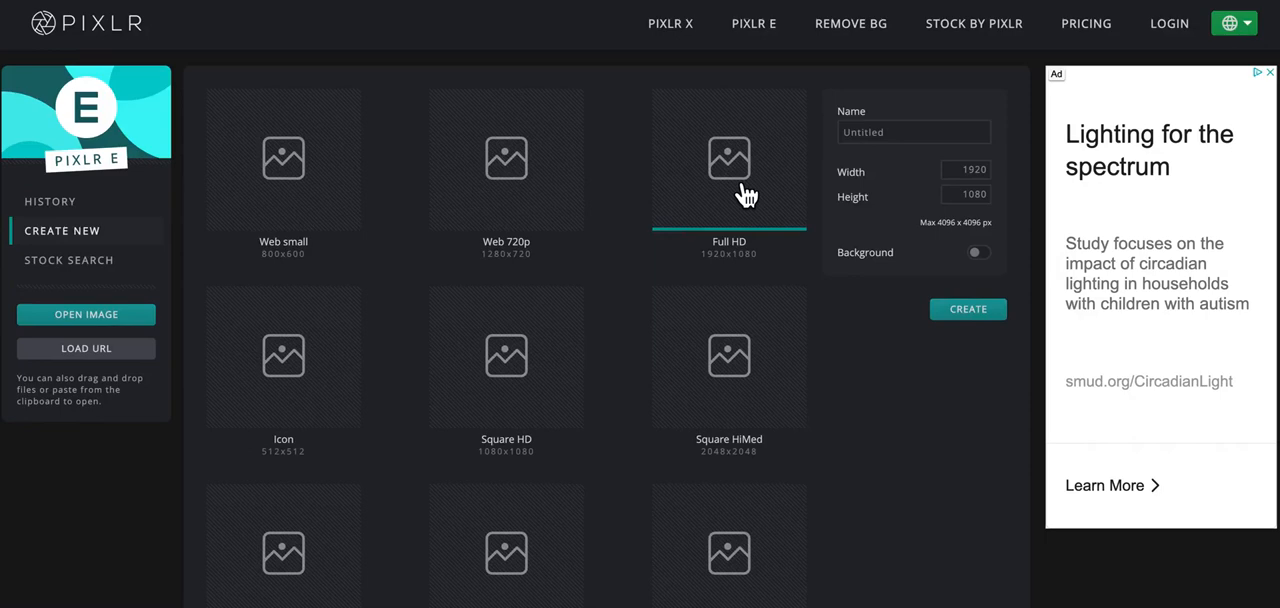
mouse_move(836, 282)
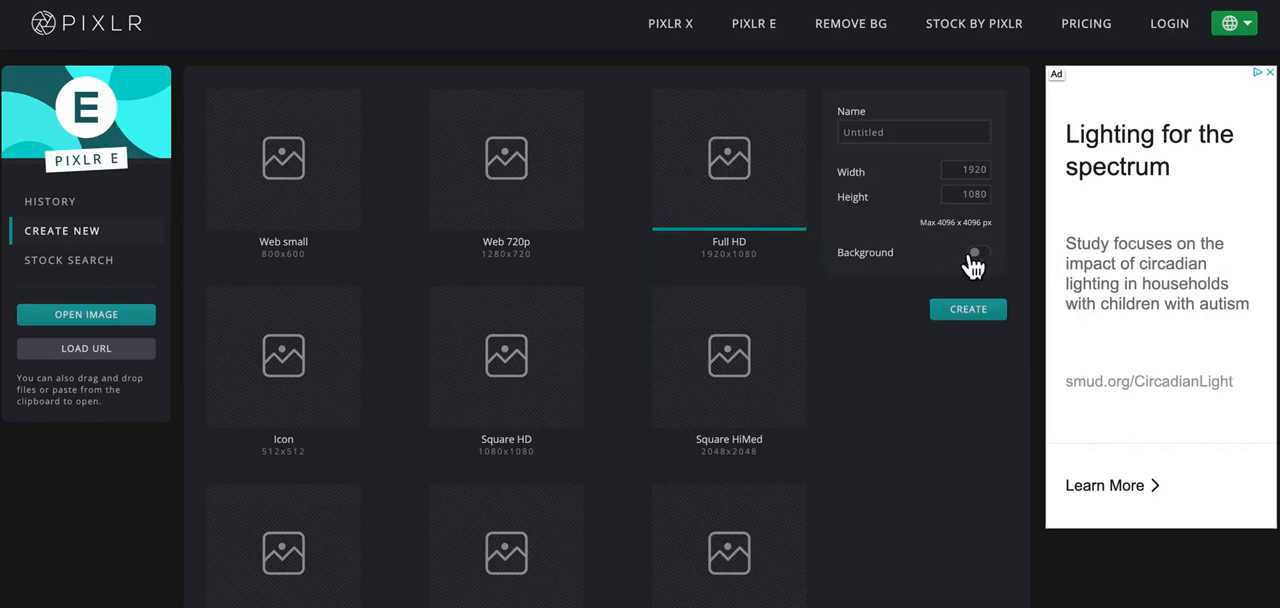
click(976, 252)
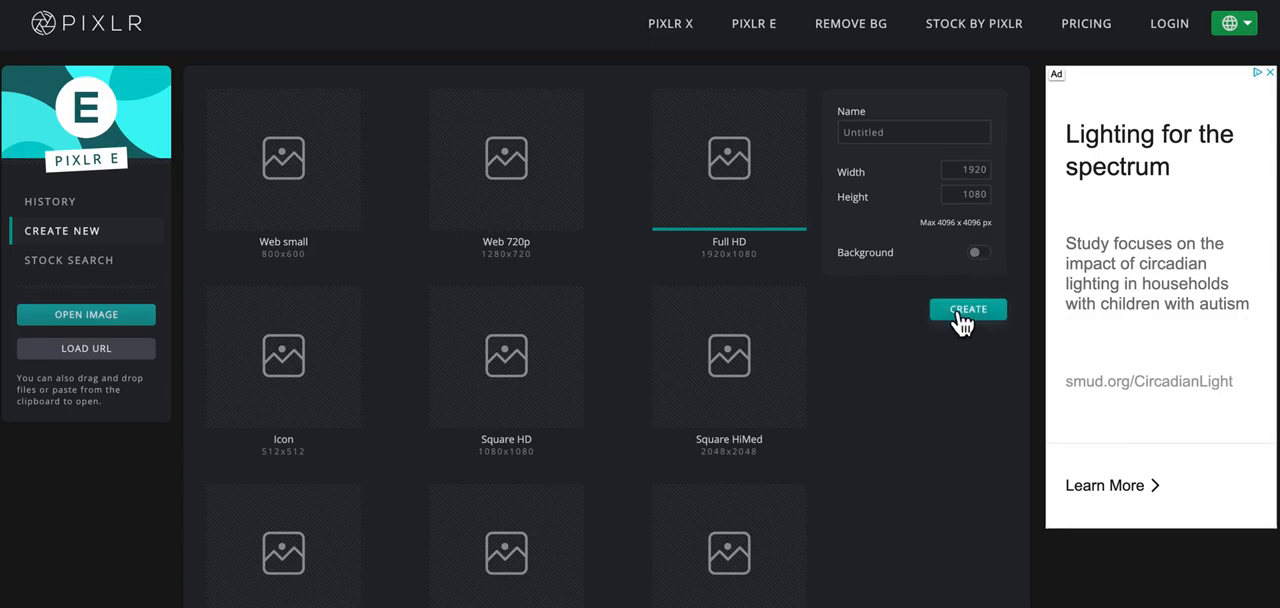
Create the blank transparent 1920×1080 canvas
click(968, 308)
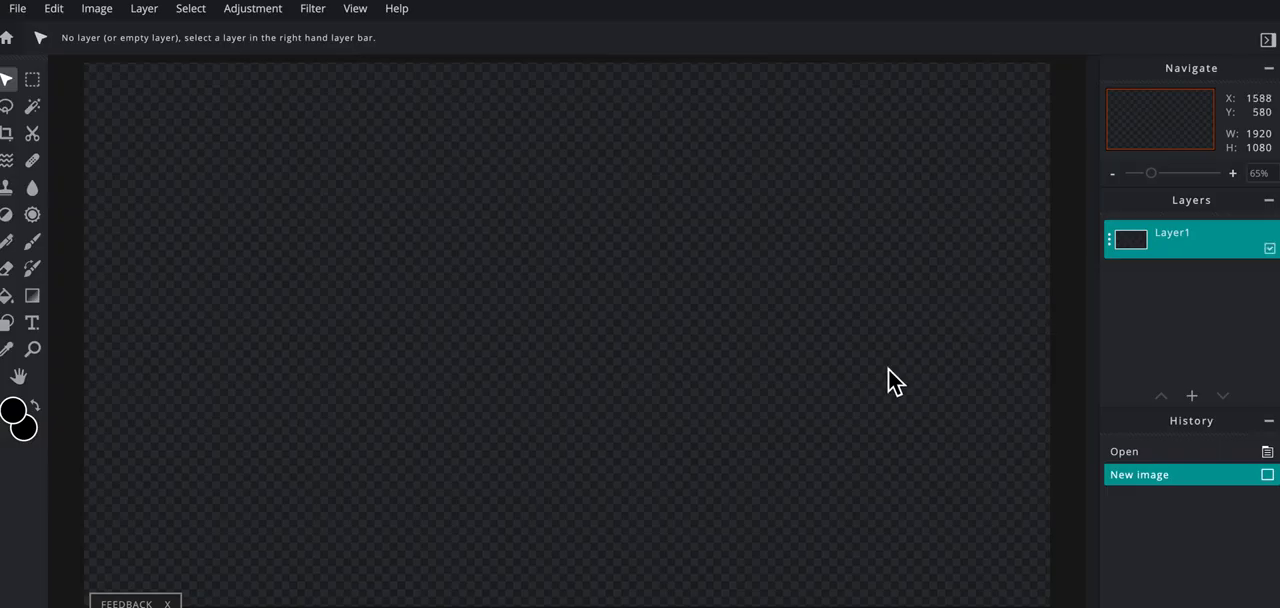
mouse_move(892, 404)
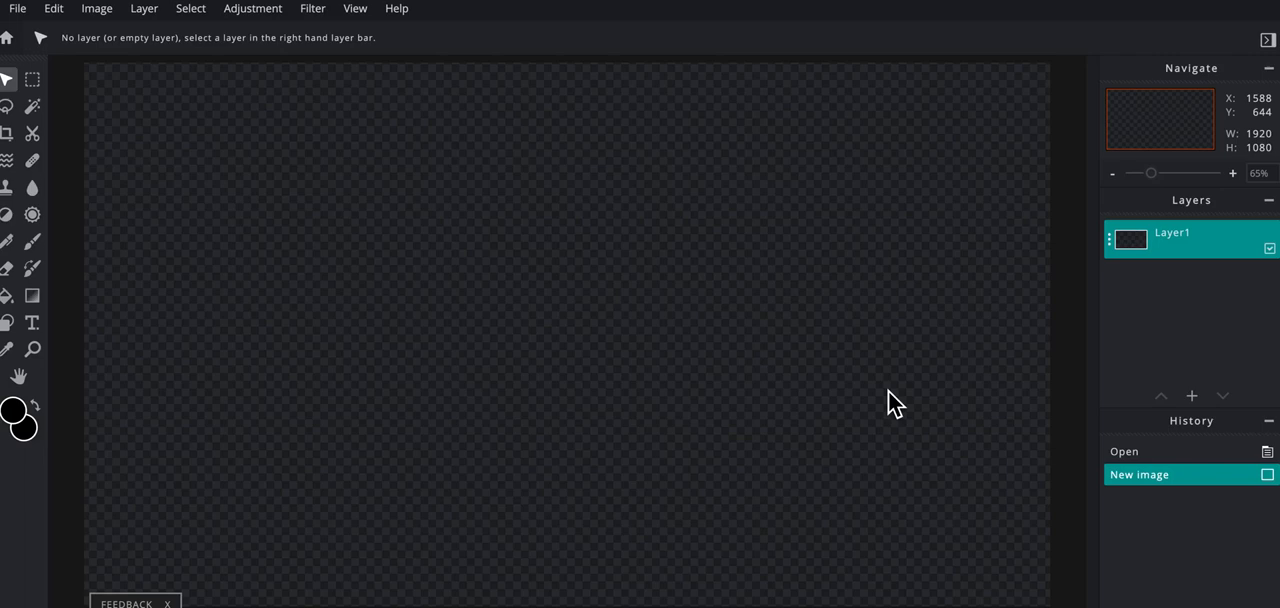
mouse_move(972, 394)
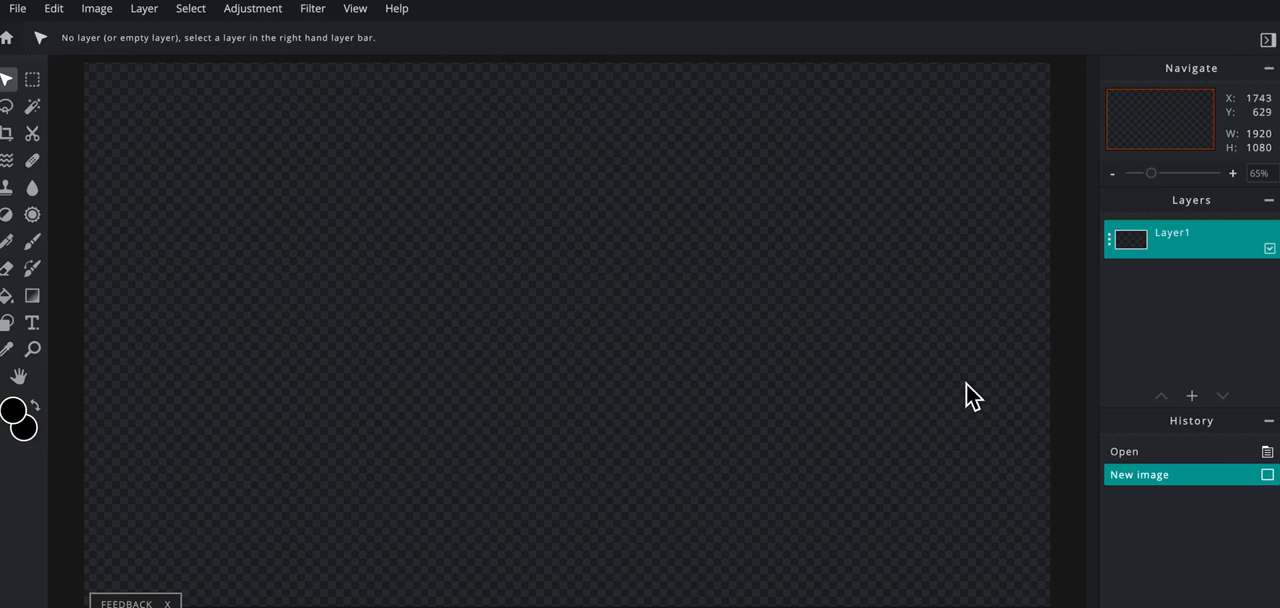
mouse_move(1172, 332)
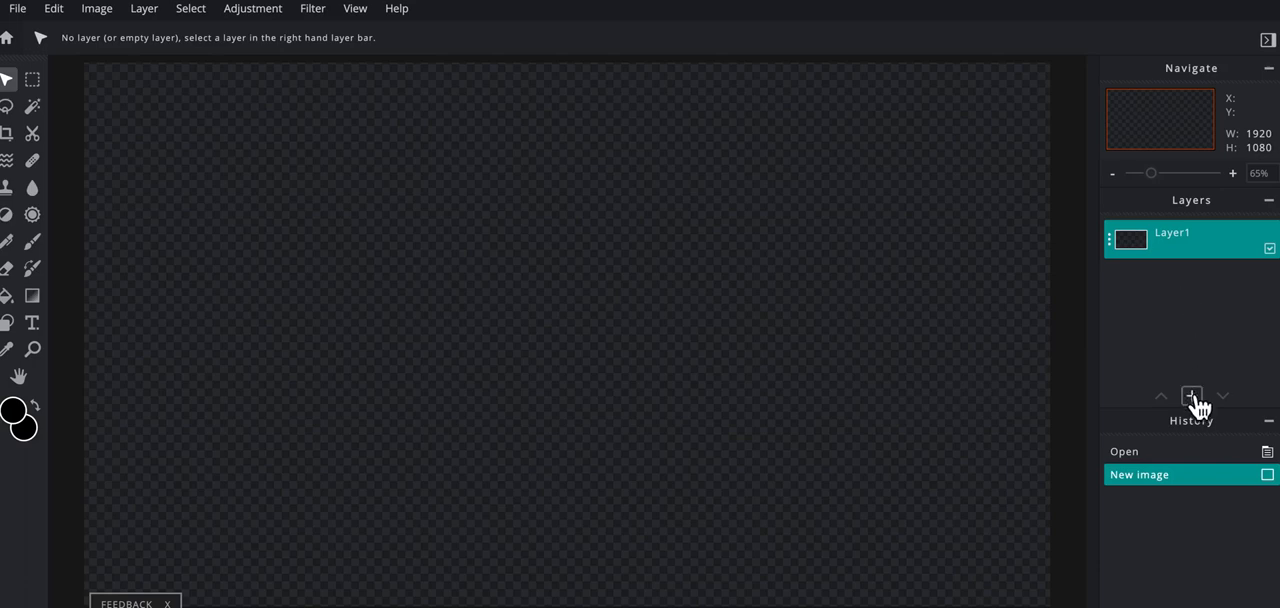
Add moon.png from Downloads as a new image layer
click(1192, 394)
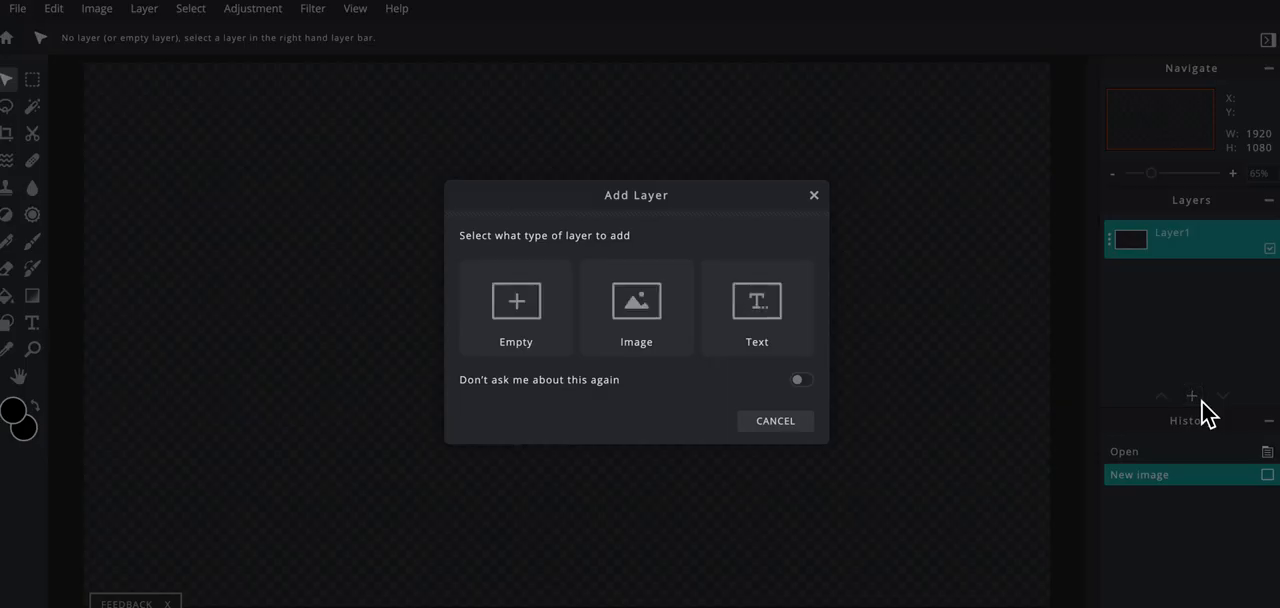
mouse_move(636, 310)
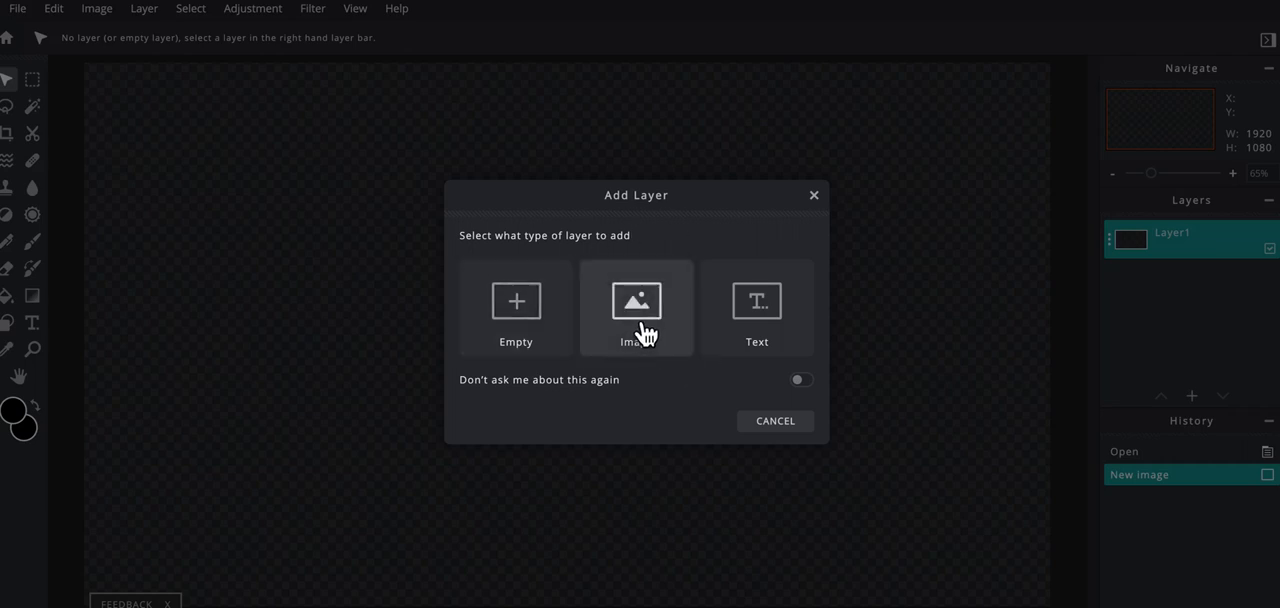
click(636, 308)
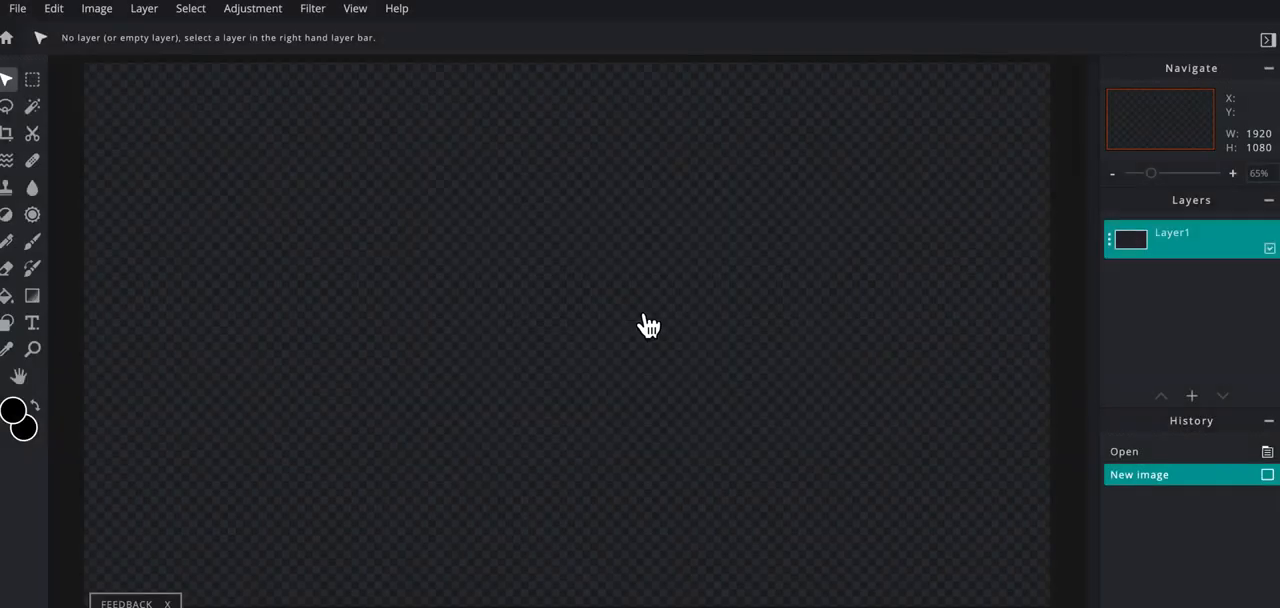
click(16, 8)
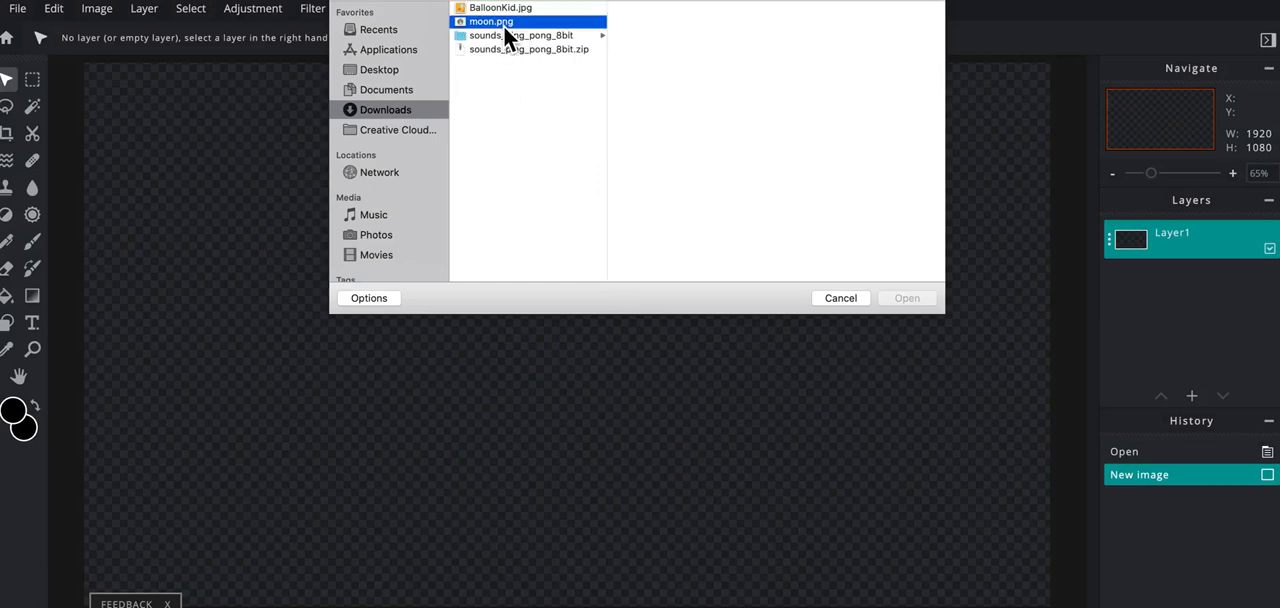
click(492, 22)
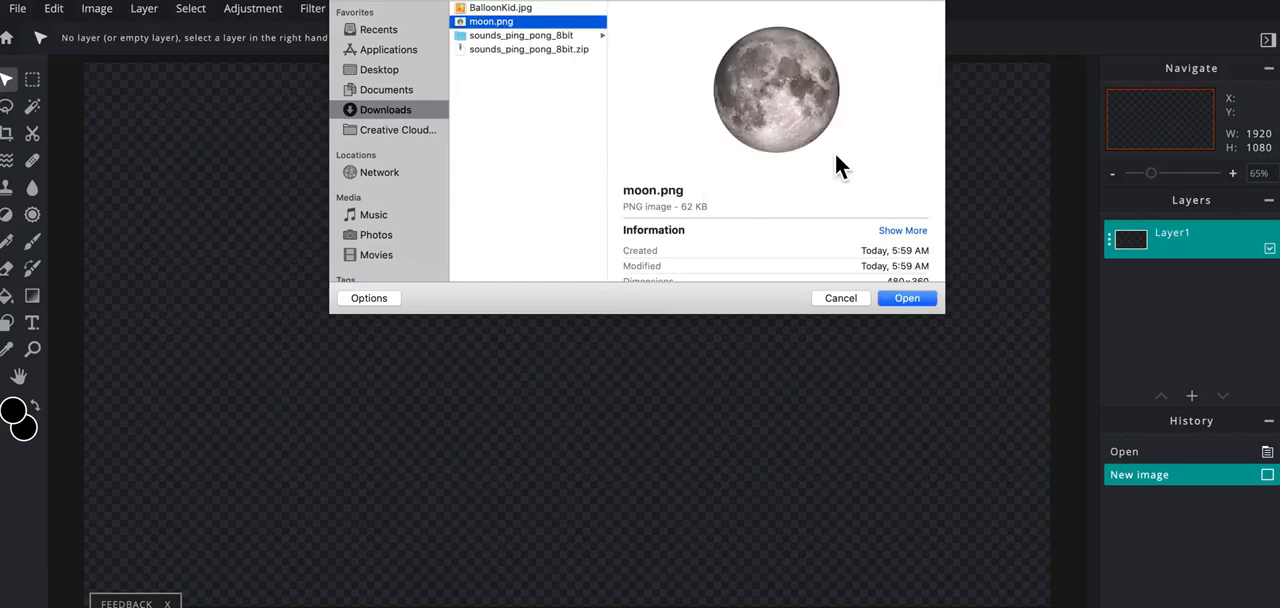
mouse_move(864, 128)
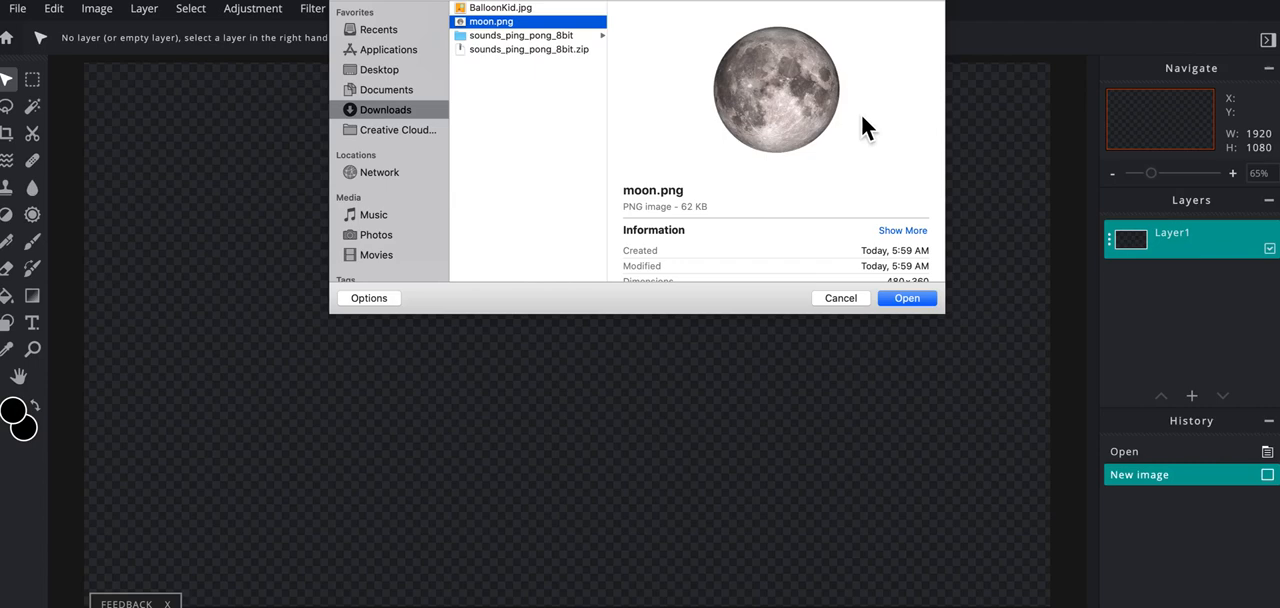
mouse_move(896, 304)
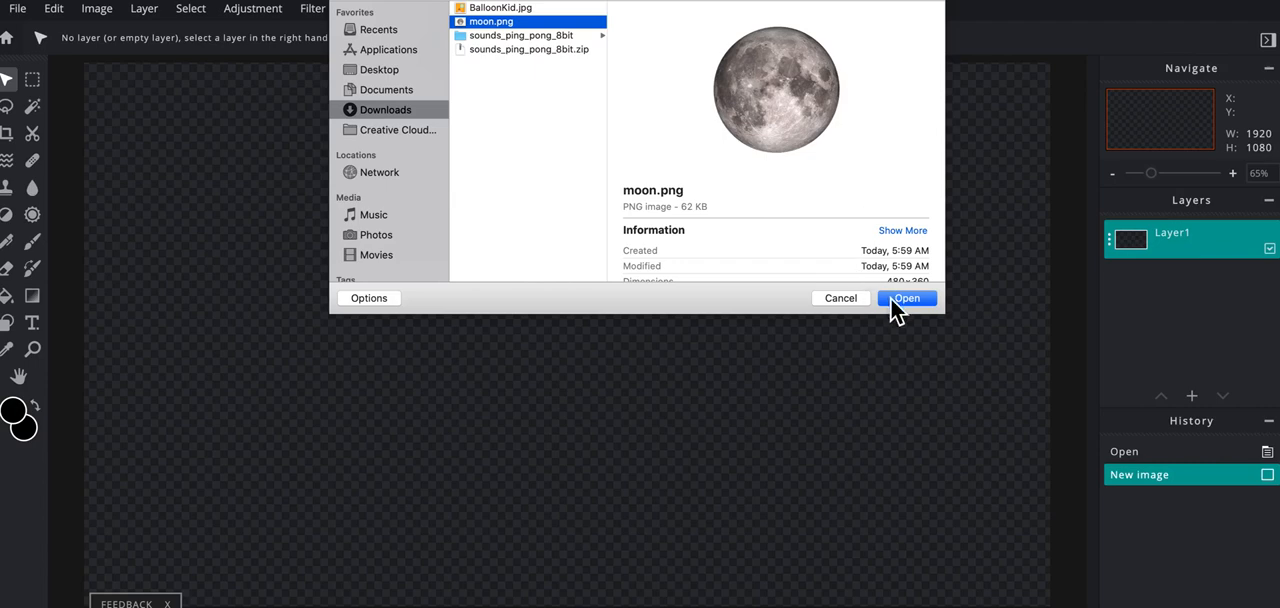
click(906, 298)
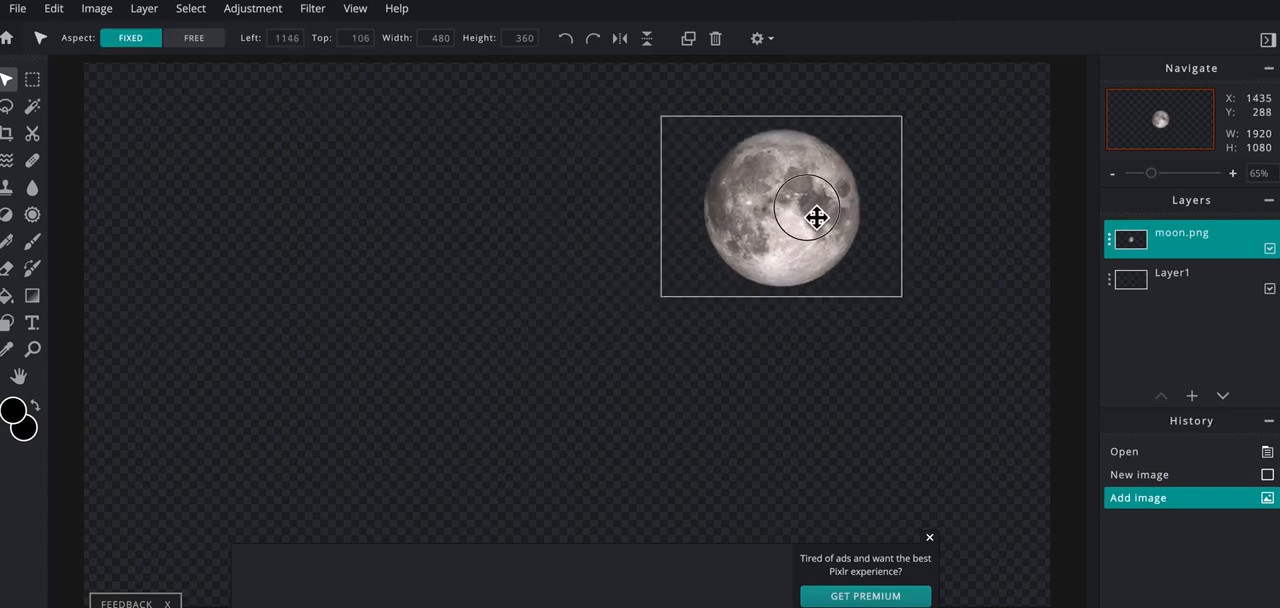
Nudge the moon toward the top right and bring up the moon layer's settings
drag(810, 218, 812, 200)
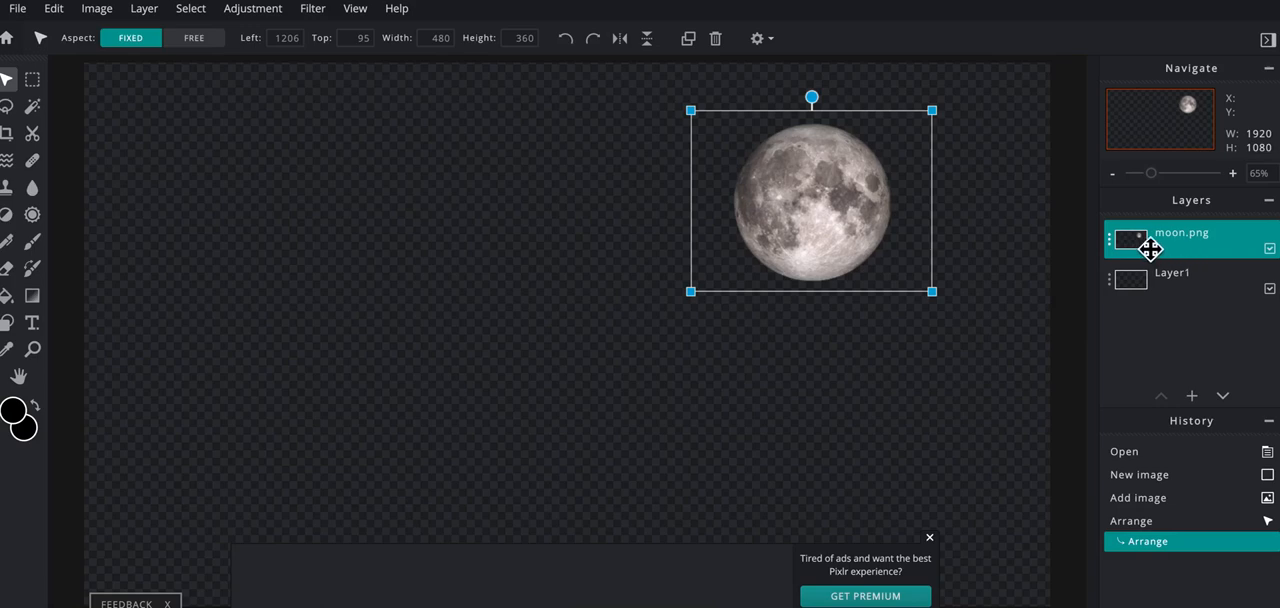
mouse_move(1110, 248)
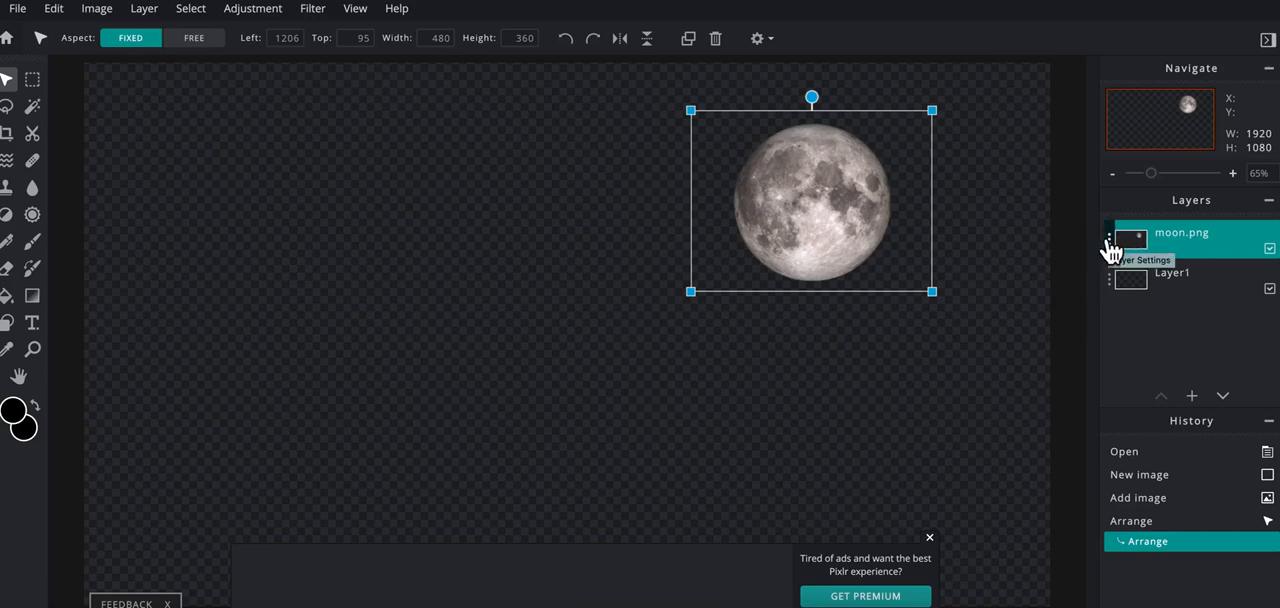
mouse_move(1184, 244)
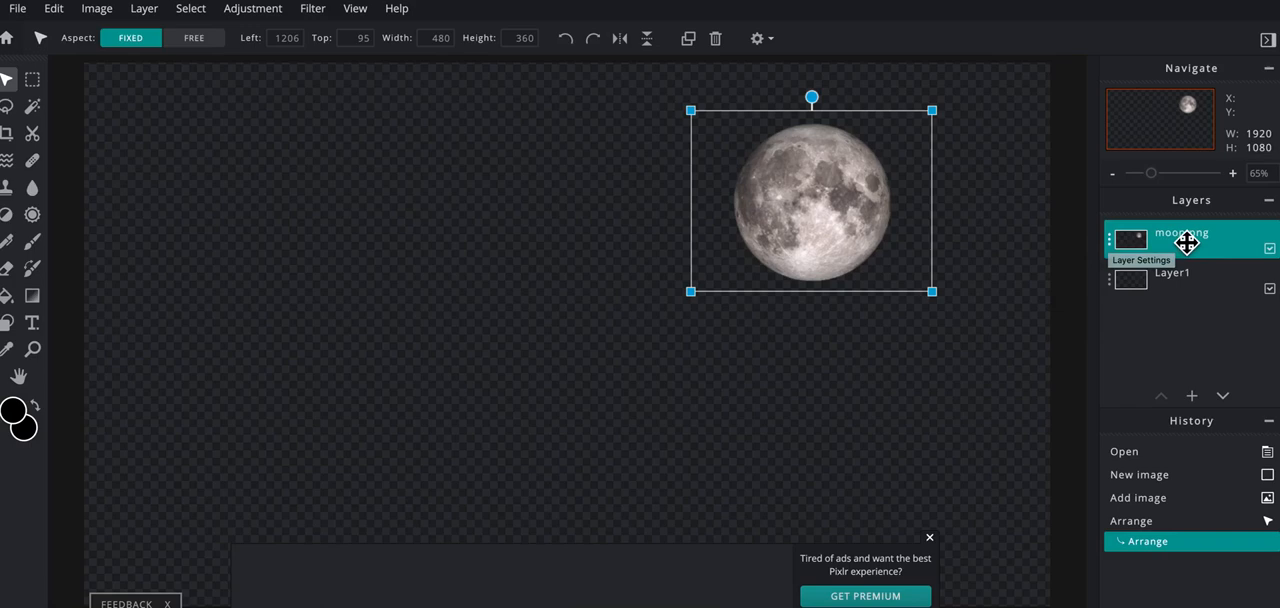
mouse_move(1112, 250)
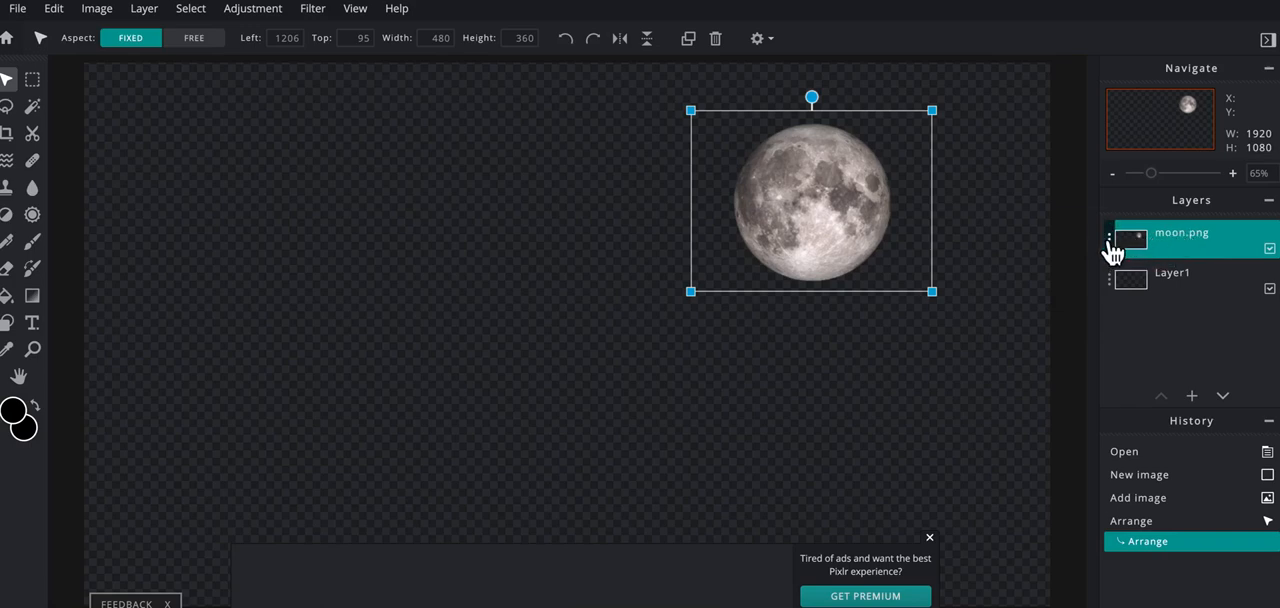
click(1112, 240)
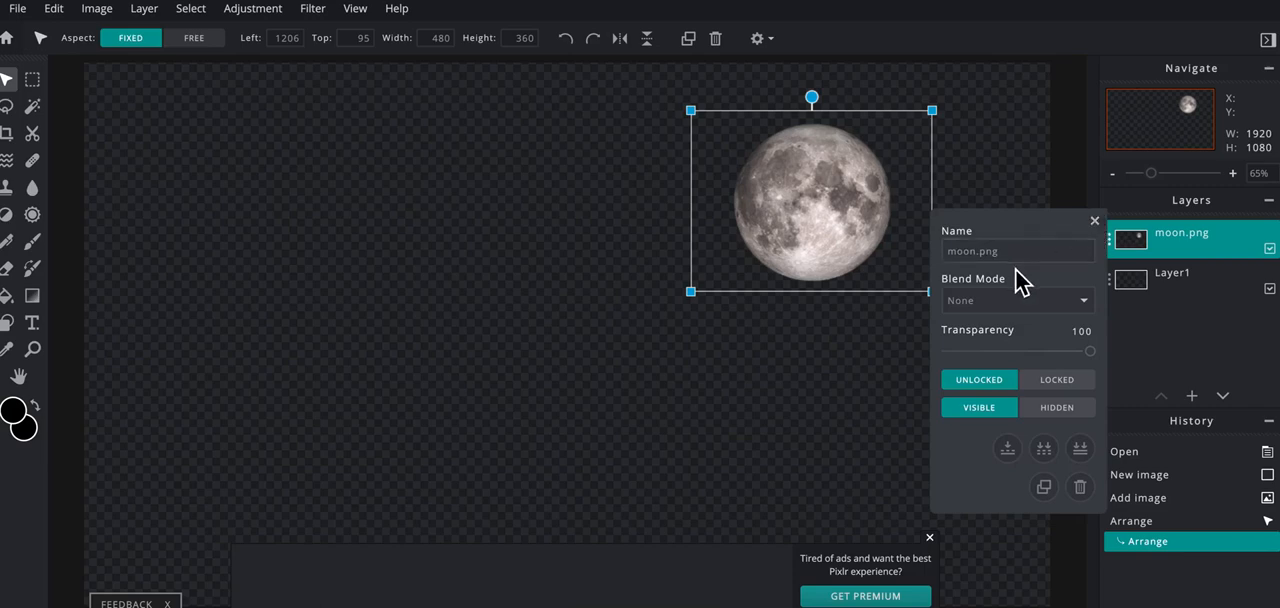
click(1010, 252)
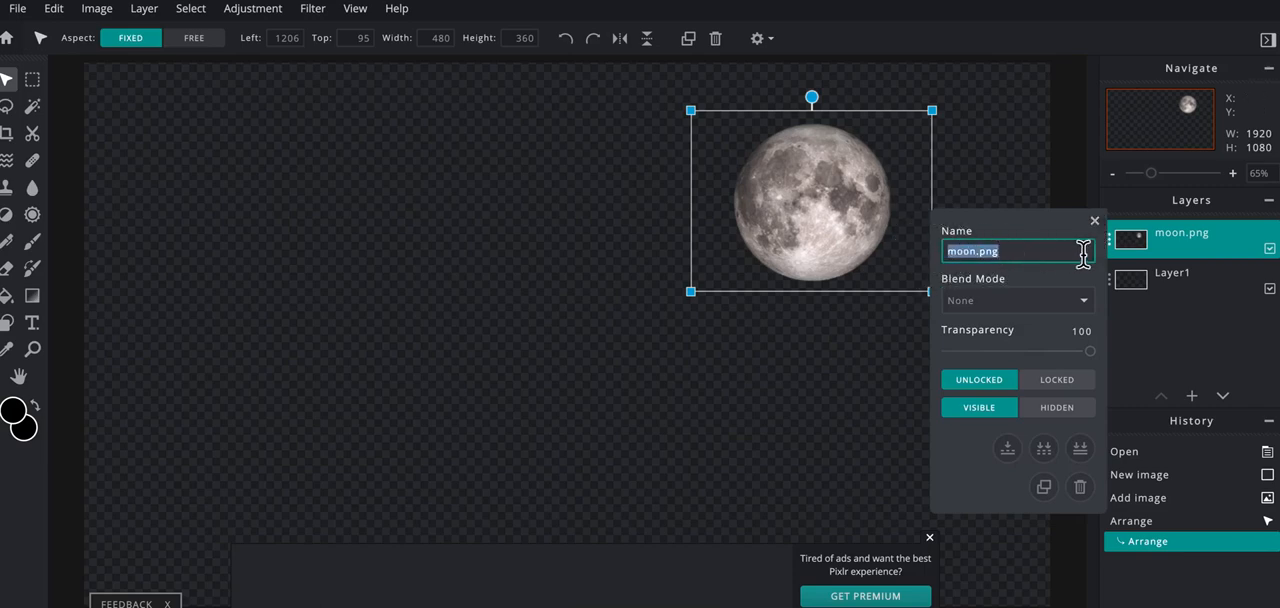
click(988, 448)
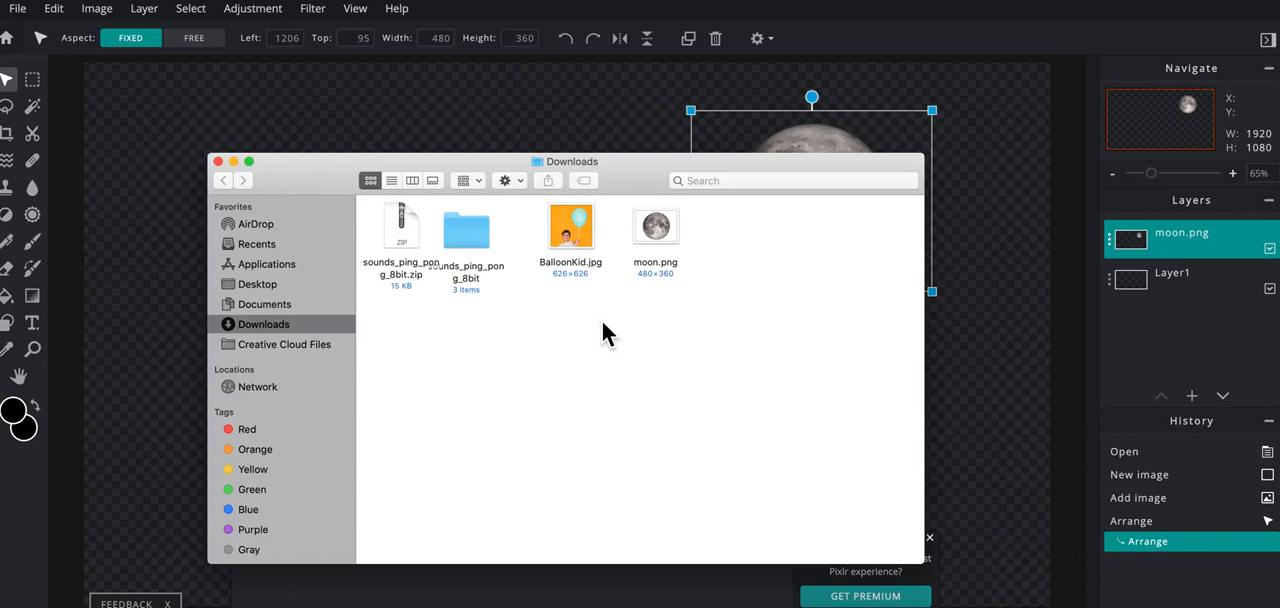
Preview BalloonKid.jpg in the Downloads Finder window, then close the window
click(570, 226)
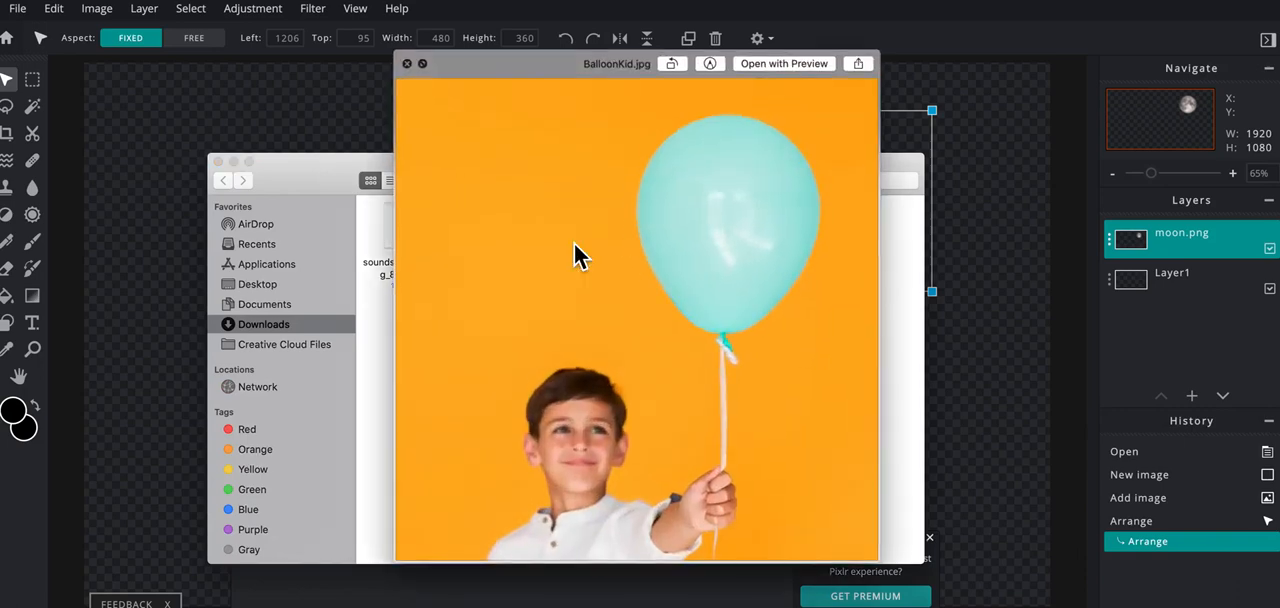
click(570, 230)
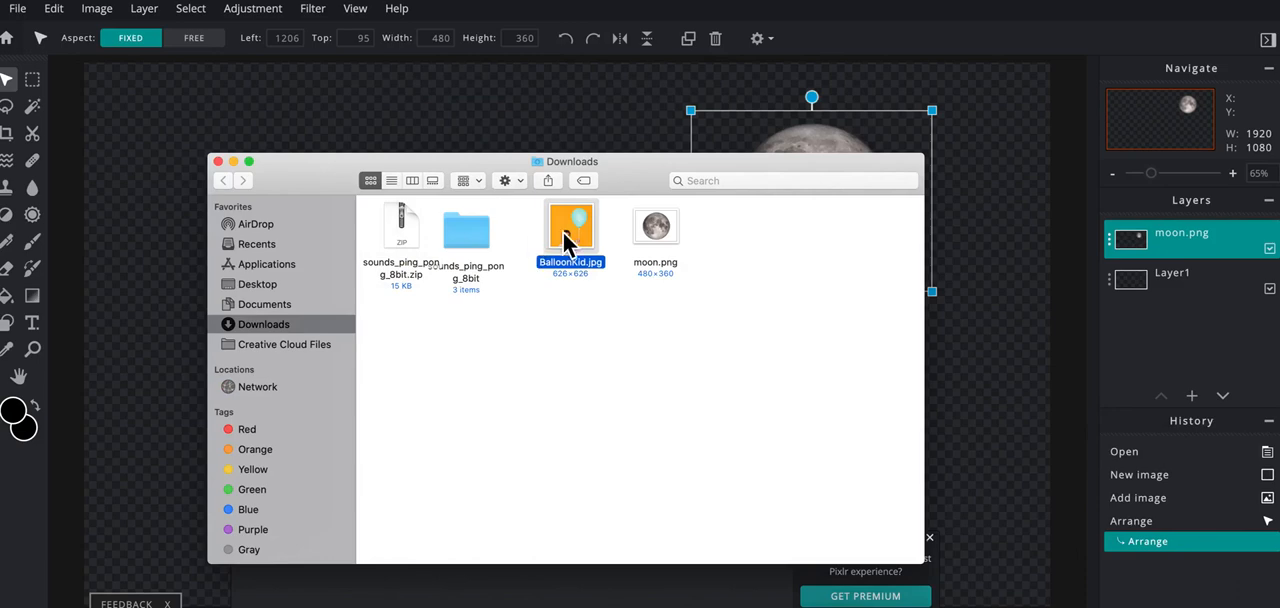
mouse_move(224, 170)
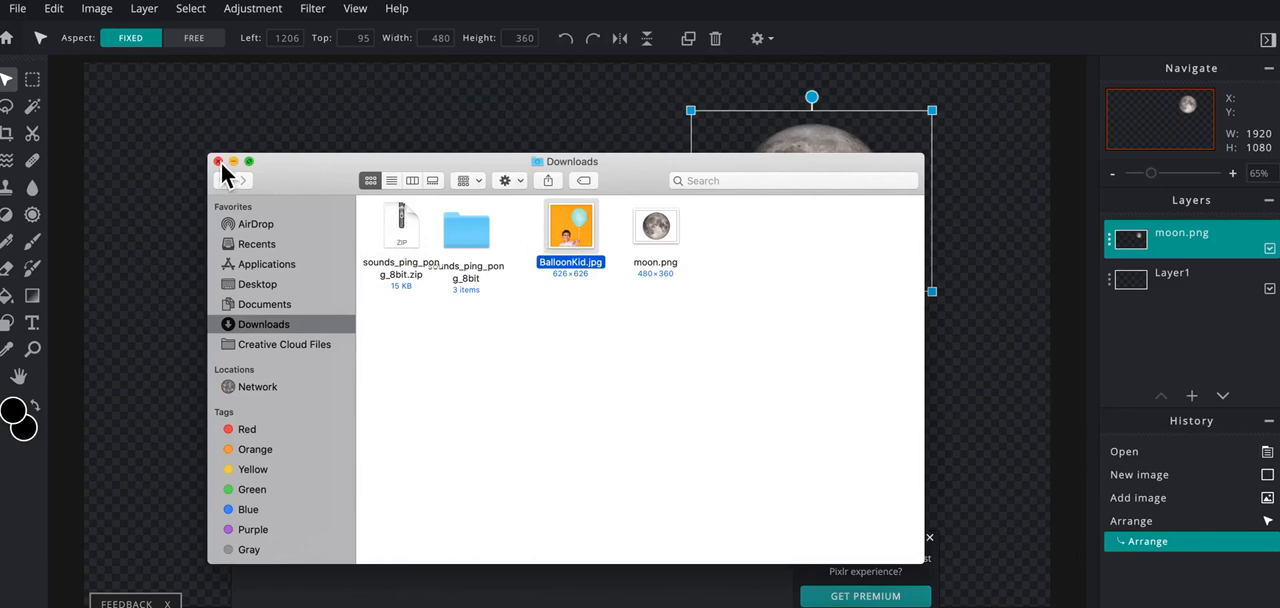
click(218, 160)
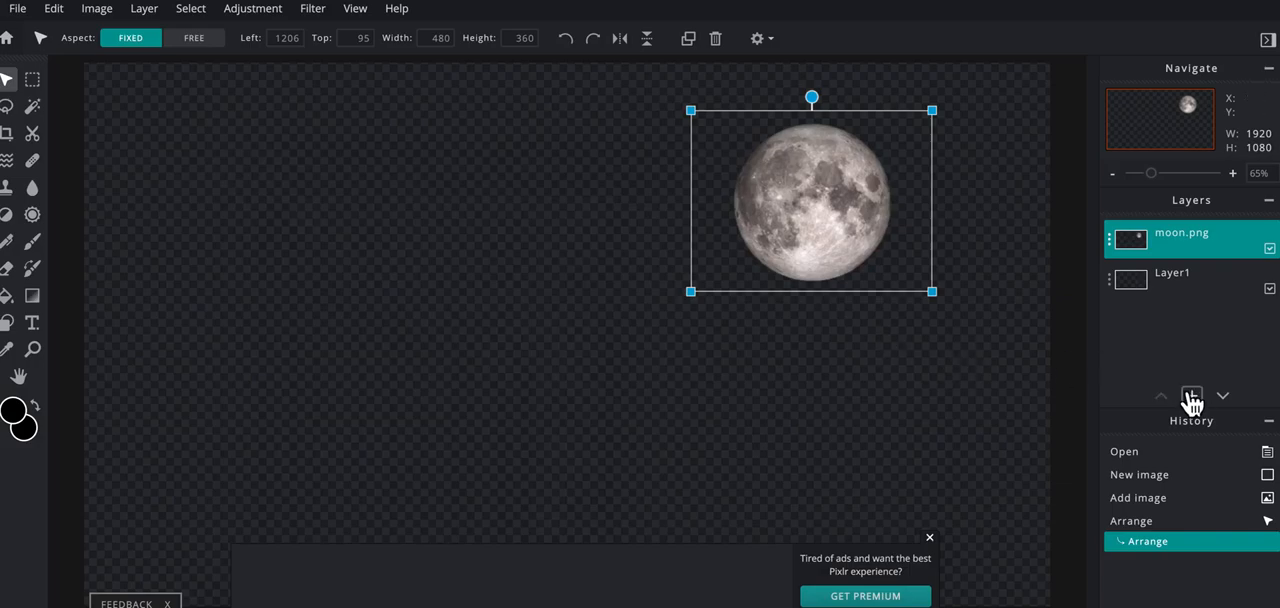
click(1192, 396)
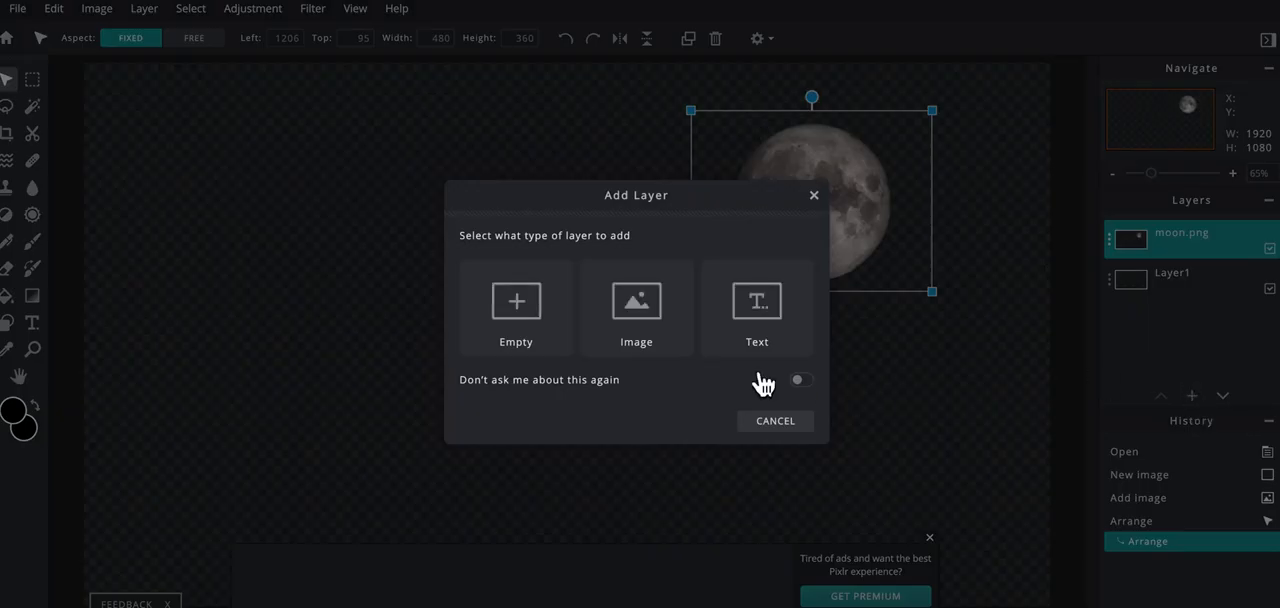
mouse_move(820, 204)
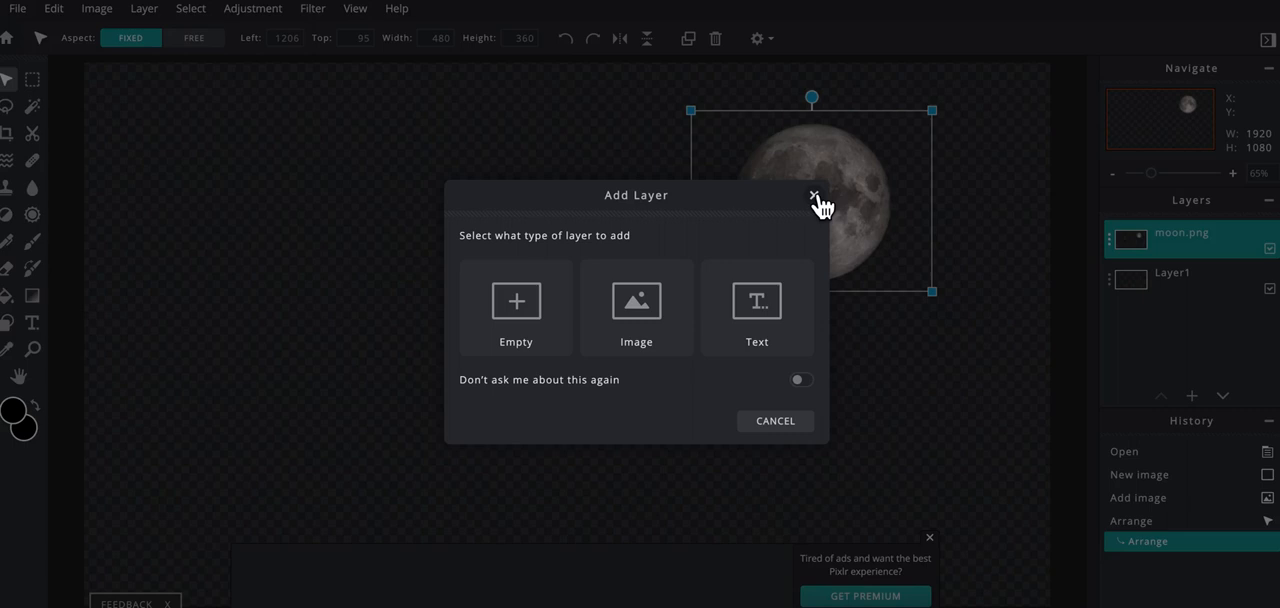
click(816, 196)
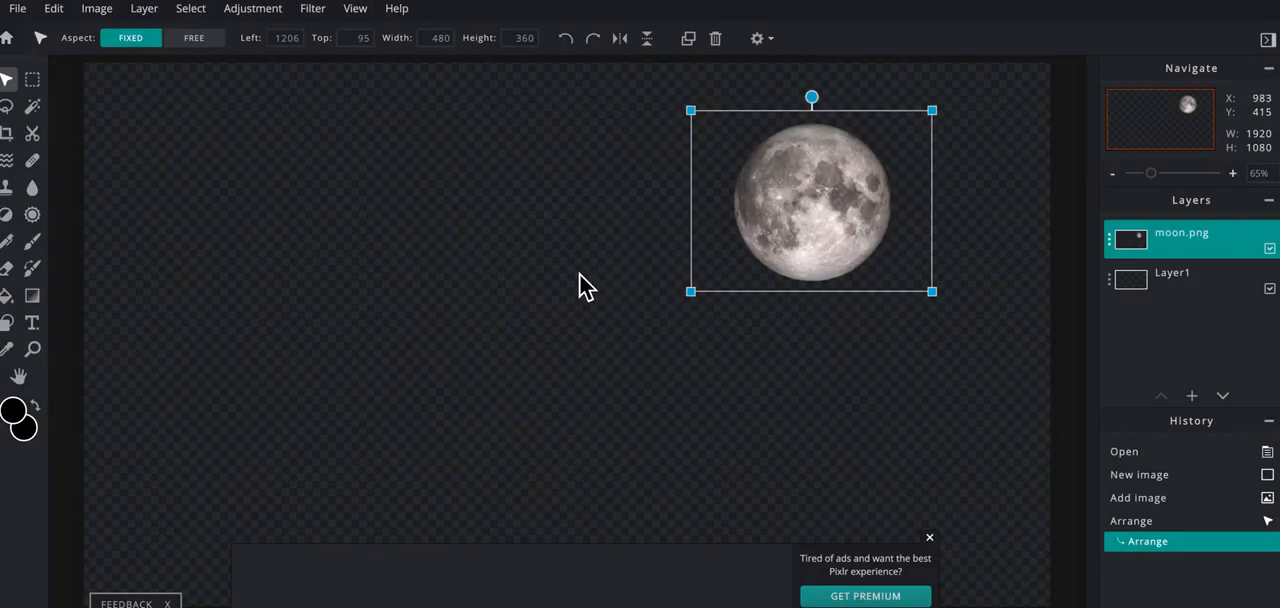
mouse_move(444, 292)
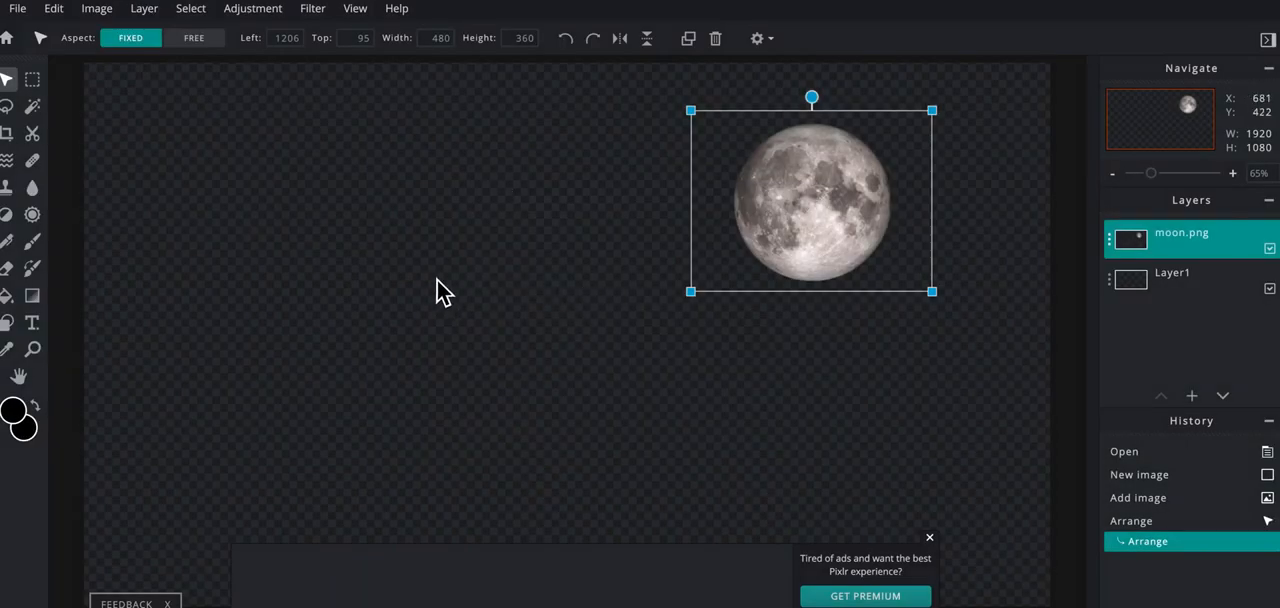
mouse_move(464, 332)
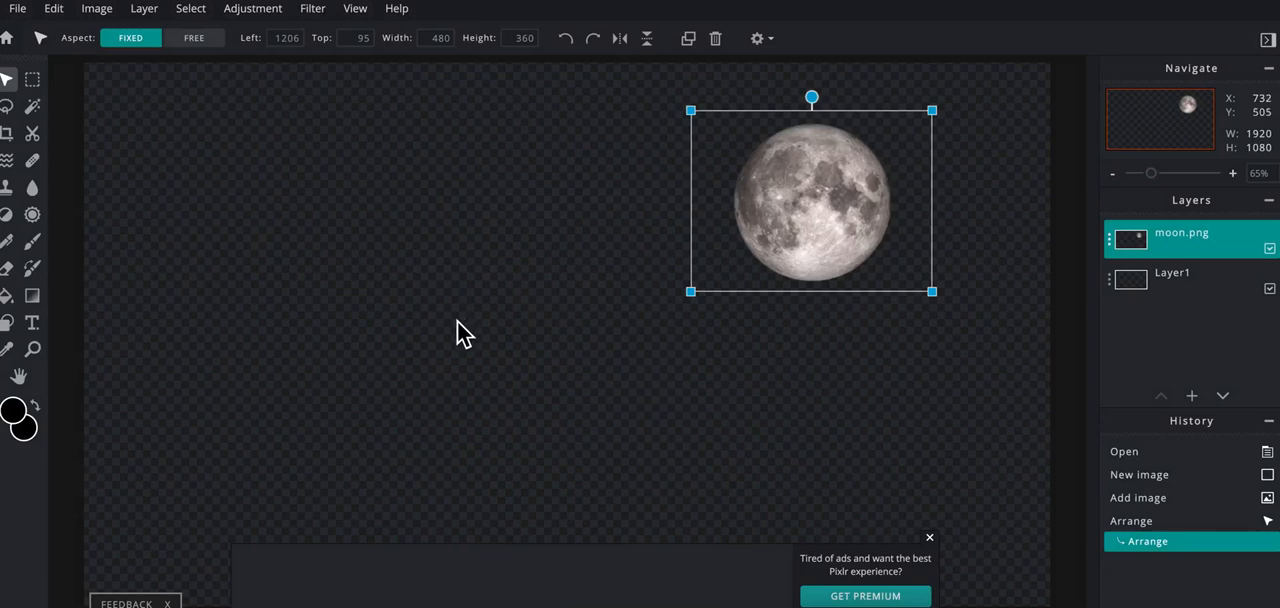
mouse_move(160, 120)
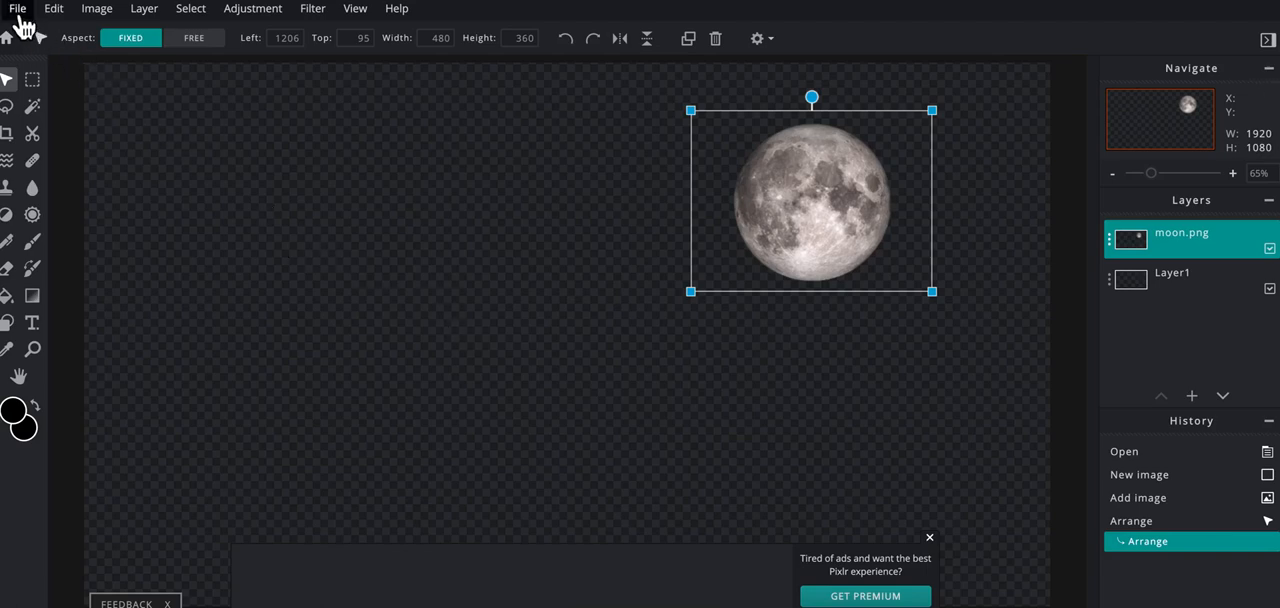
Open BalloonKid.jpg from the computer as a second document
click(16, 8)
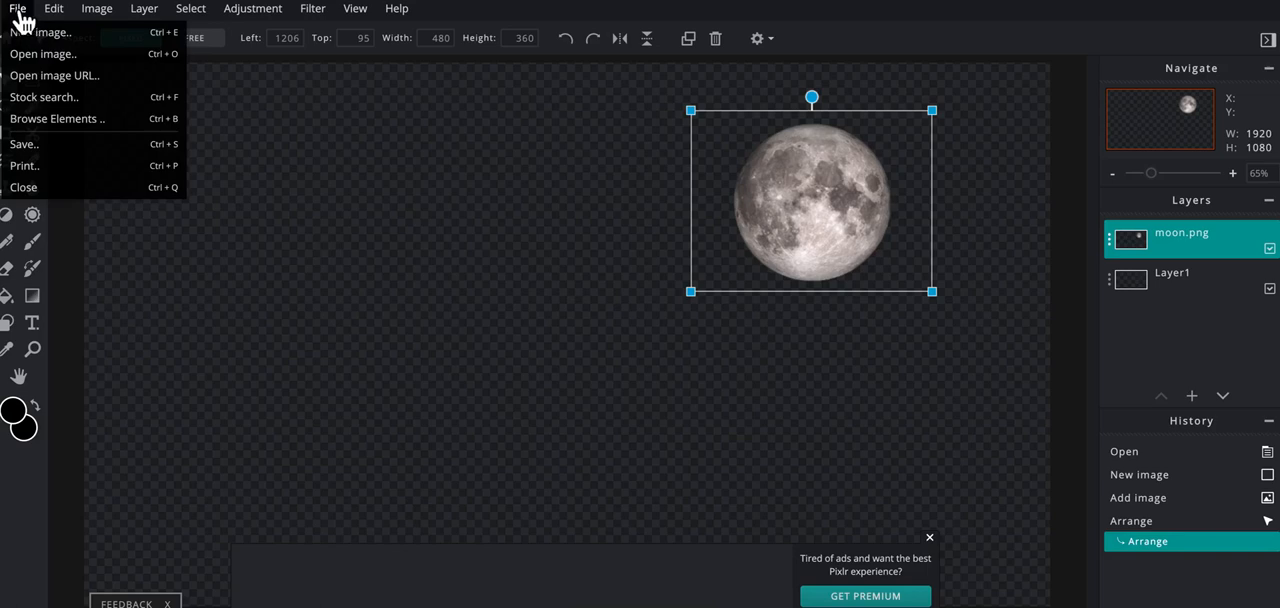
click(42, 52)
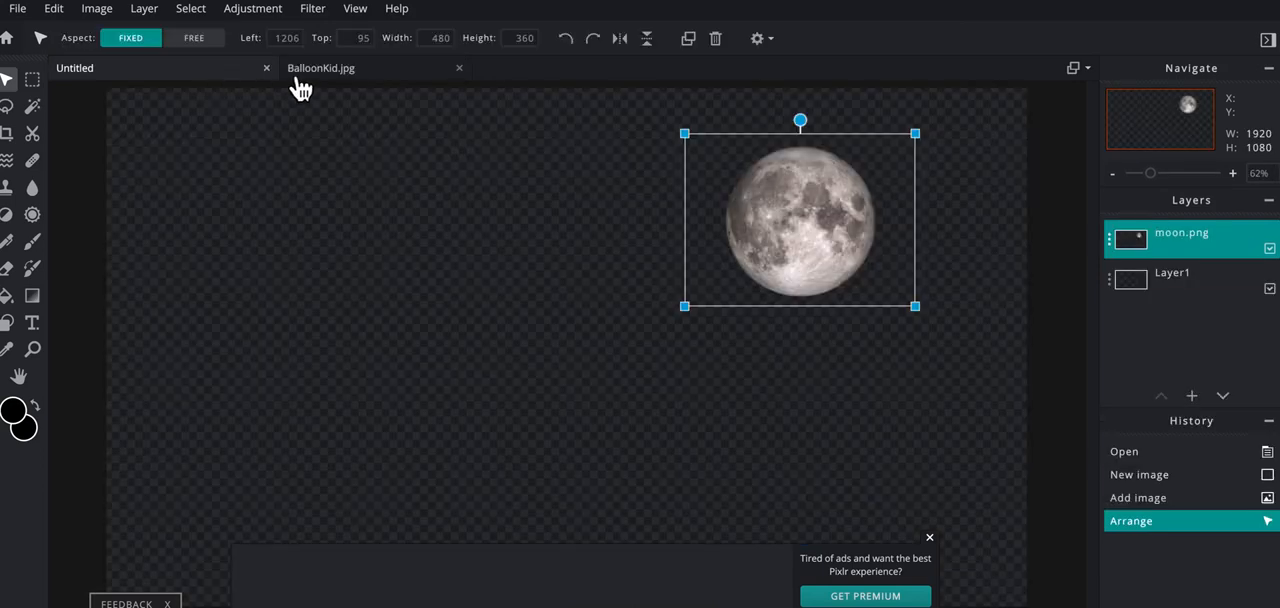
click(282, 68)
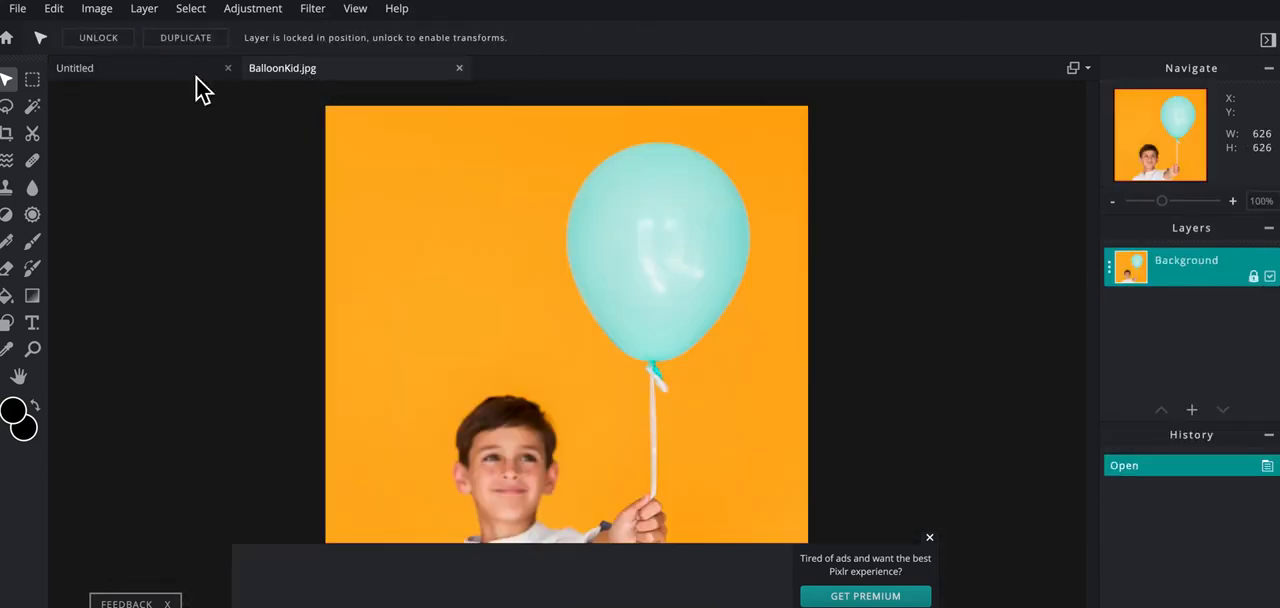
mouse_move(330, 164)
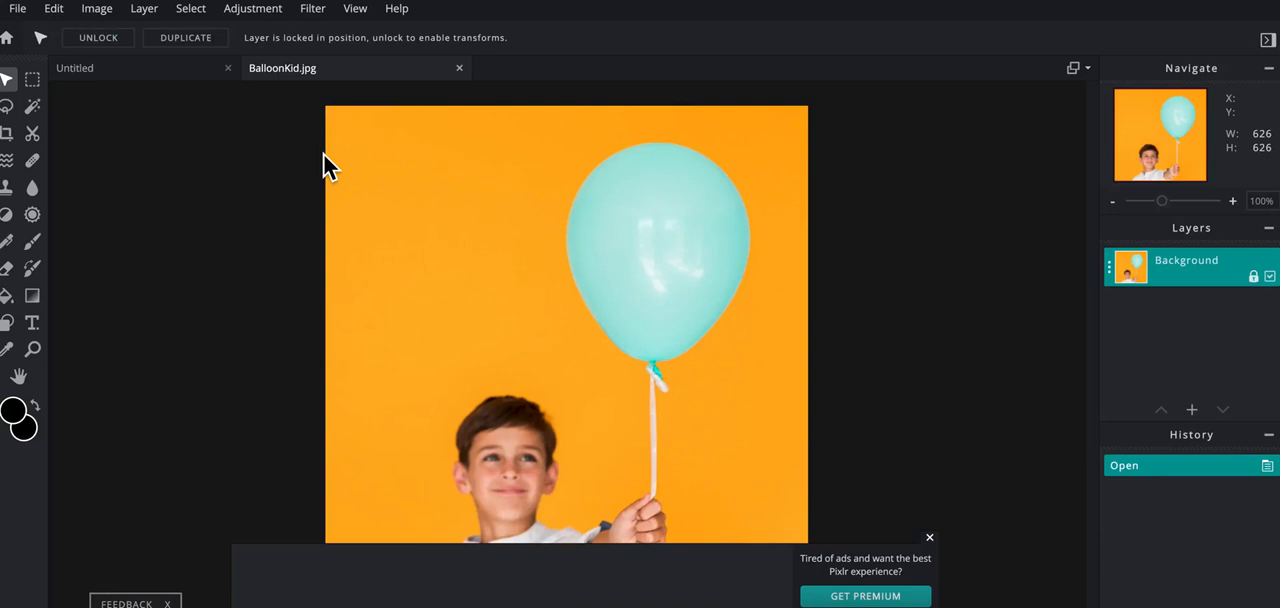
mouse_move(576, 350)
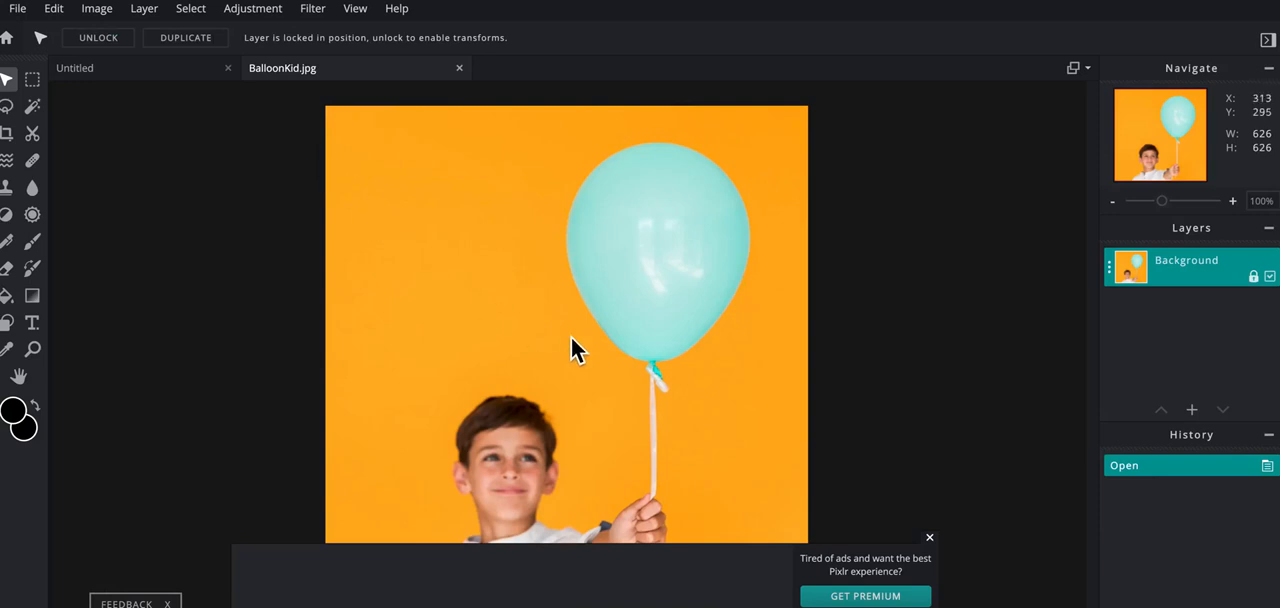
click(928, 538)
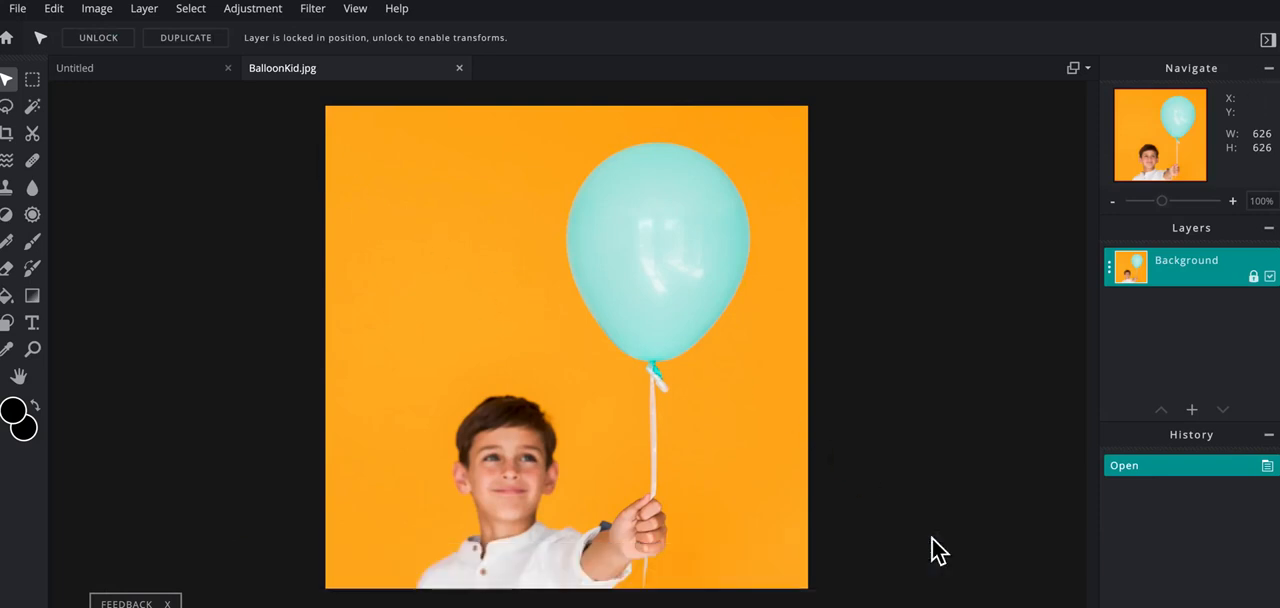
mouse_move(330, 250)
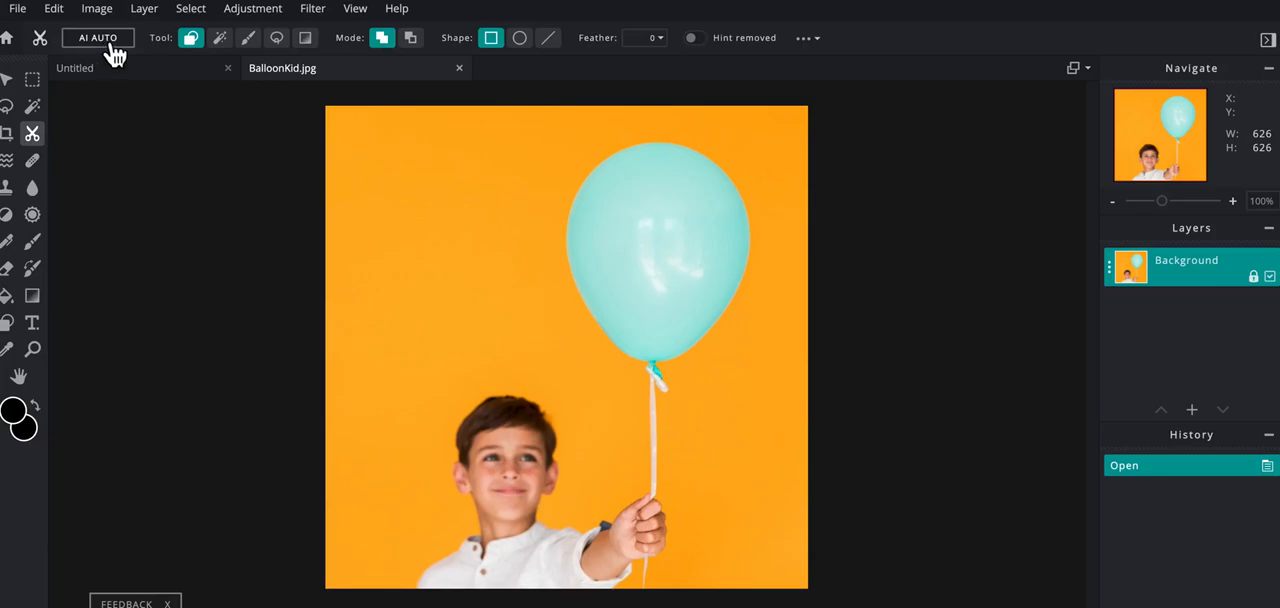
Run AI Auto cutout on the balloon photo and continue past the premium prompt
click(96, 36)
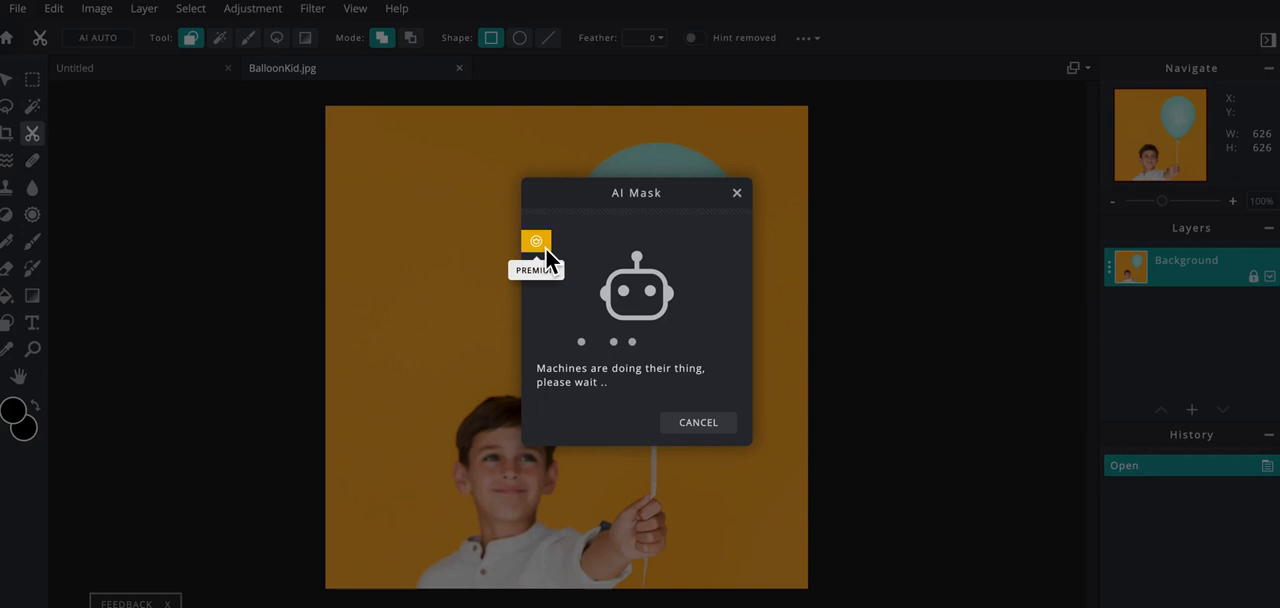
mouse_move(512, 322)
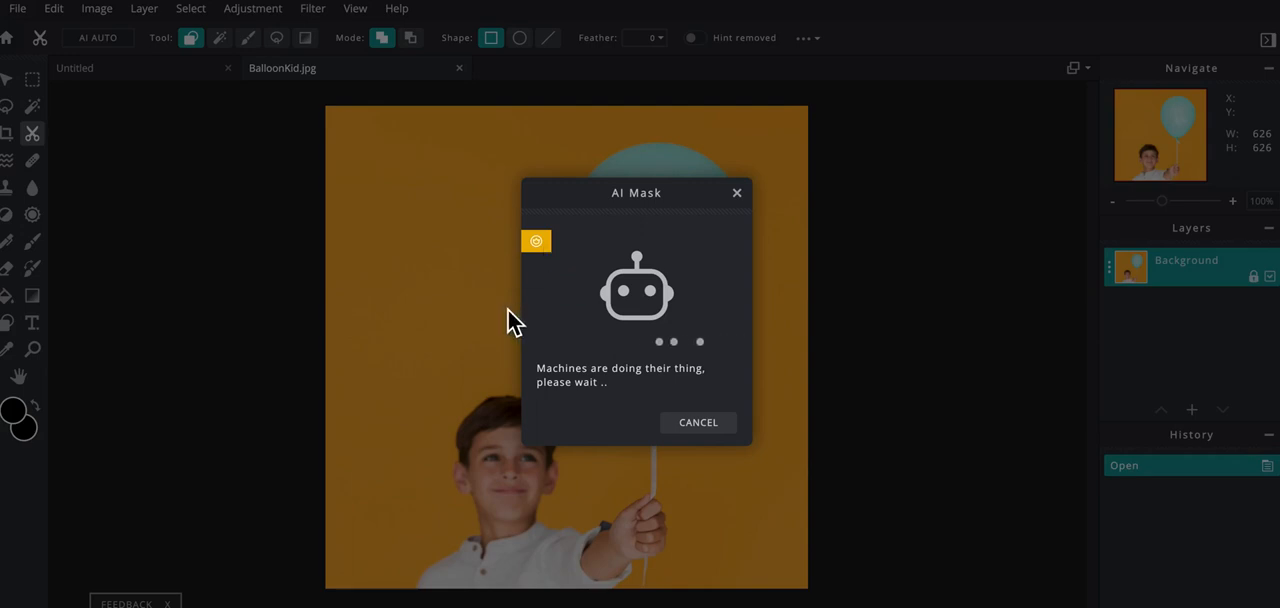
mouse_move(590, 330)
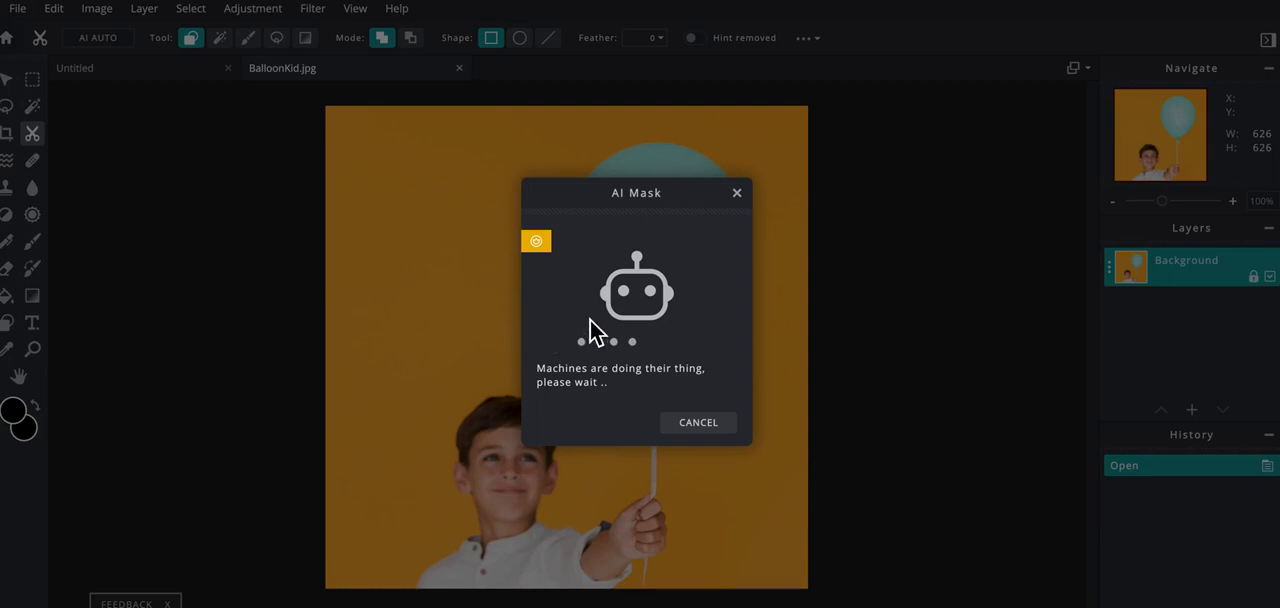
mouse_move(590, 316)
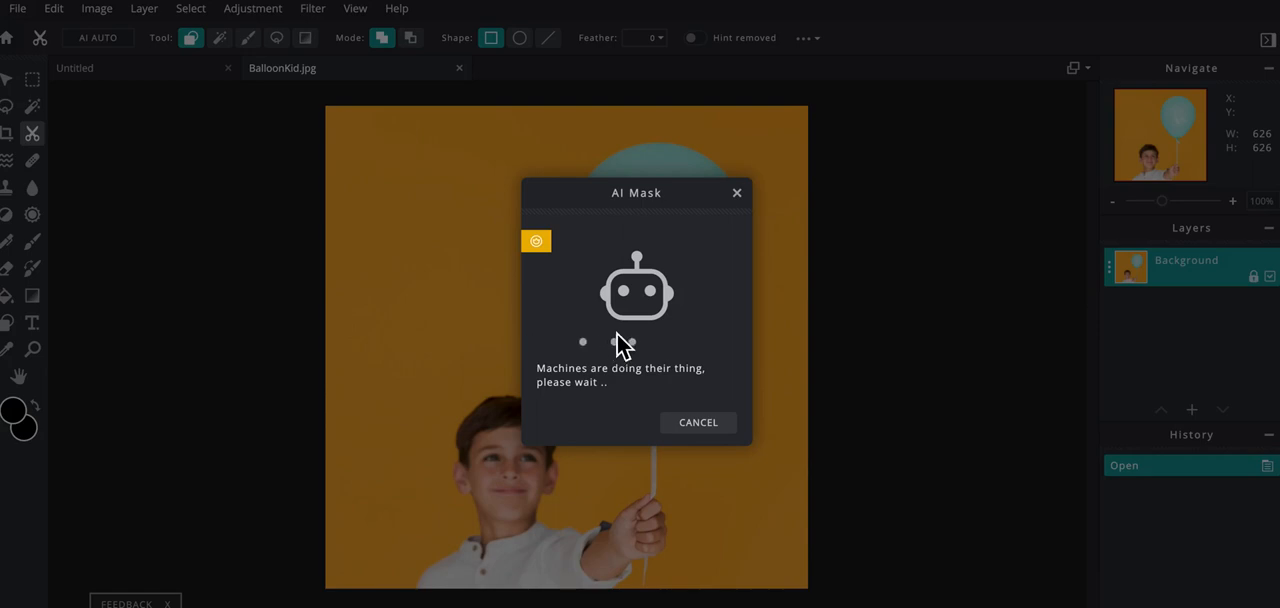
mouse_move(600, 328)
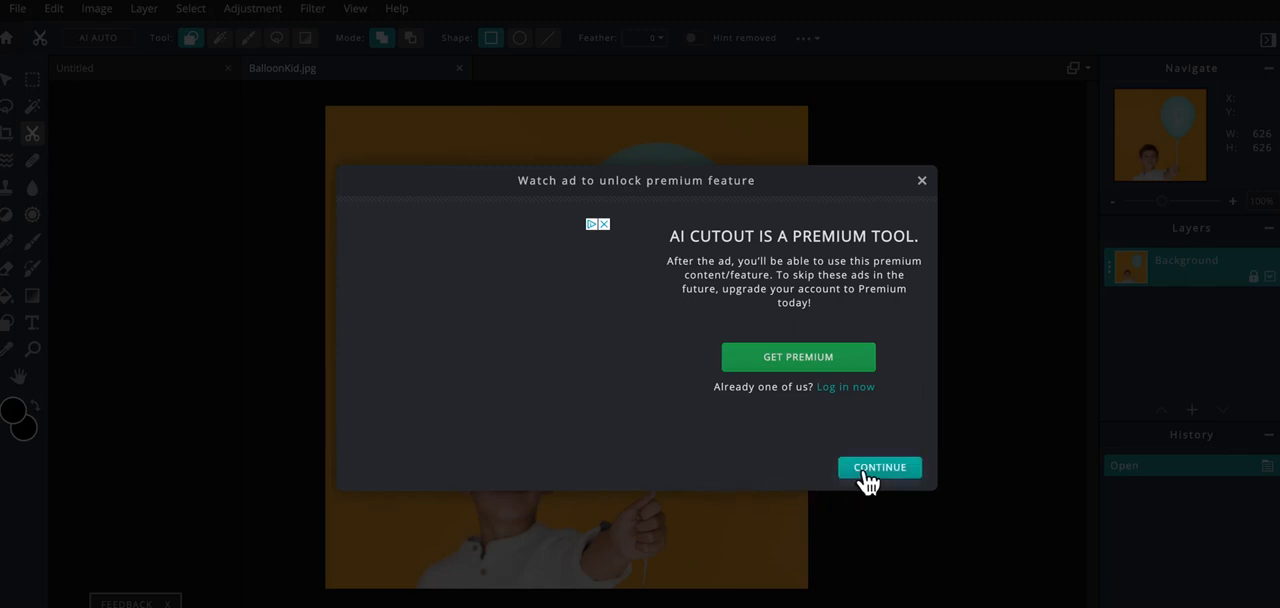
click(878, 468)
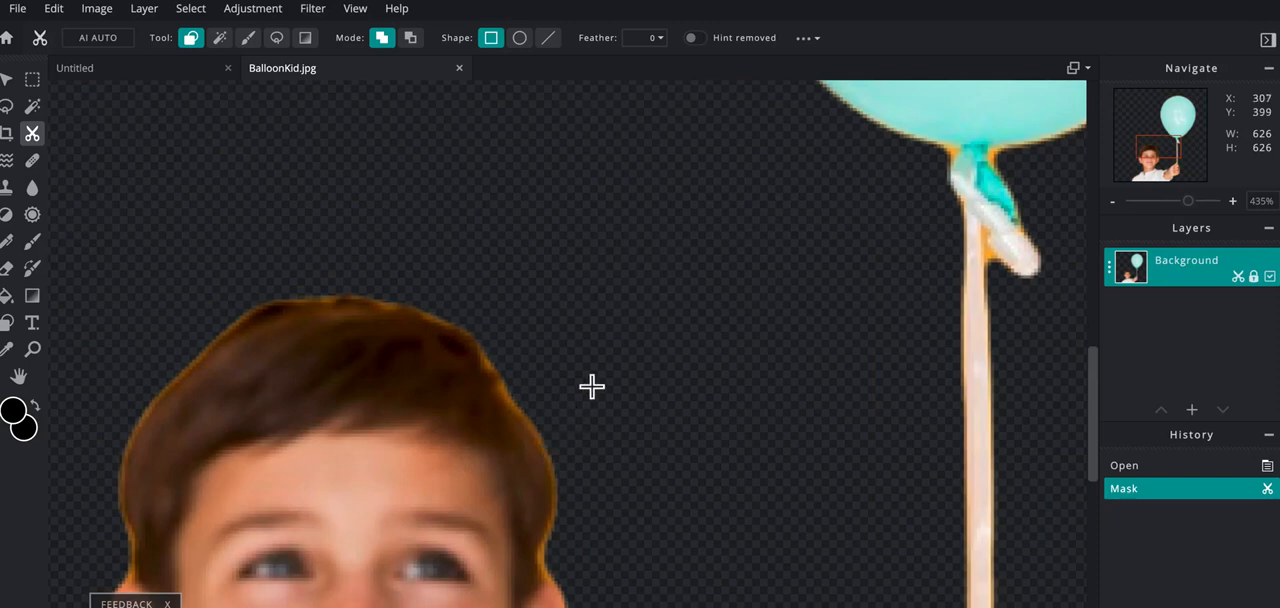
mouse_move(996, 244)
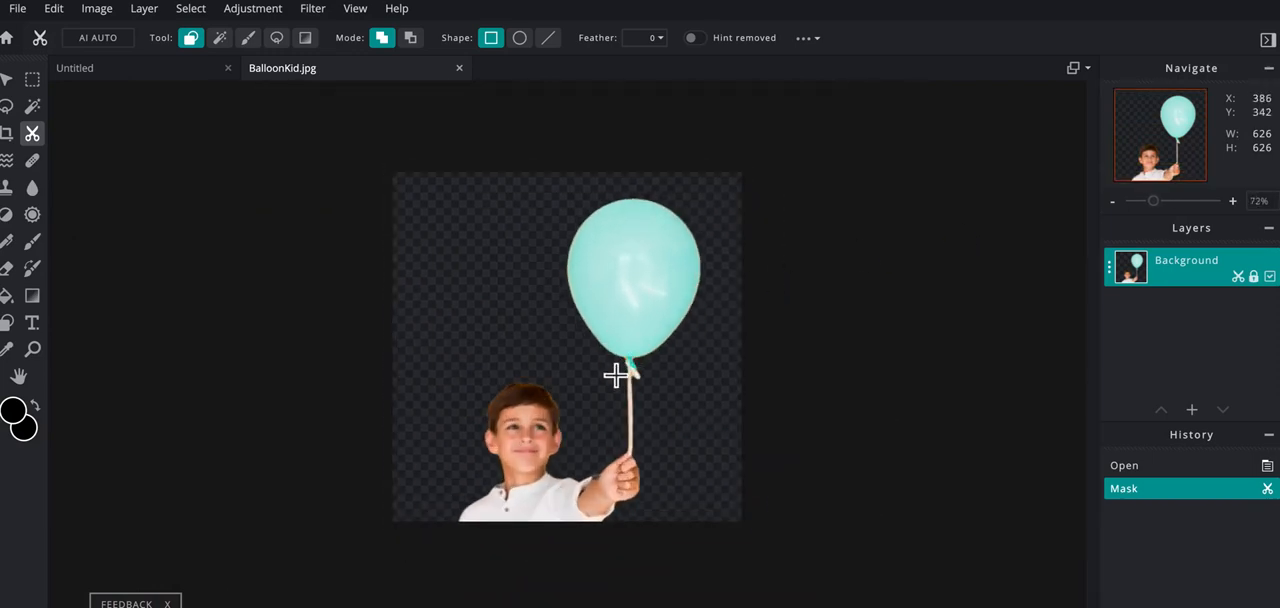
mouse_move(568, 424)
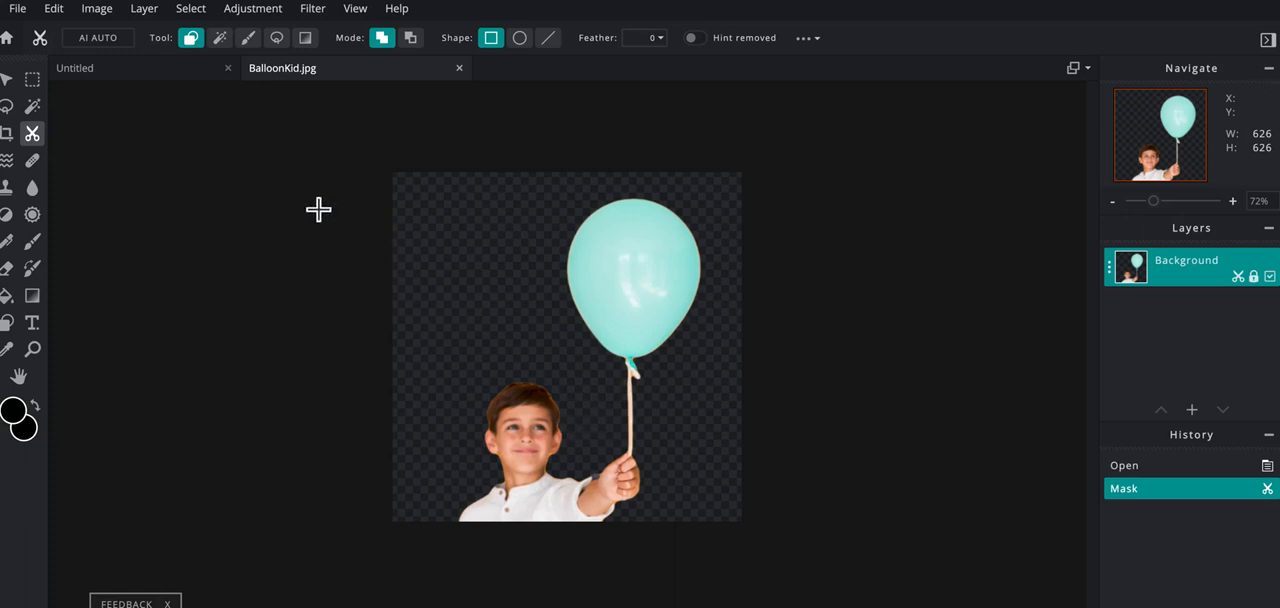
mouse_move(152, 160)
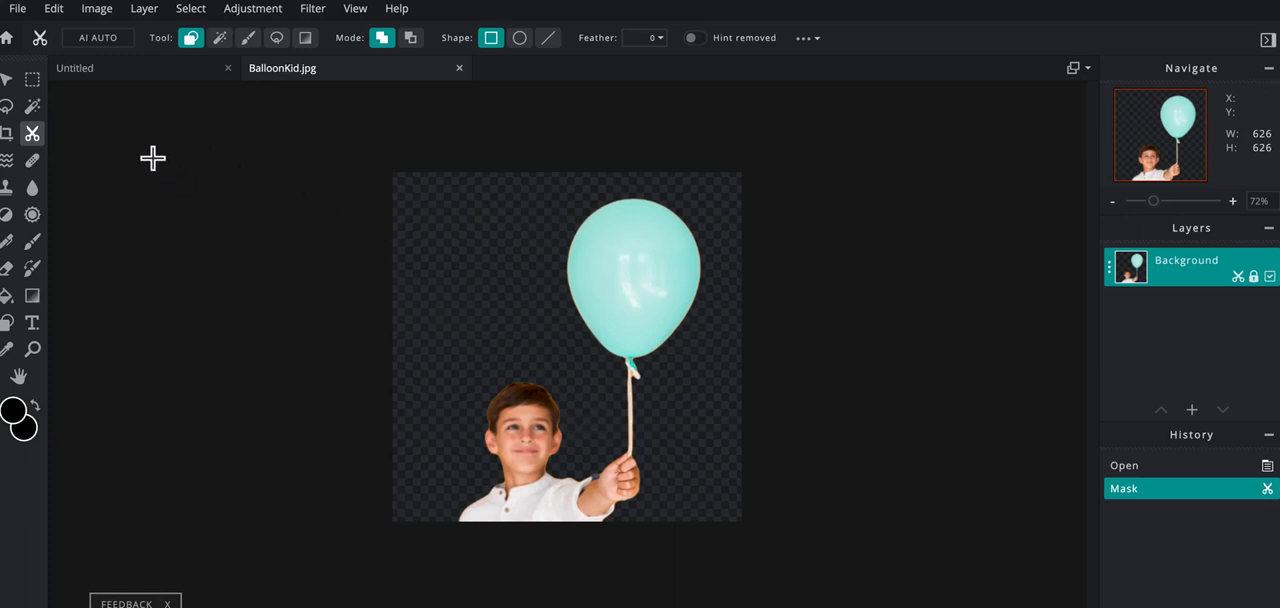
Save the cutout as a transparent PNG named BalloonKid2 to Downloads
click(16, 8)
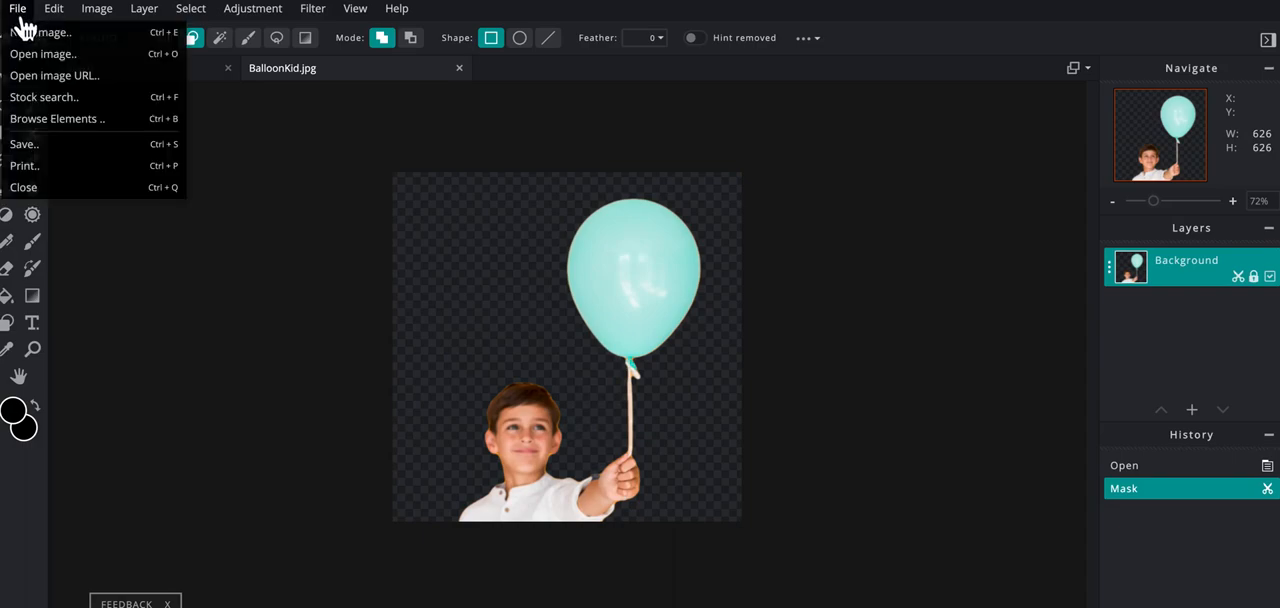
click(24, 144)
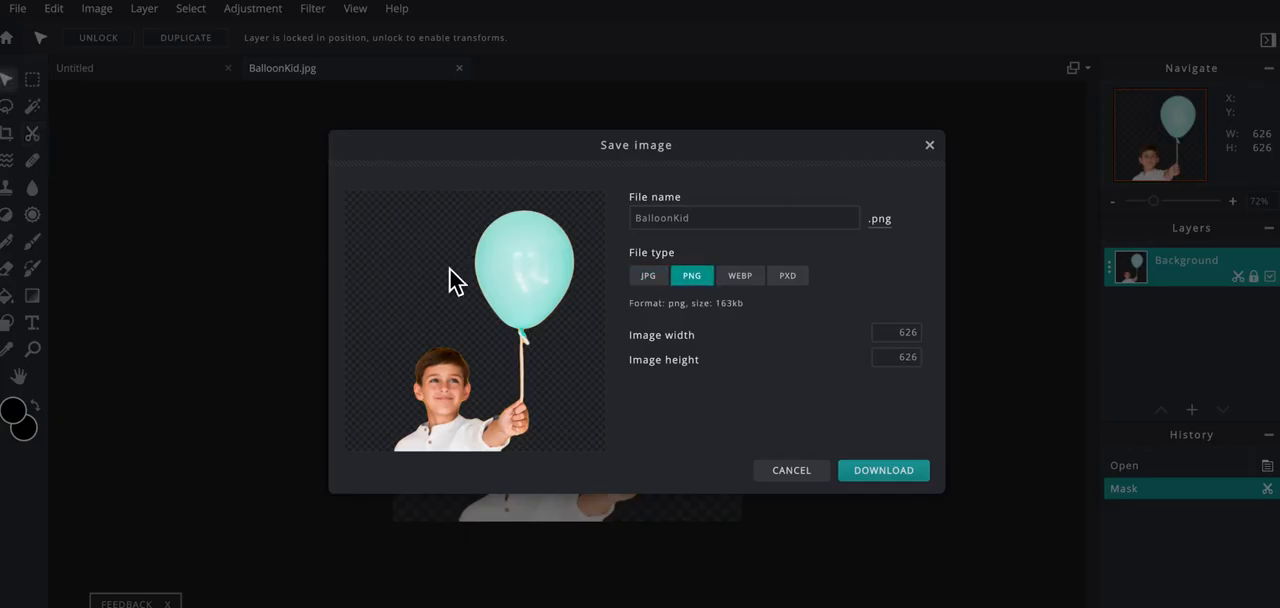
mouse_move(692, 276)
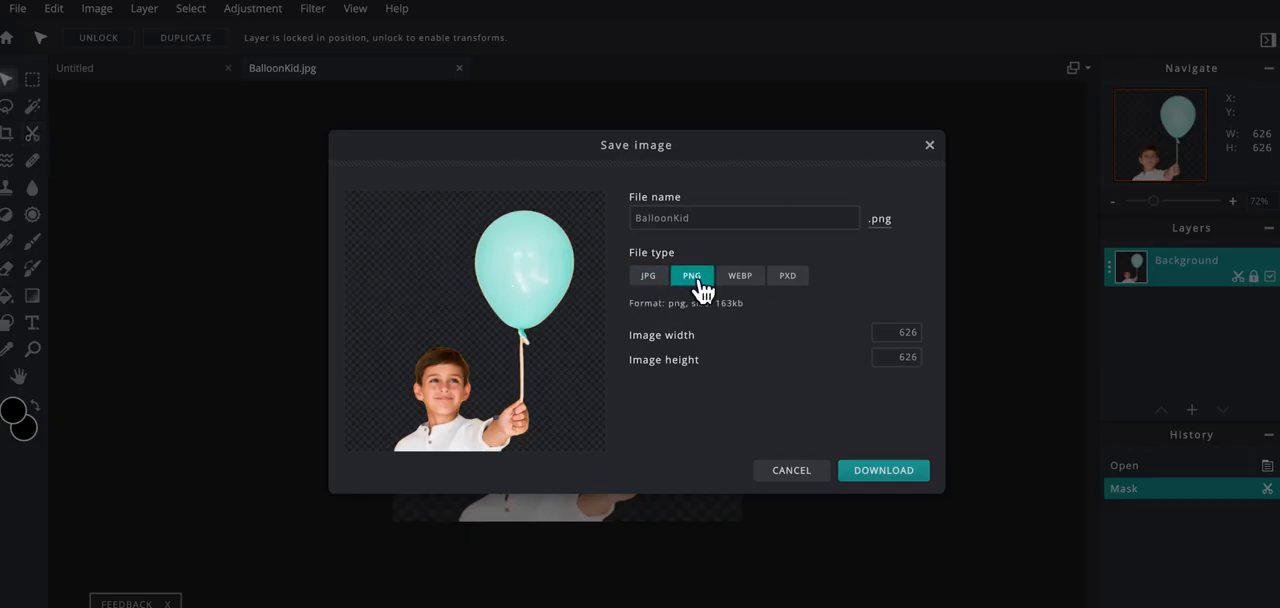
mouse_move(704, 248)
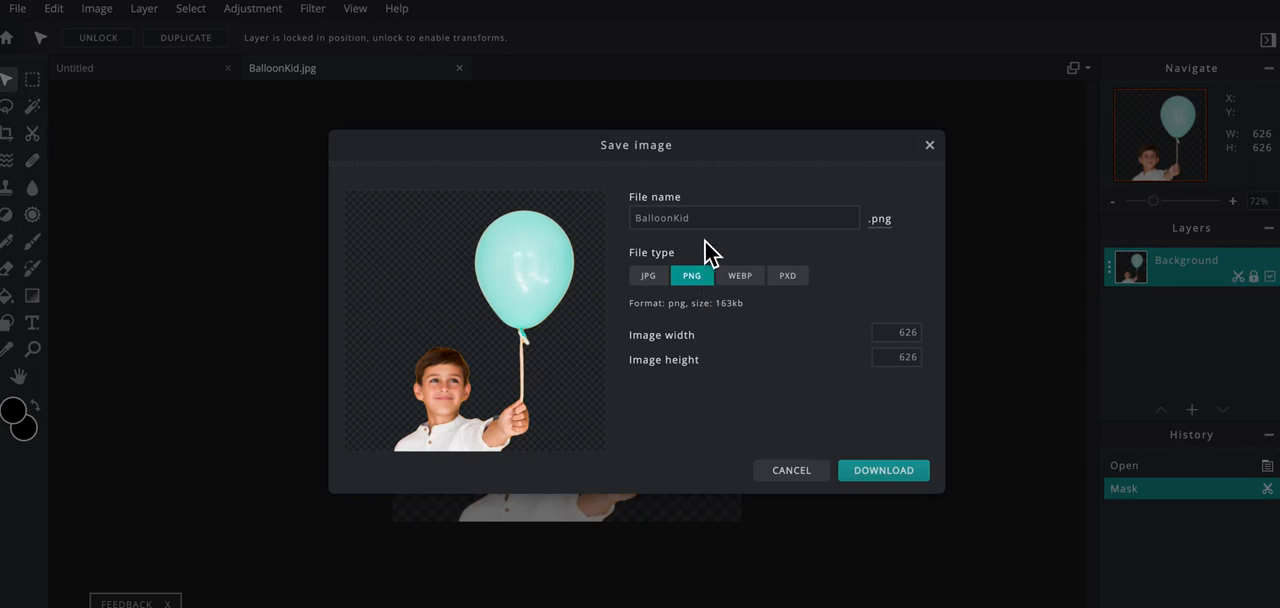
click(744, 218)
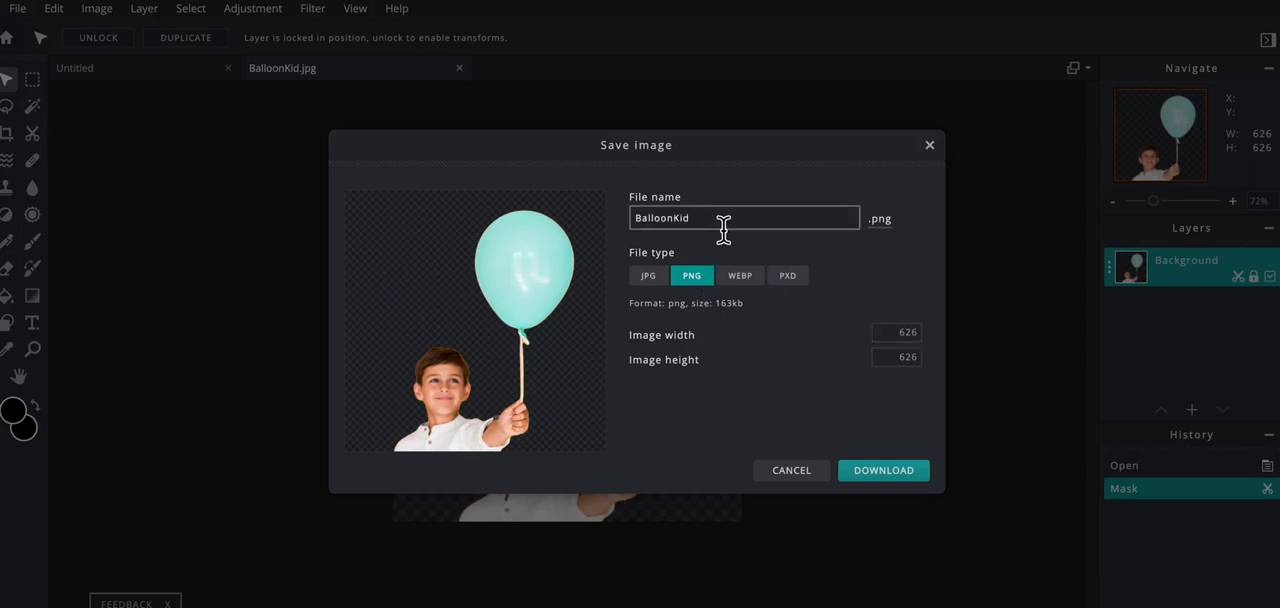
click(744, 218)
text(2)
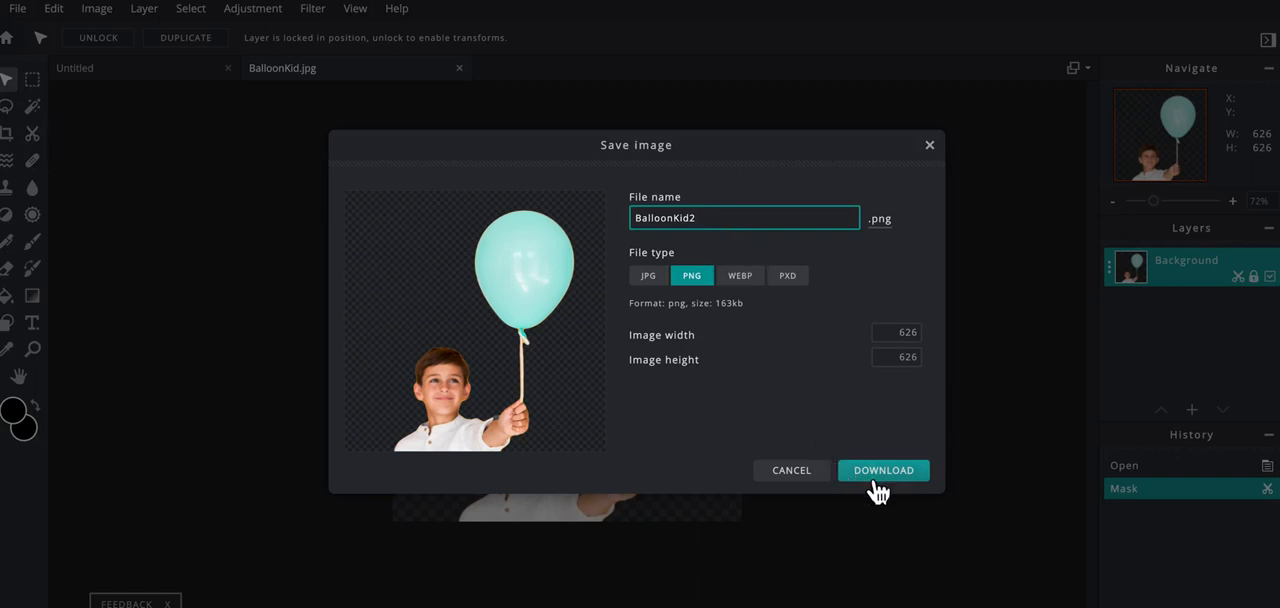
click(884, 470)
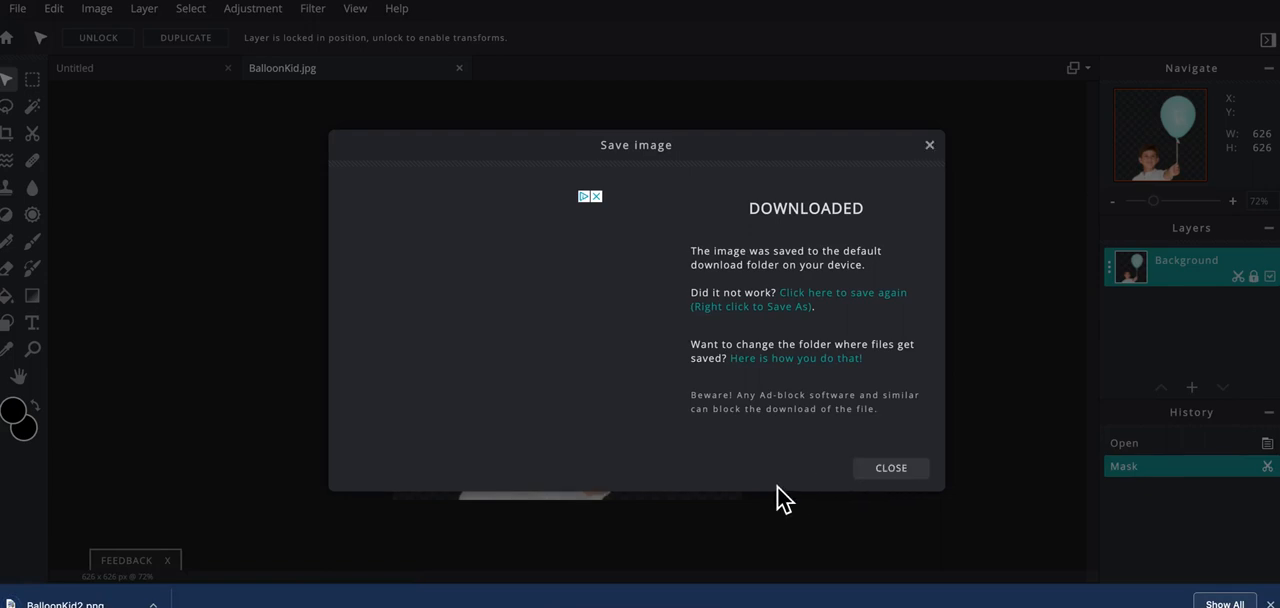
click(890, 468)
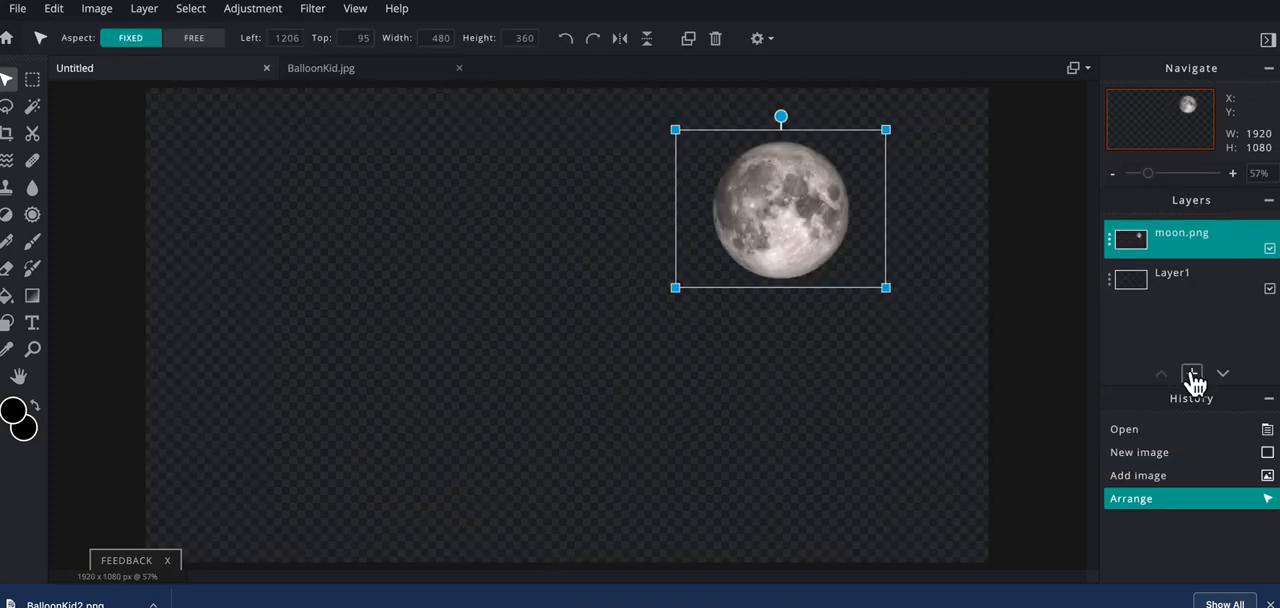
Add BalloonKid2.png as a layer above the moon and enlarge it across the left side
click(1192, 374)
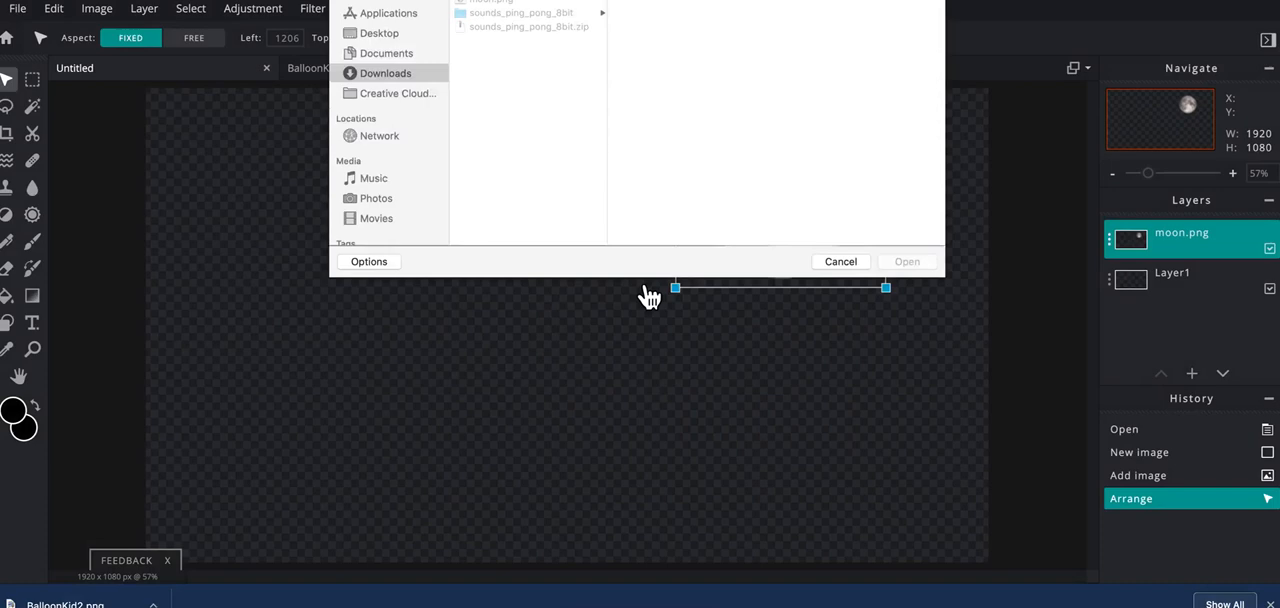
click(504, 22)
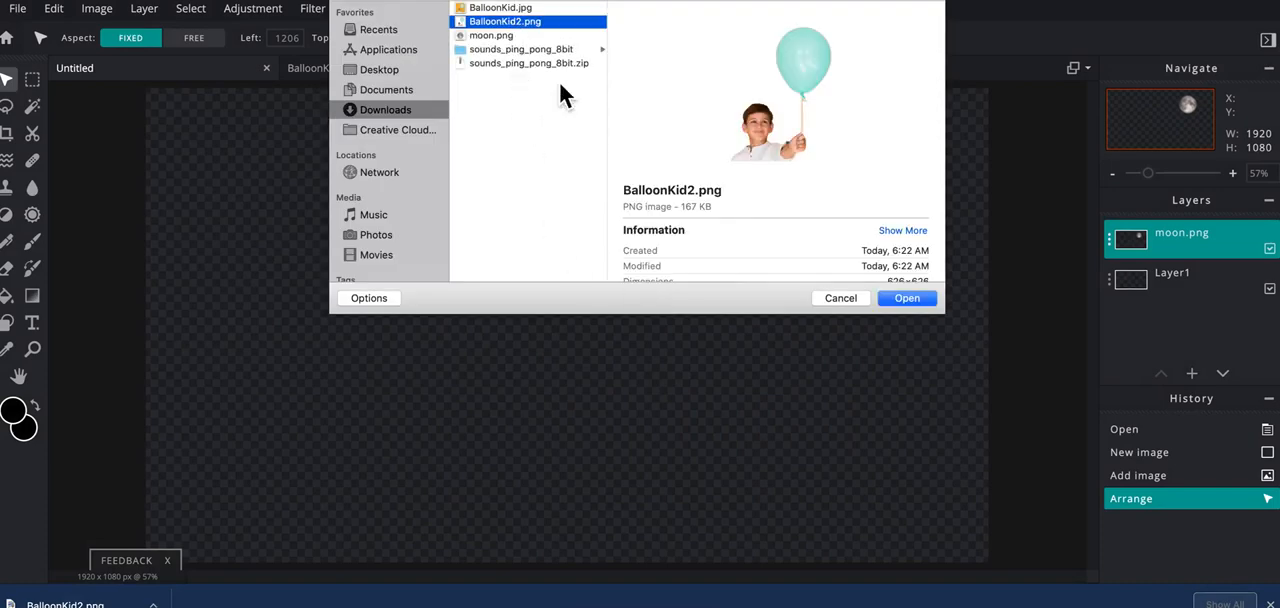
click(906, 298)
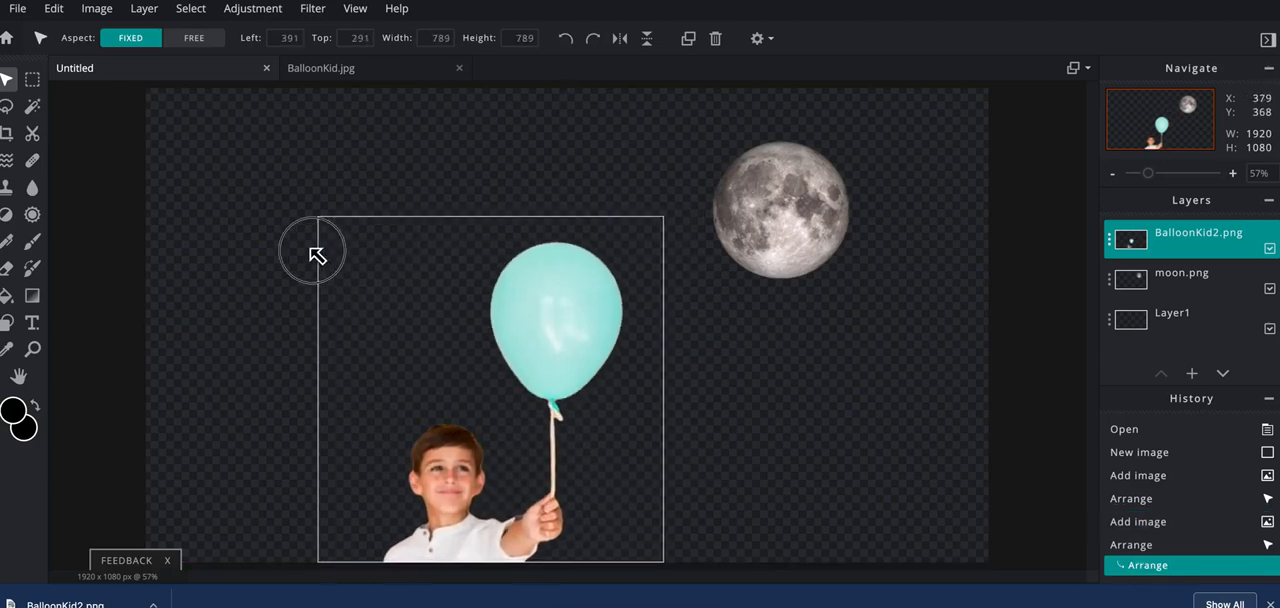
drag(316, 250, 196, 180)
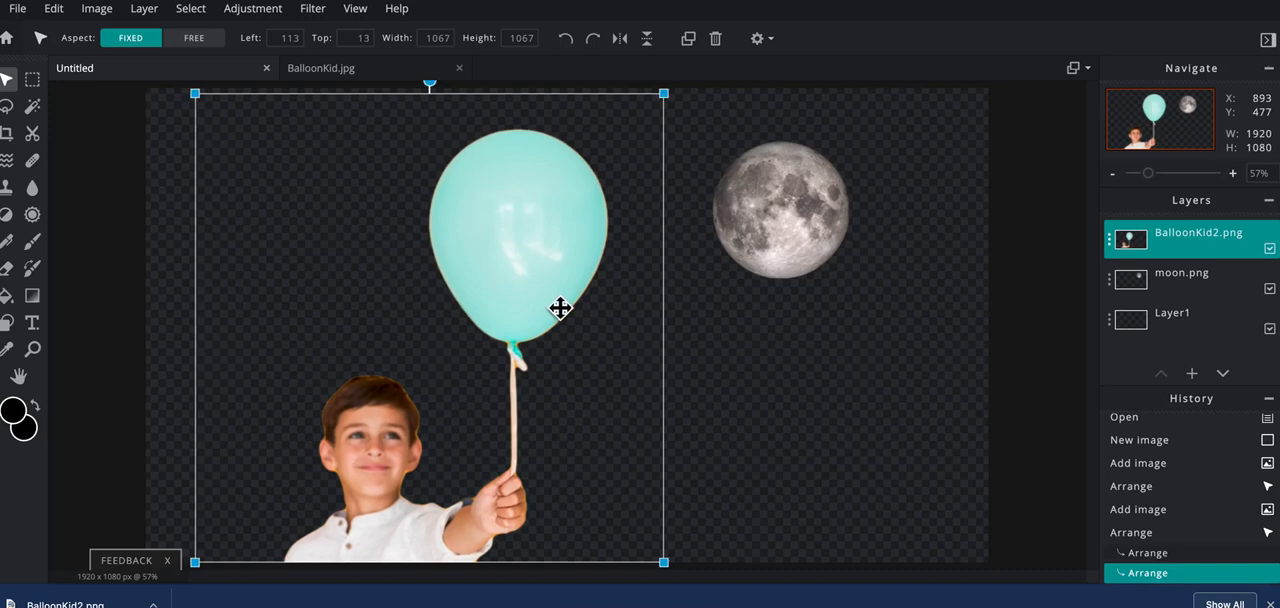
mouse_move(216, 150)
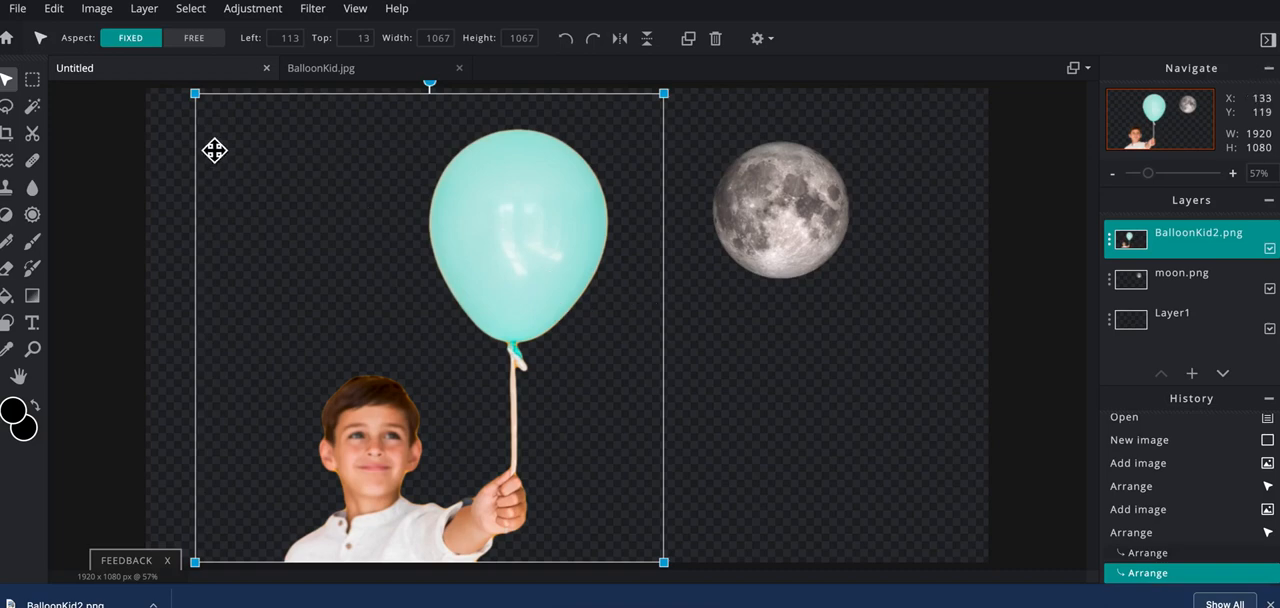
Save the composite as a PXD project named MoonKidComp and download it
click(16, 8)
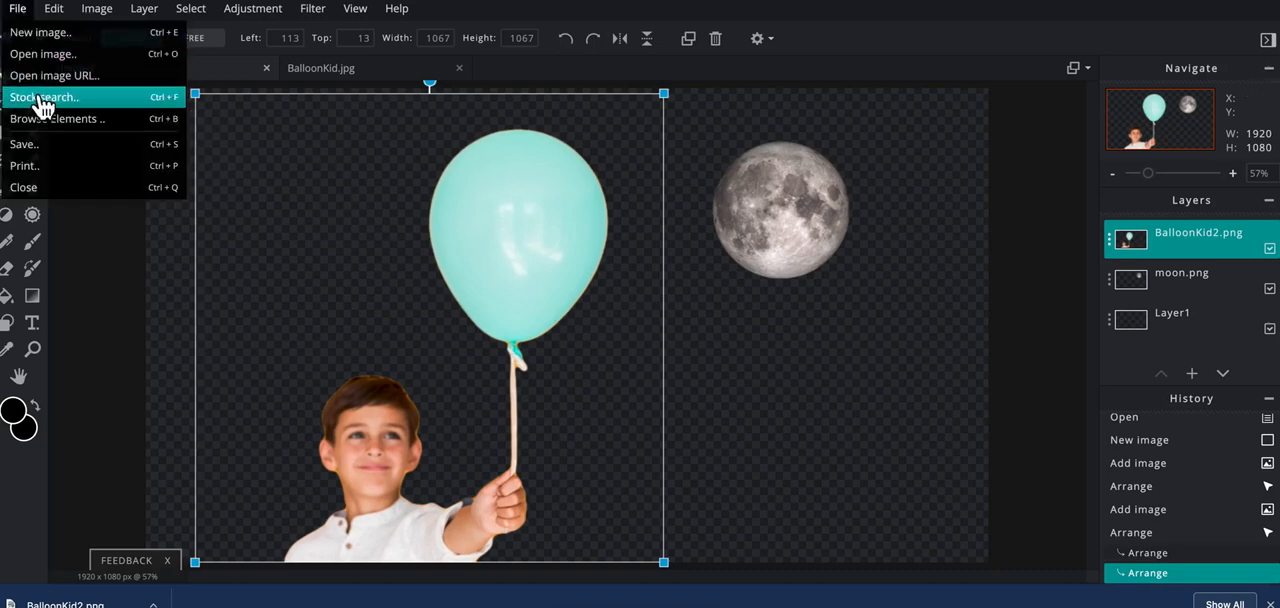
click(24, 144)
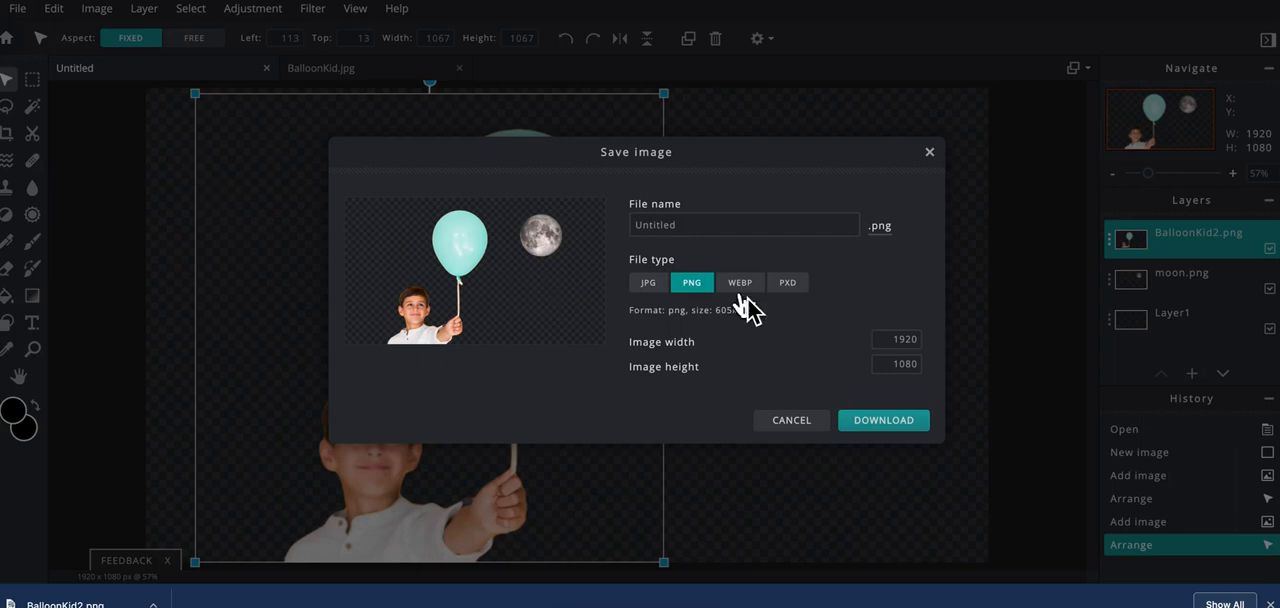
click(788, 282)
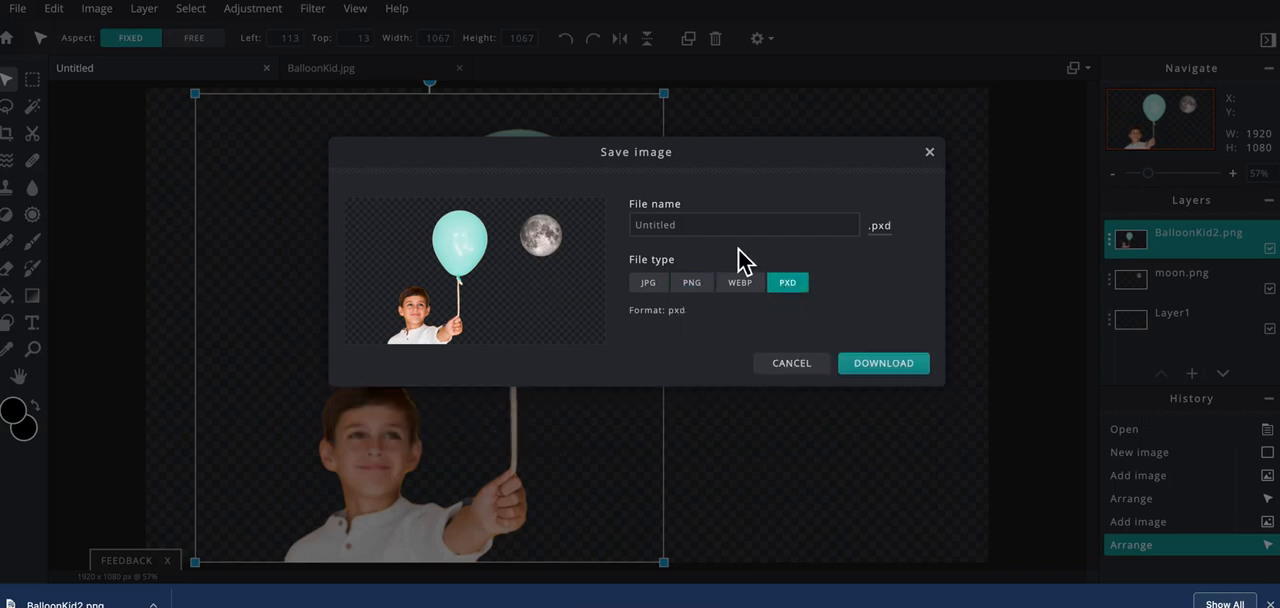
click(744, 224)
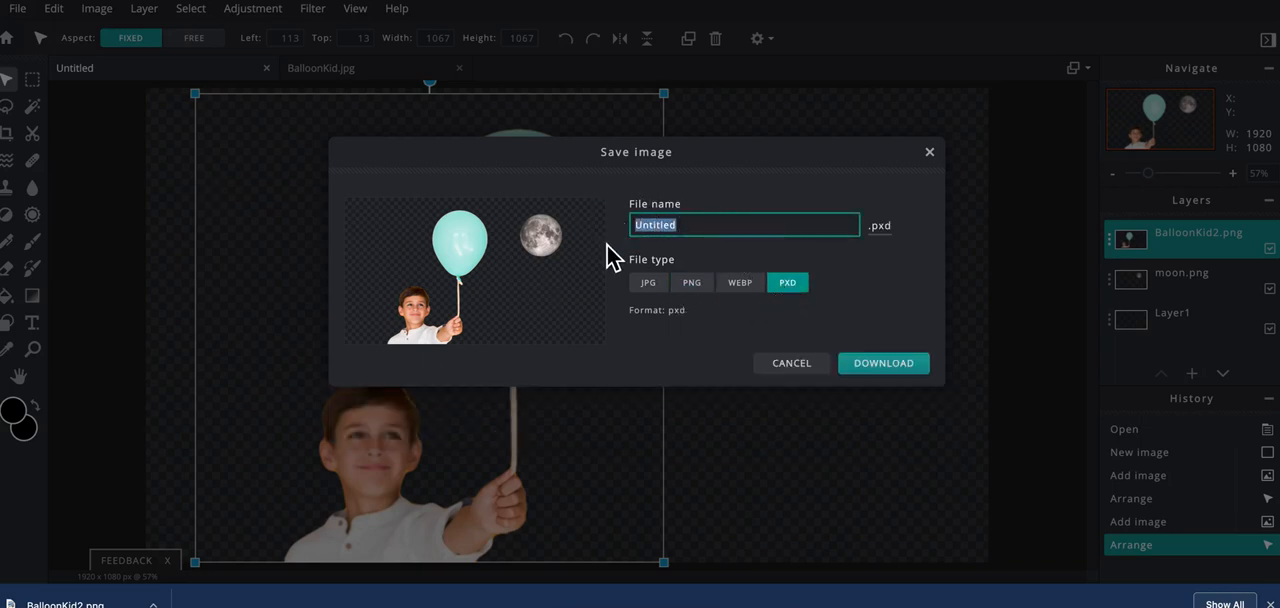
text(M)
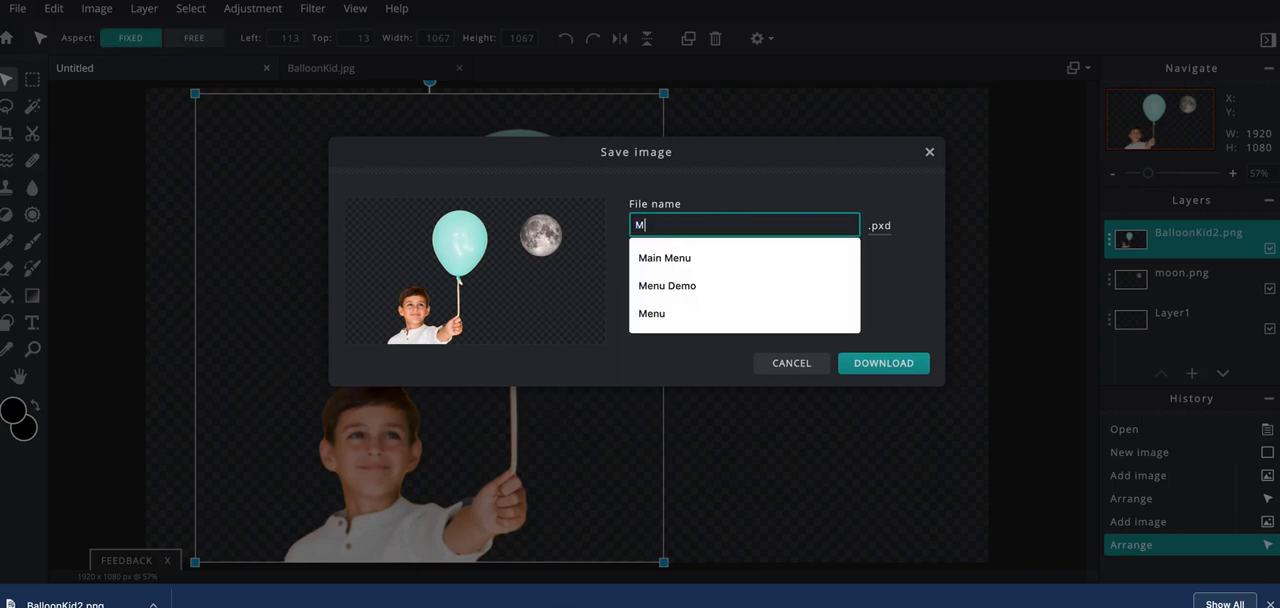
text(oonKid)
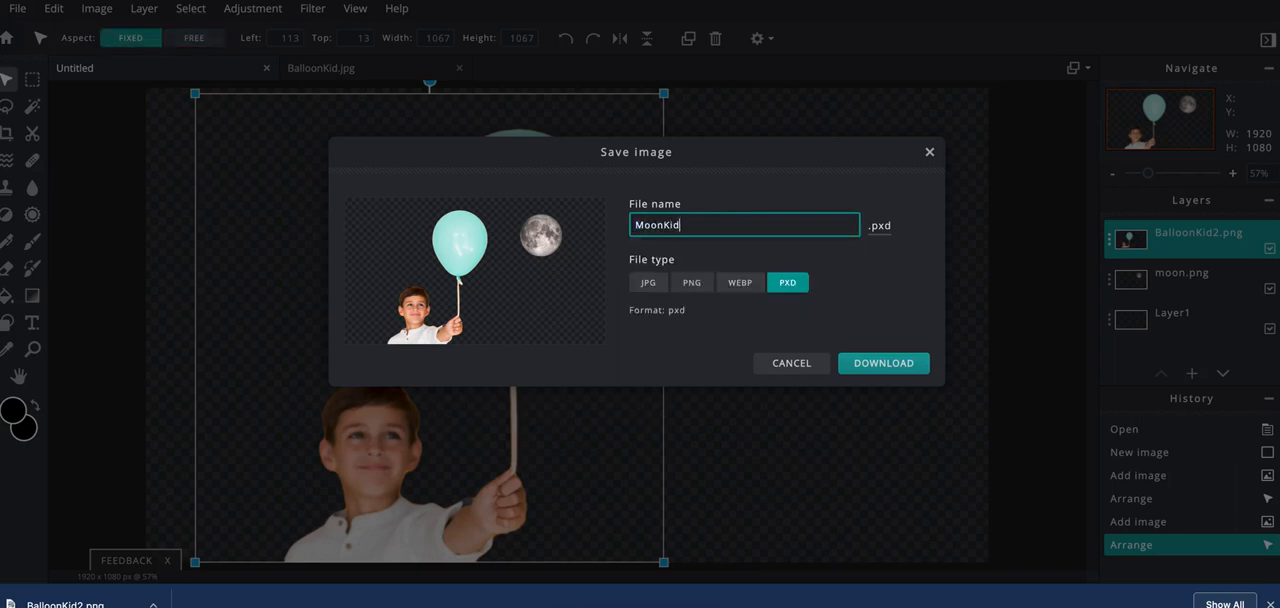
text(Comp)
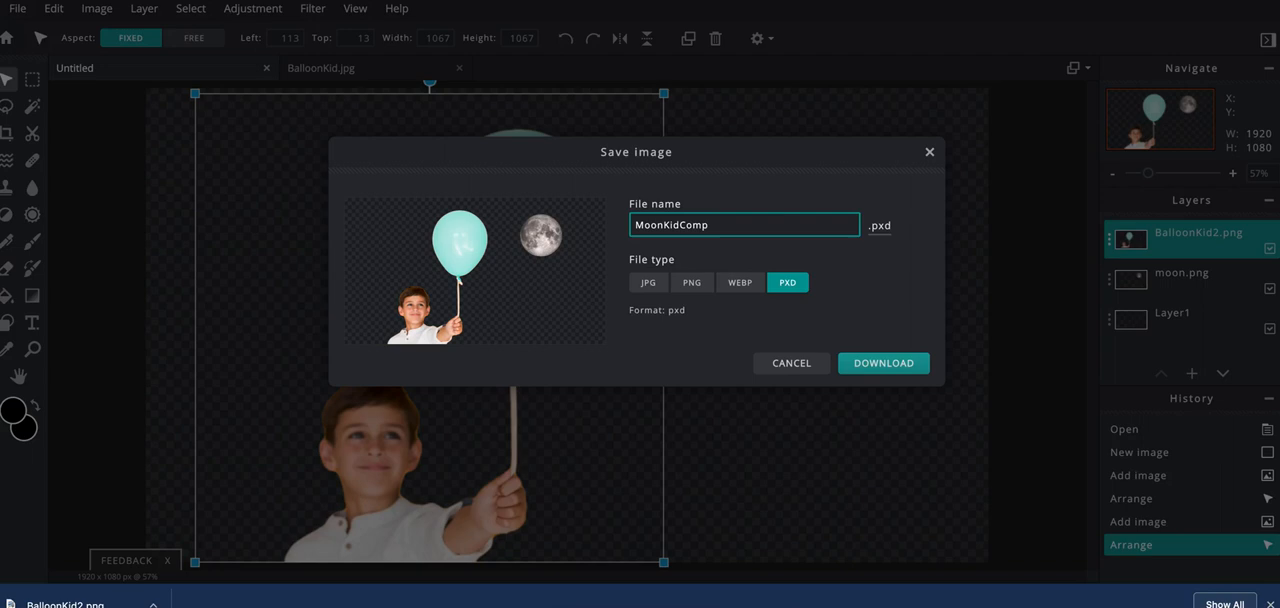
click(884, 364)
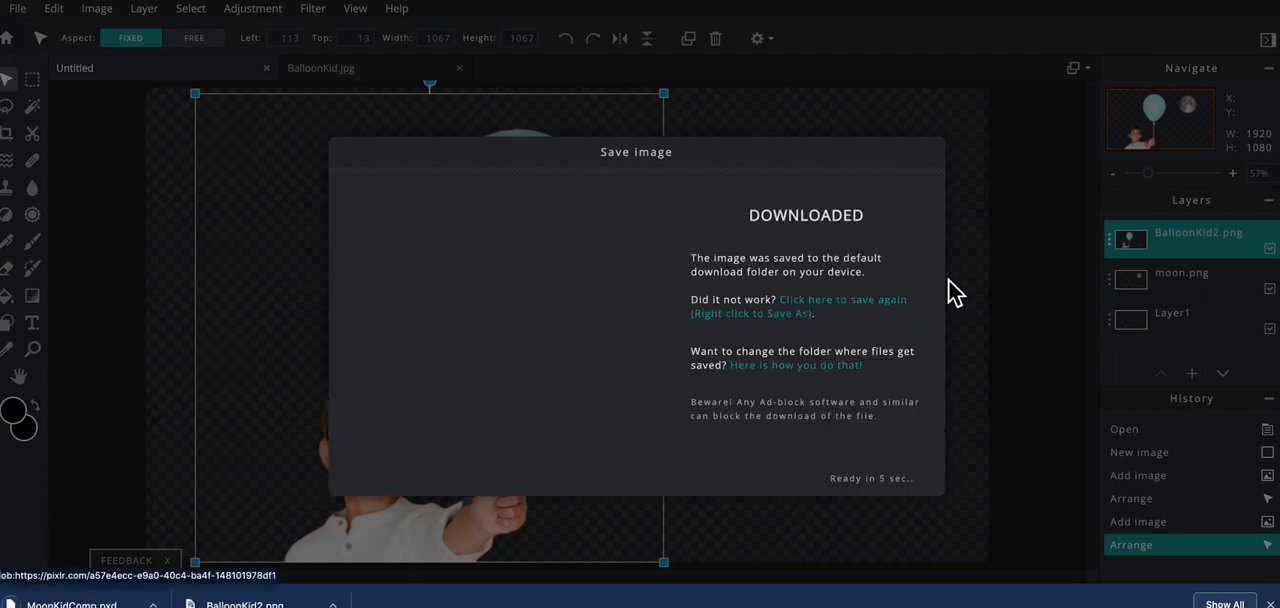
mouse_move(890, 460)
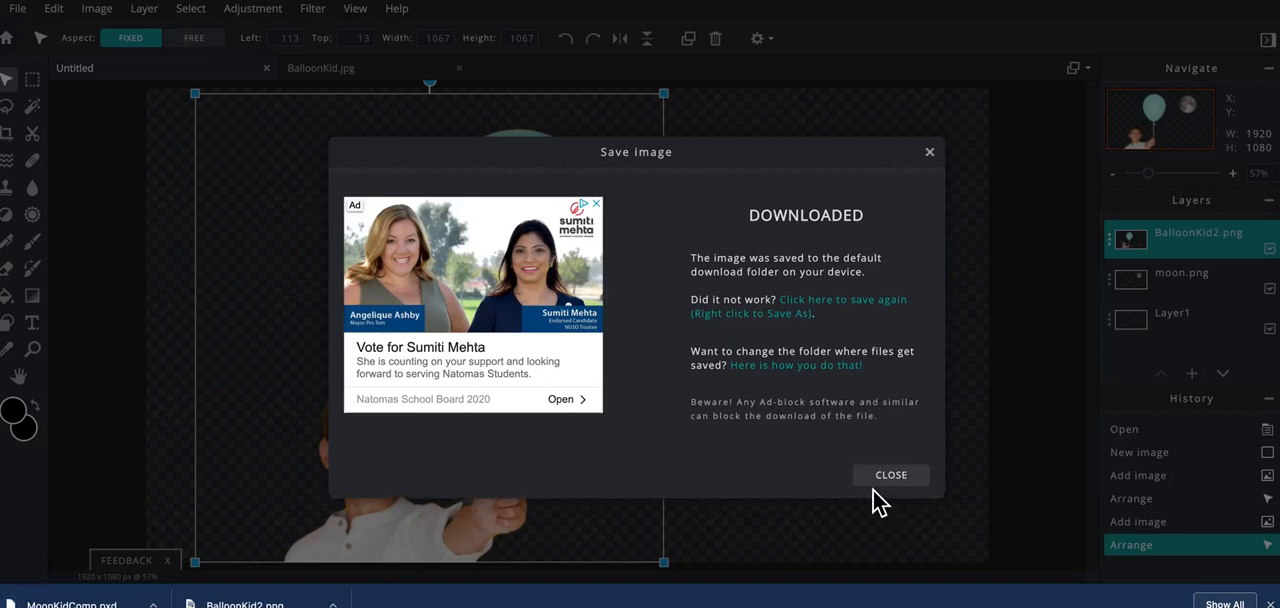
click(890, 474)
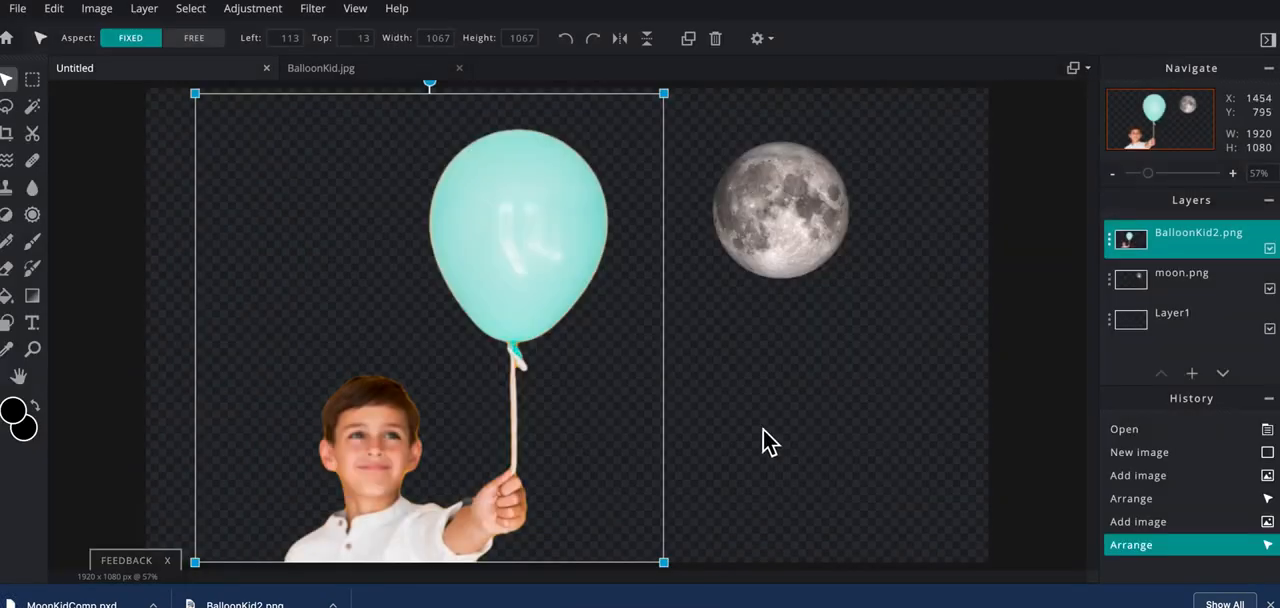
mouse_move(890, 324)
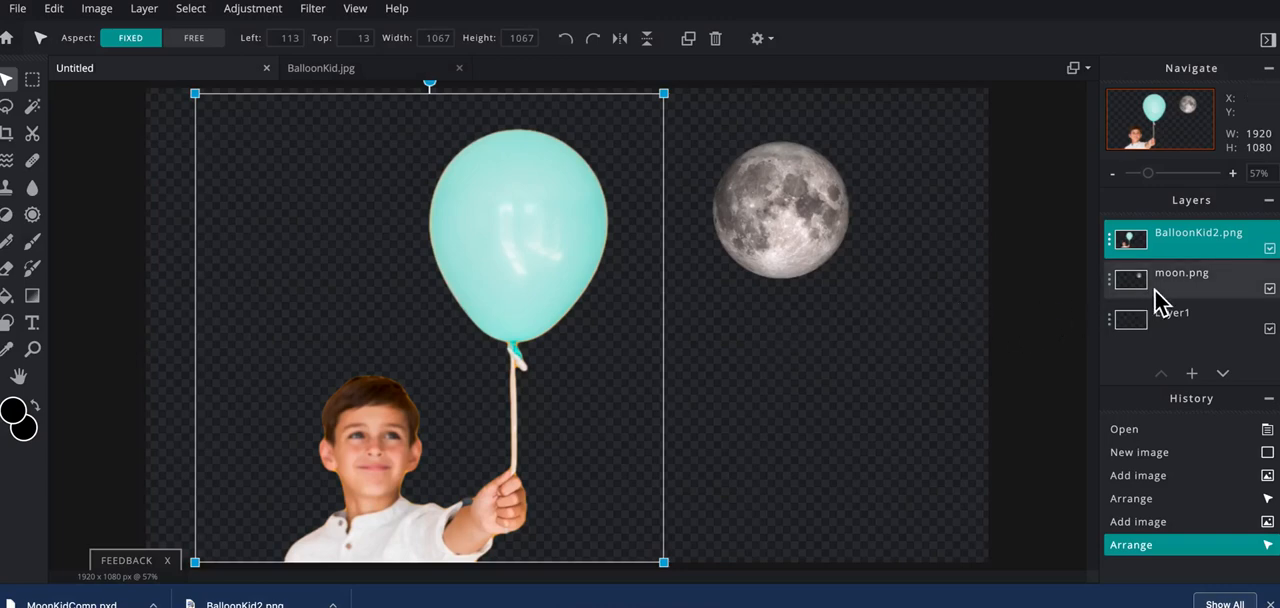
Select the moon.png layer and nudge the moon over the balloon, then back just beside it
click(1180, 278)
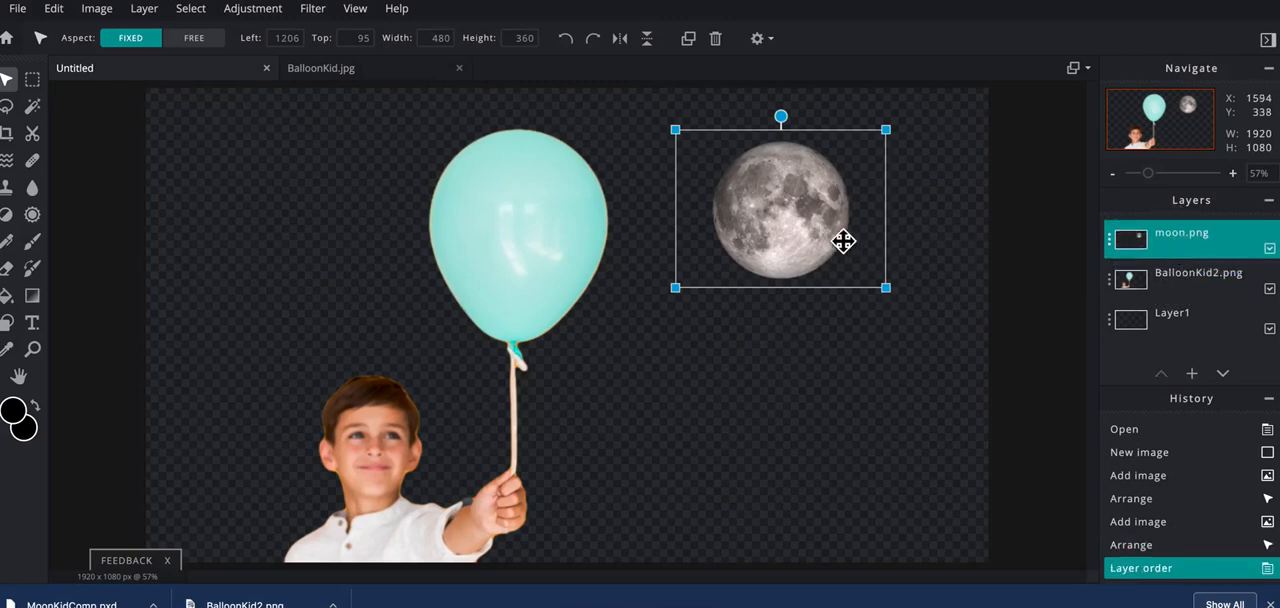
drag(844, 240, 656, 250)
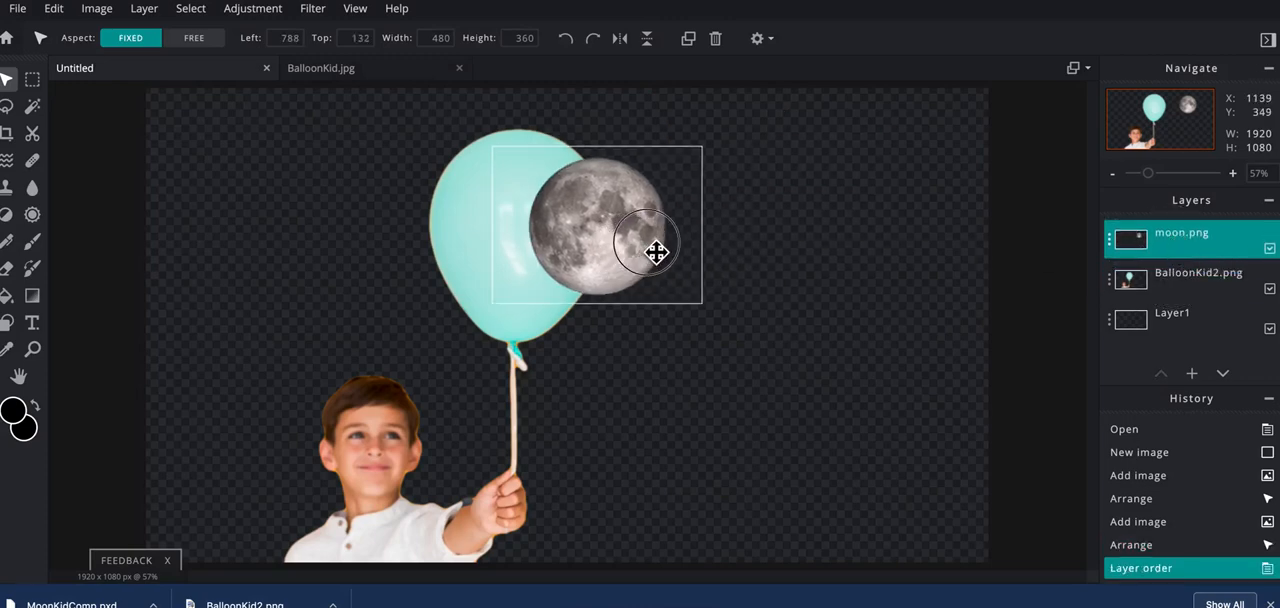
drag(648, 248, 568, 262)
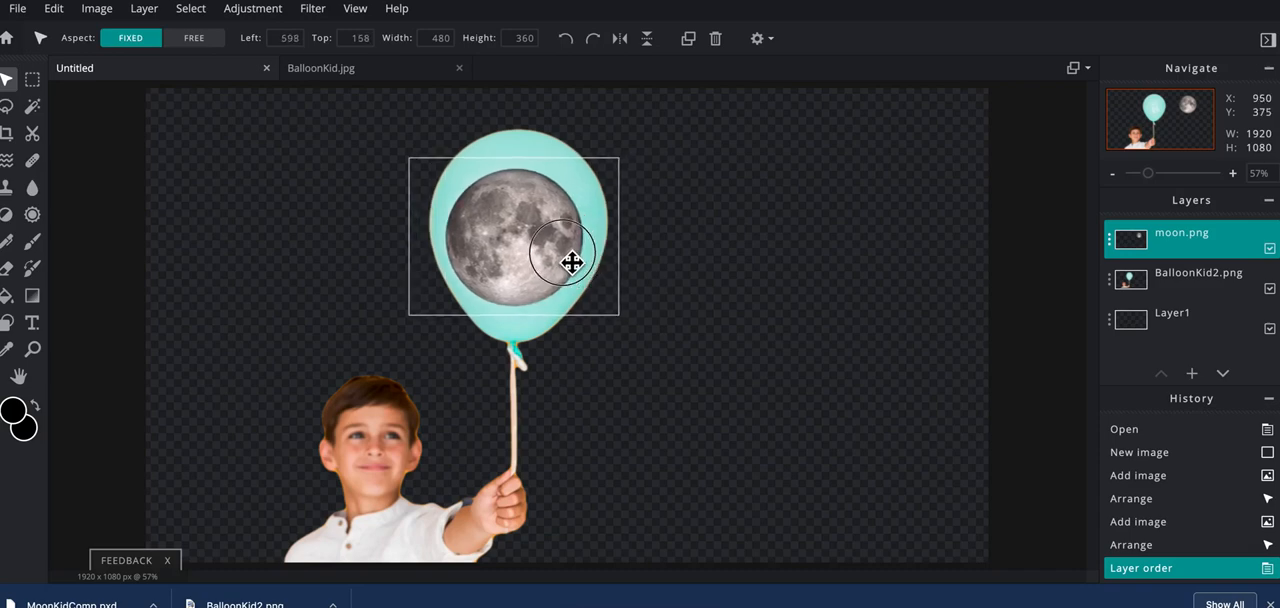
drag(572, 264, 688, 278)
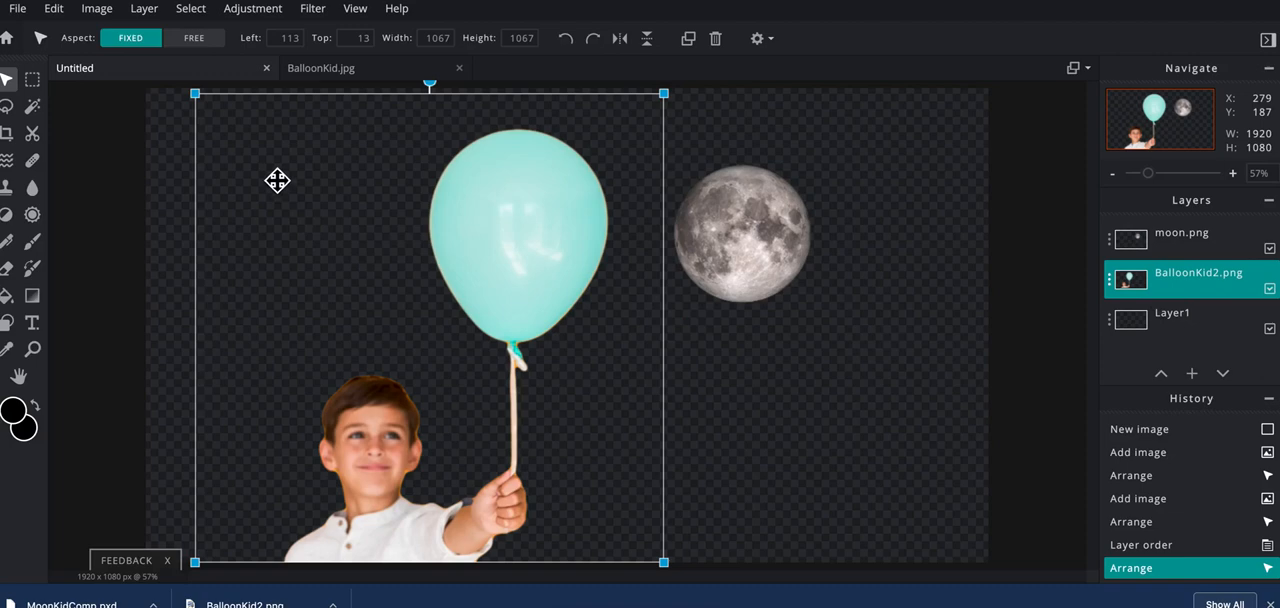
Use the Lasso Mask on BalloonKid2.png to hide the teal balloon, then reselect the moon layer
click(32, 132)
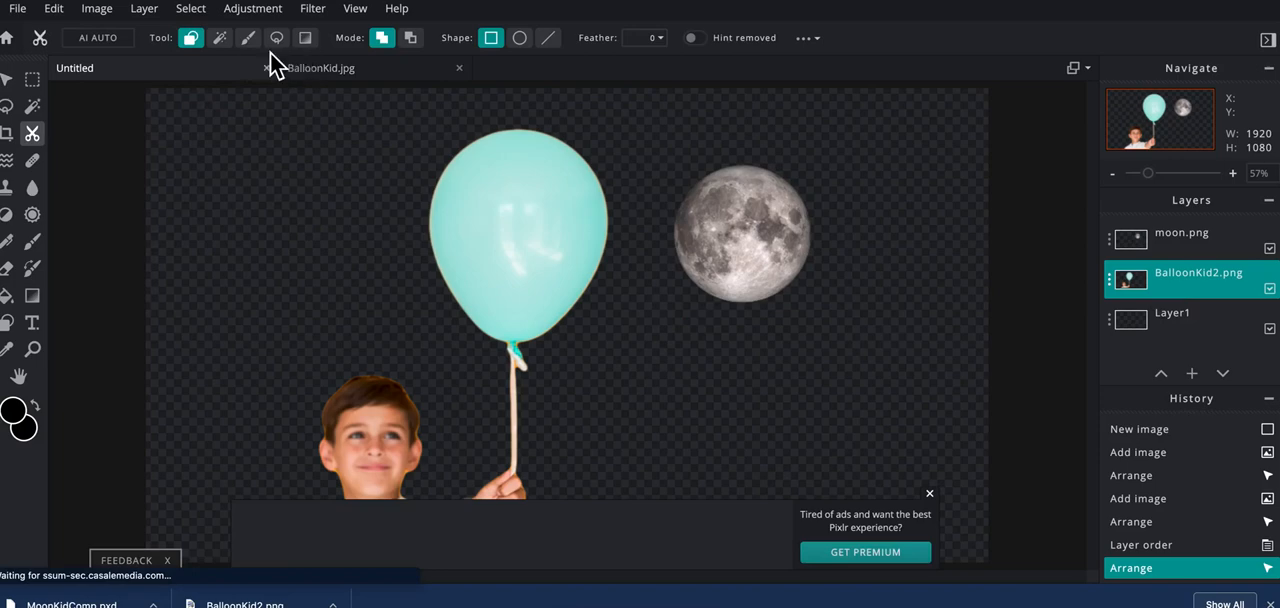
mouse_move(248, 38)
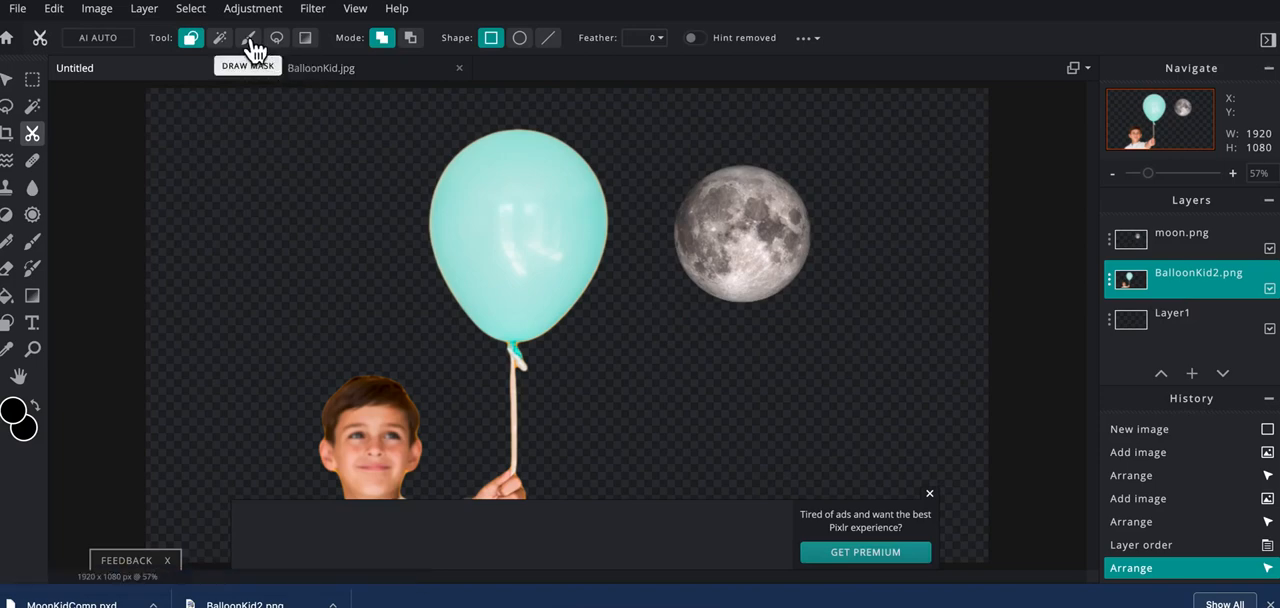
mouse_move(276, 38)
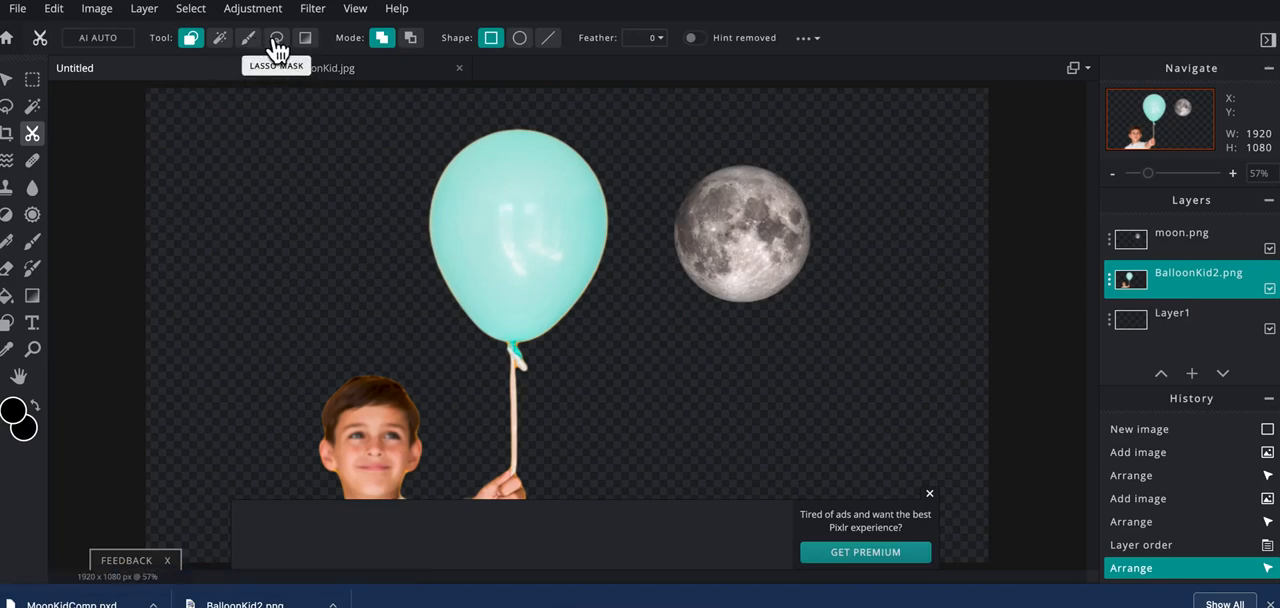
click(276, 38)
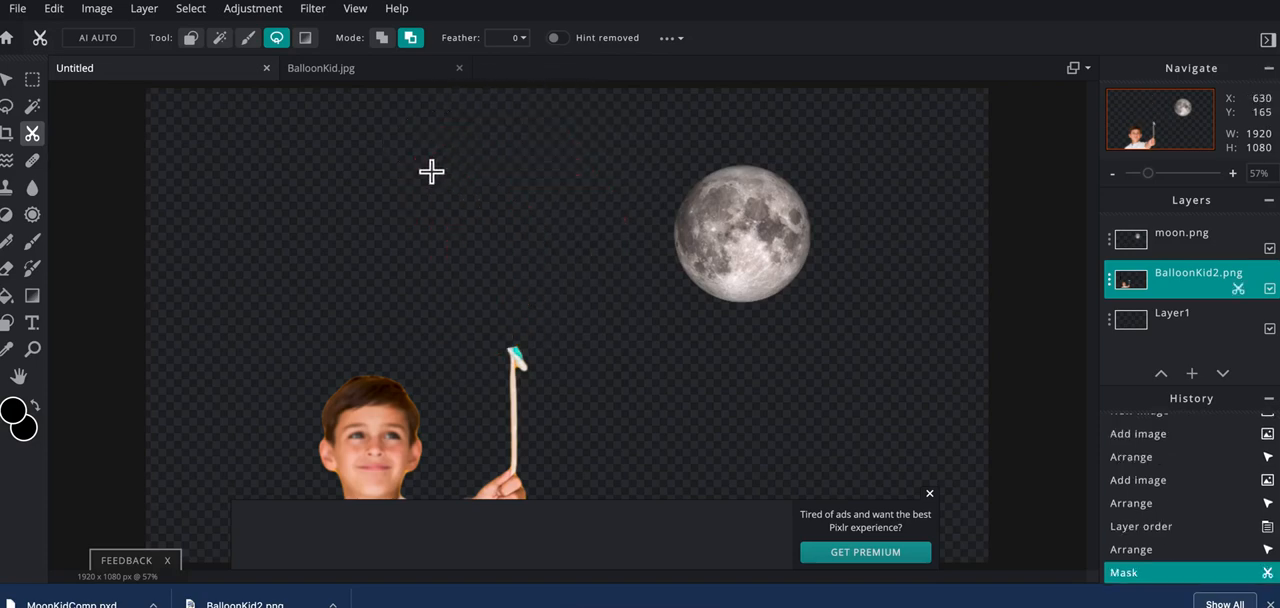
mouse_move(536, 374)
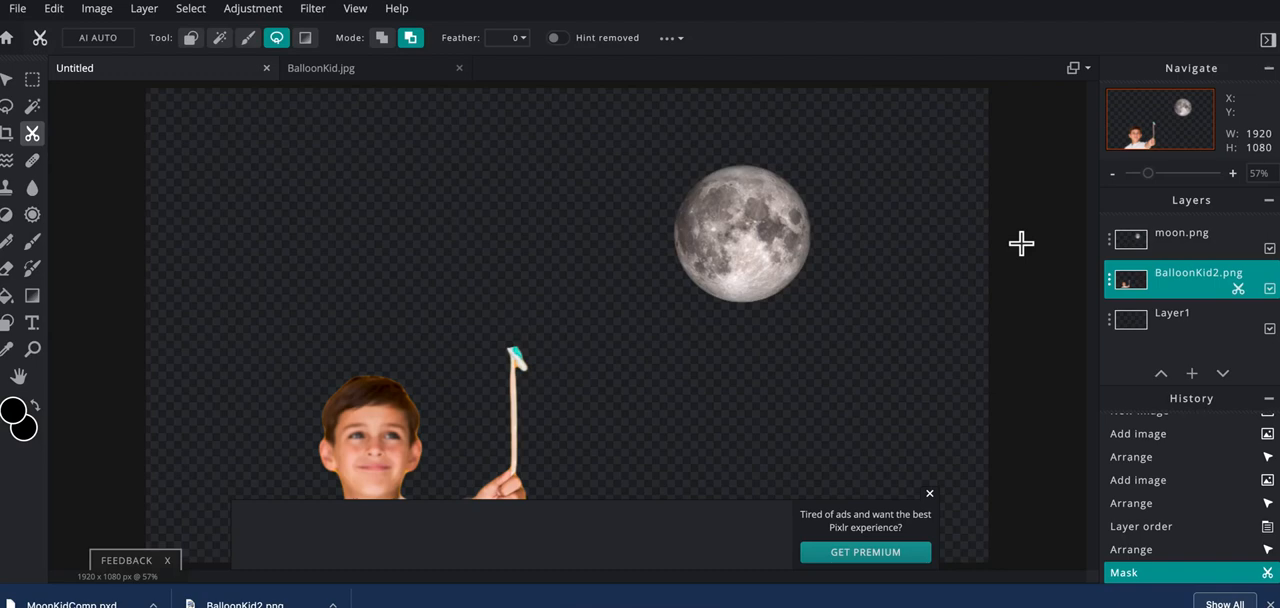
click(1180, 232)
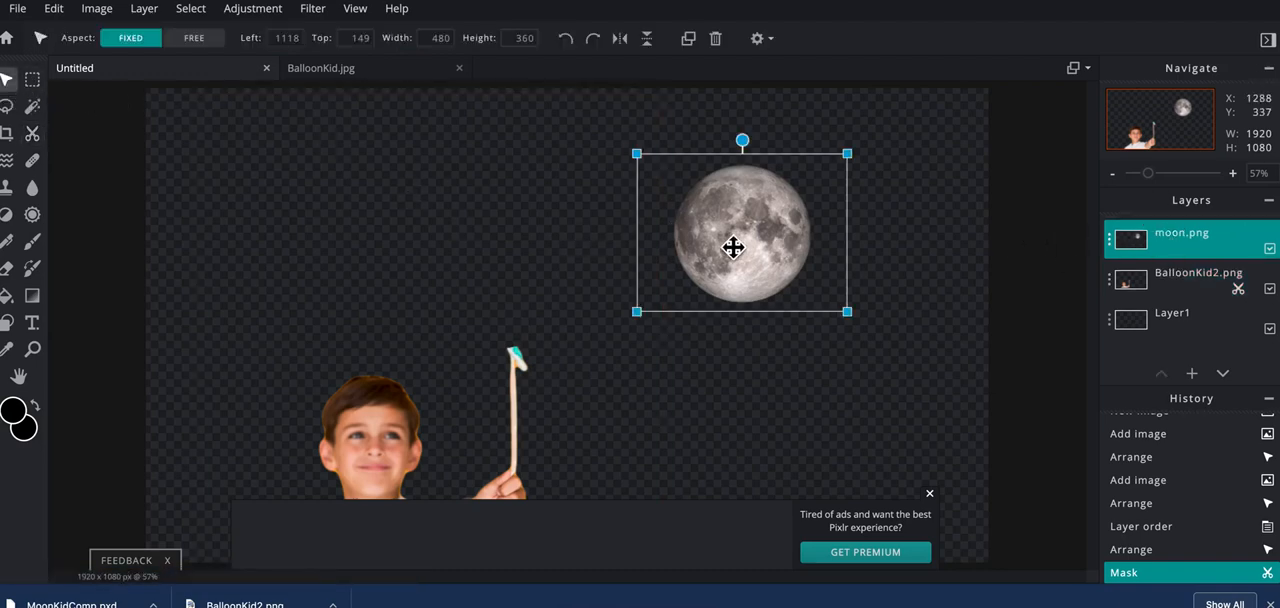
Move the moon above the stick's tip and enlarge it from its corner handle
drag(732, 248, 520, 296)
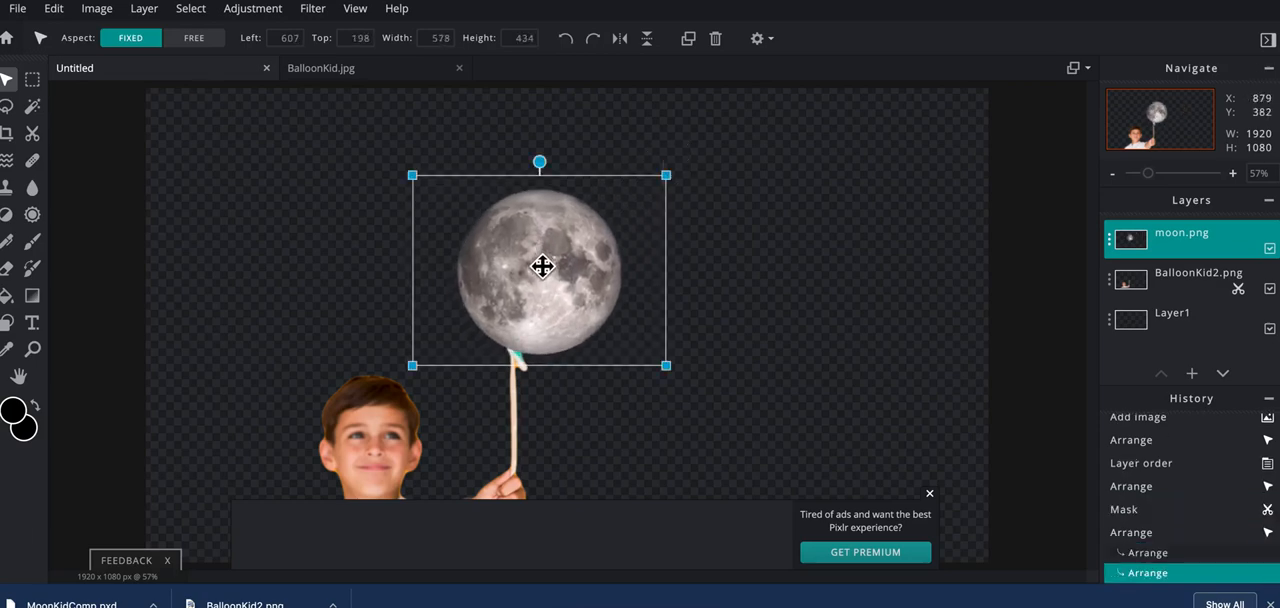
drag(540, 268, 516, 268)
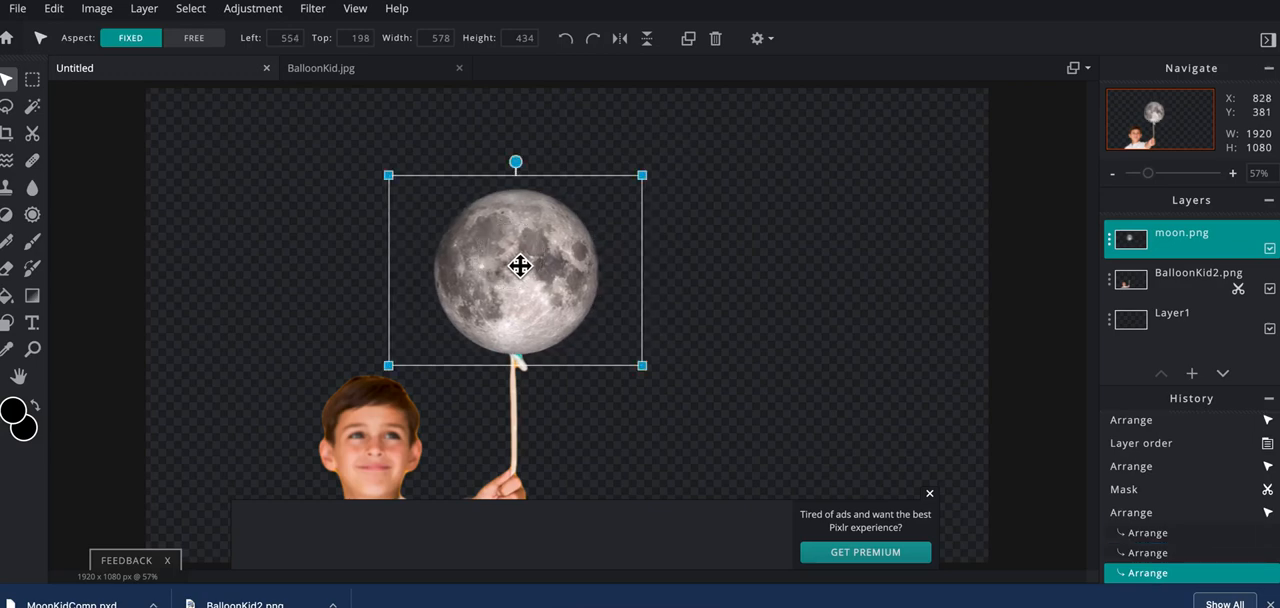
mouse_move(230, 100)
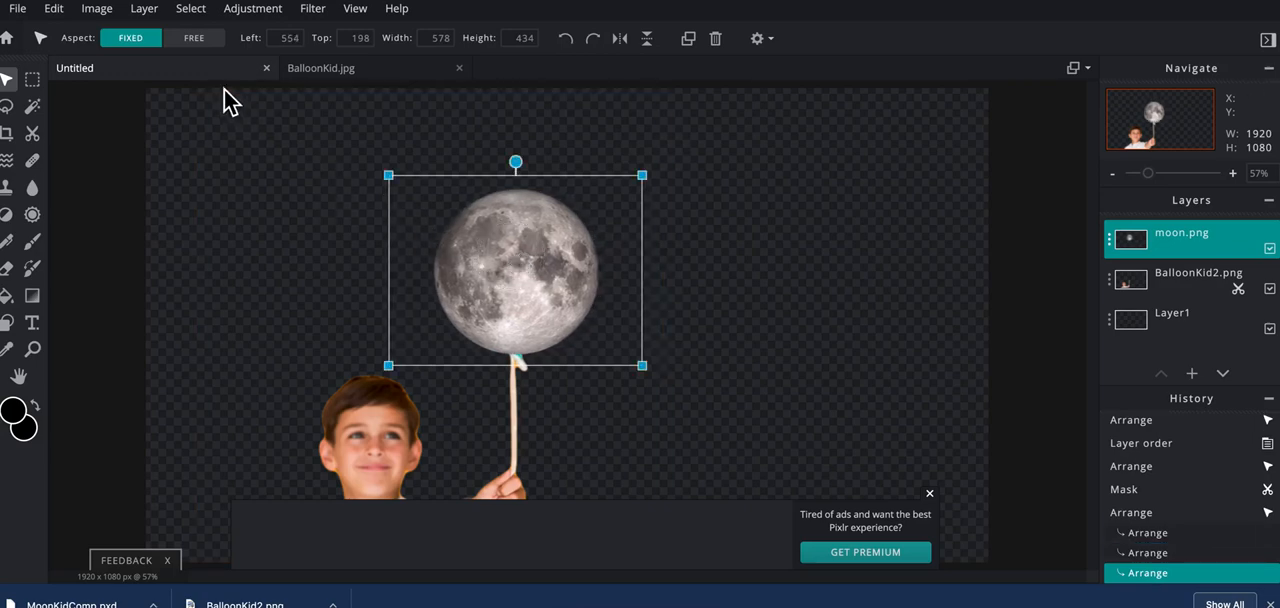
mouse_move(148, 52)
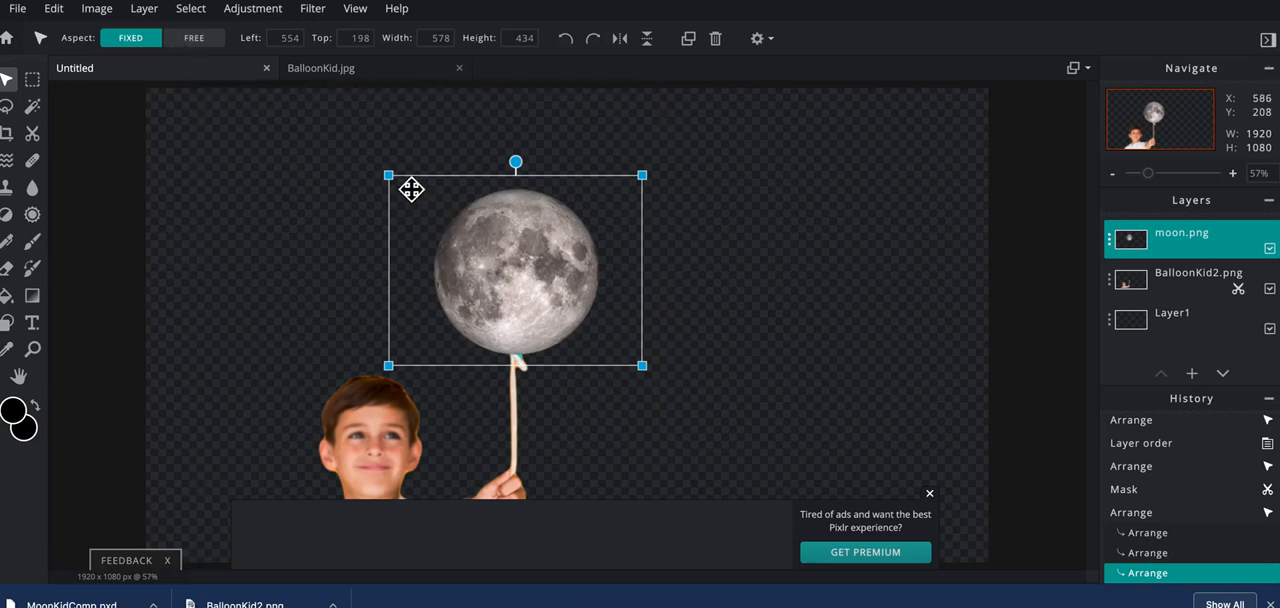
drag(412, 188, 404, 168)
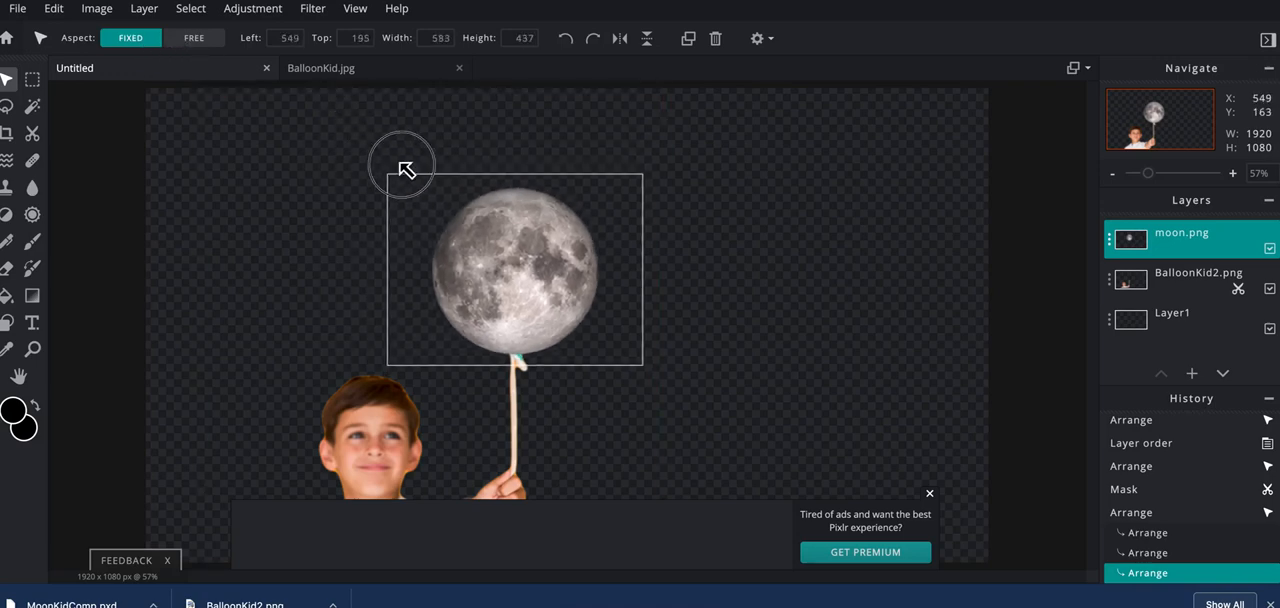
drag(402, 168, 356, 164)
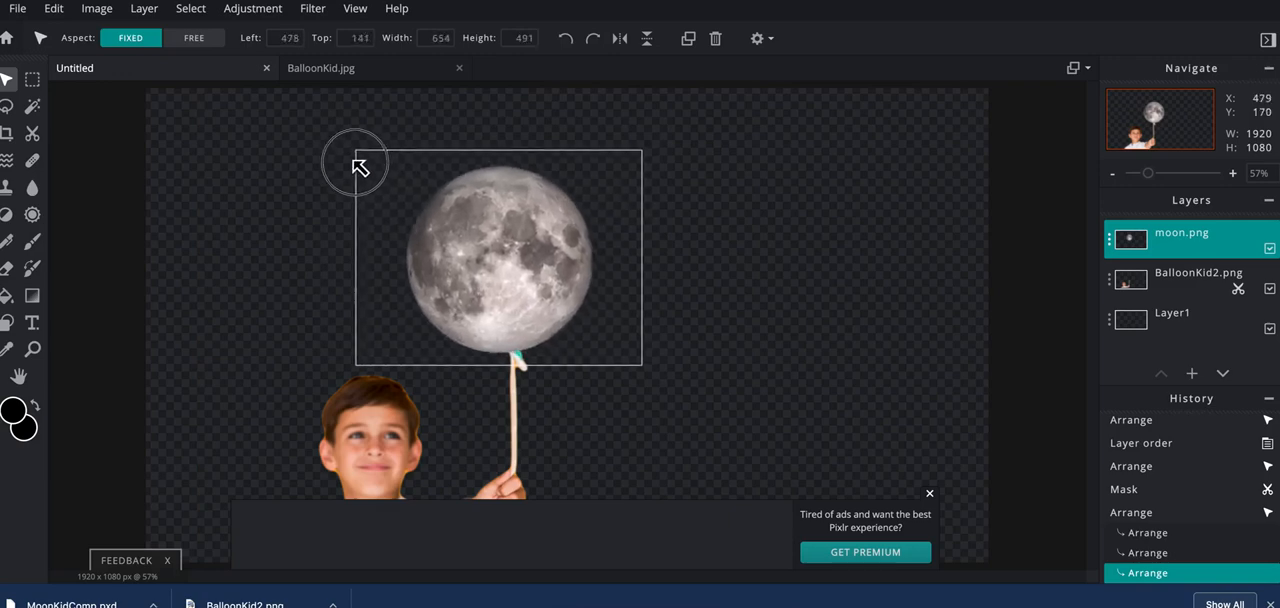
drag(358, 164, 336, 160)
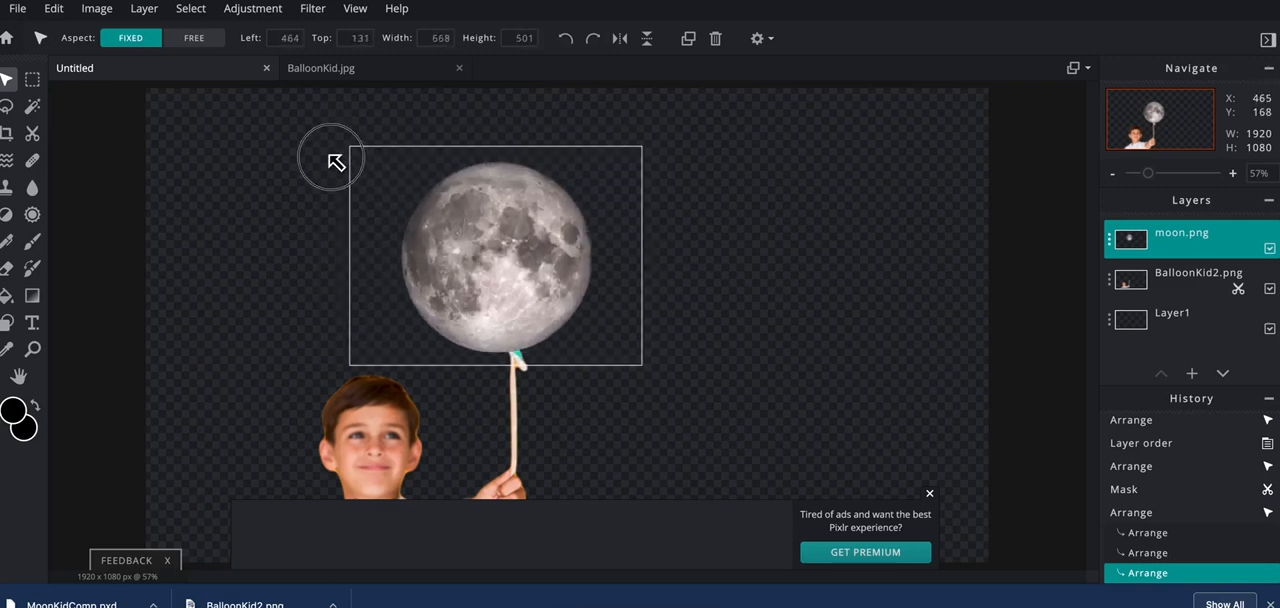
drag(334, 160, 378, 170)
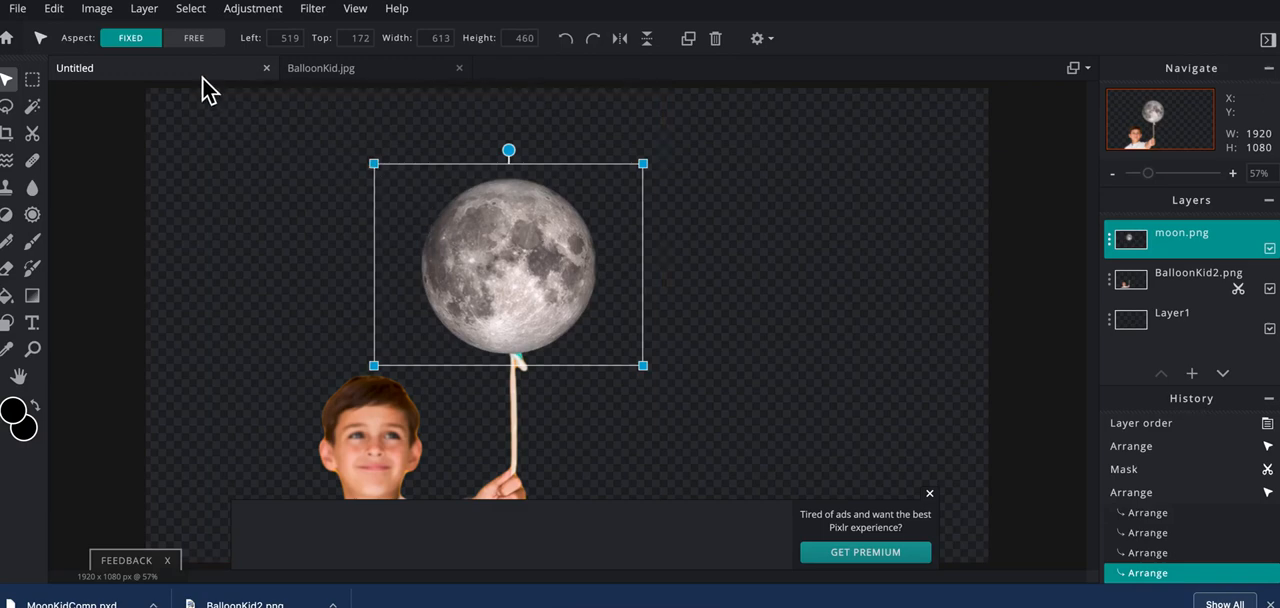
With Aspect set to Free, stretch the moon into a tall oval and align it on the stick
click(194, 38)
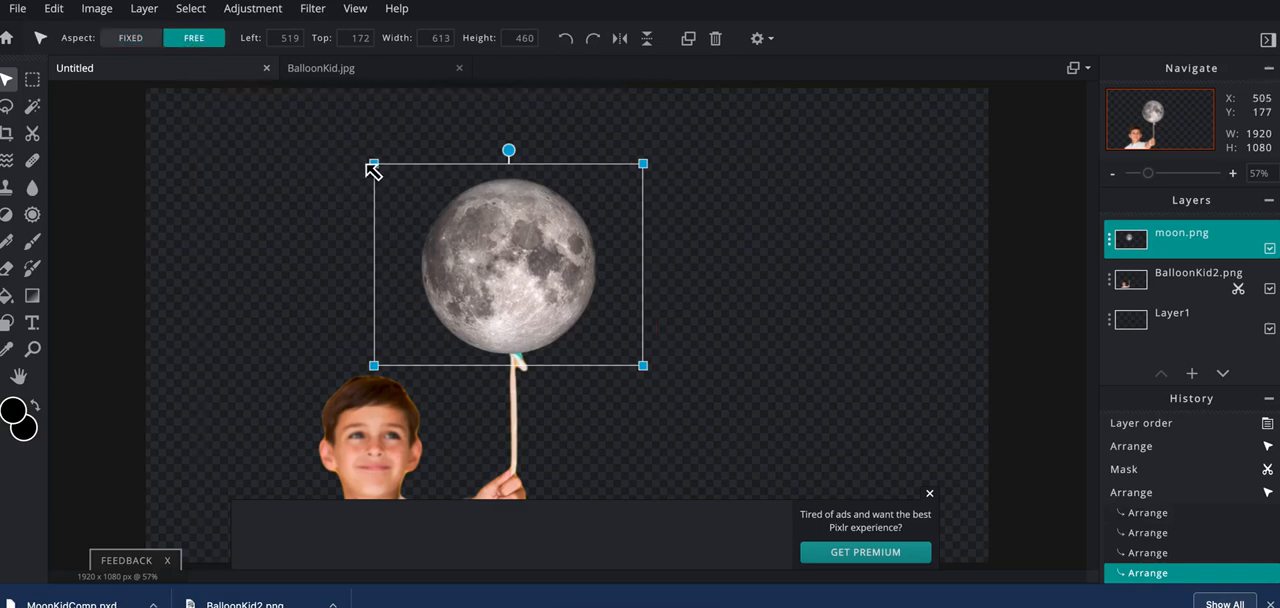
drag(372, 164, 376, 152)
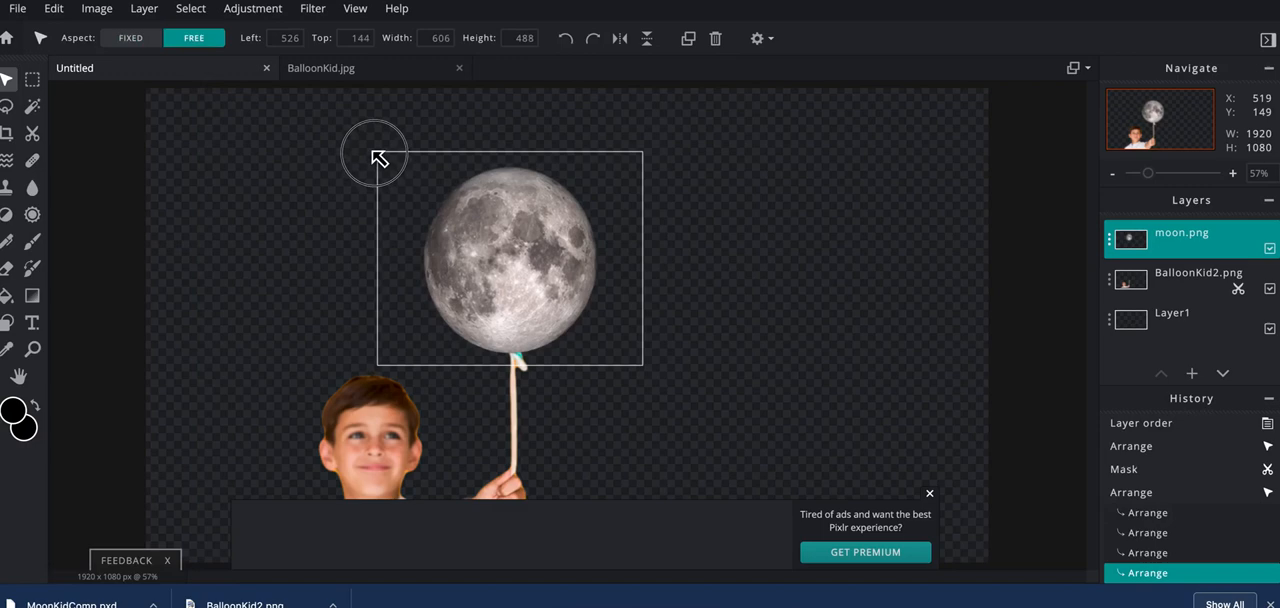
drag(376, 156, 360, 128)
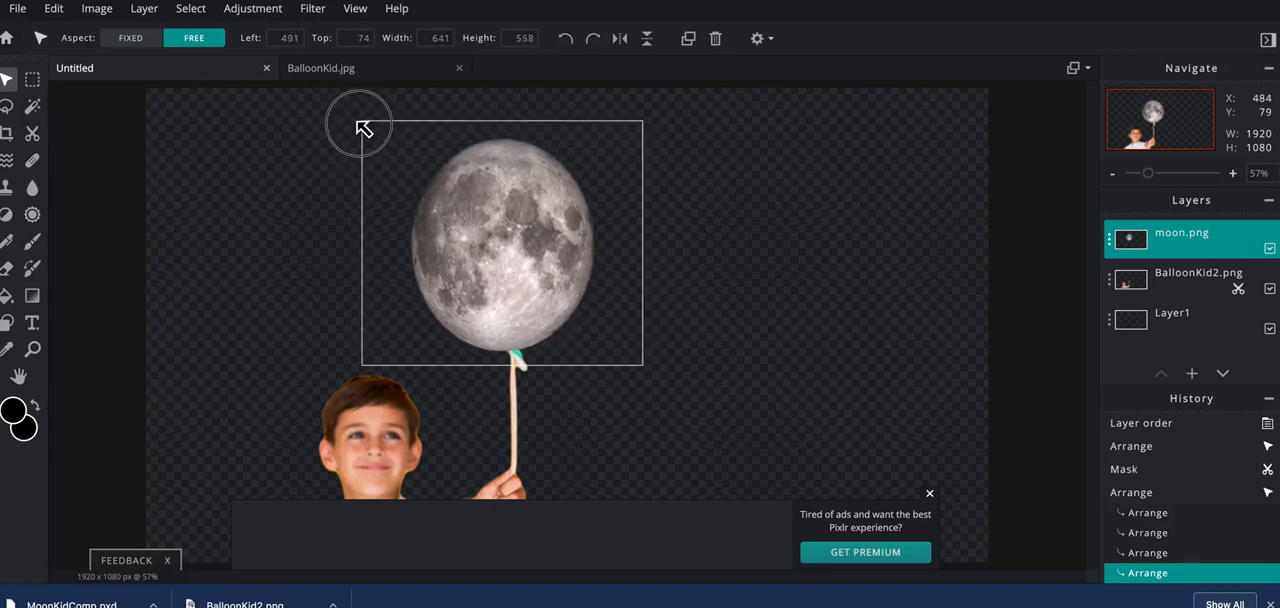
drag(360, 128, 368, 120)
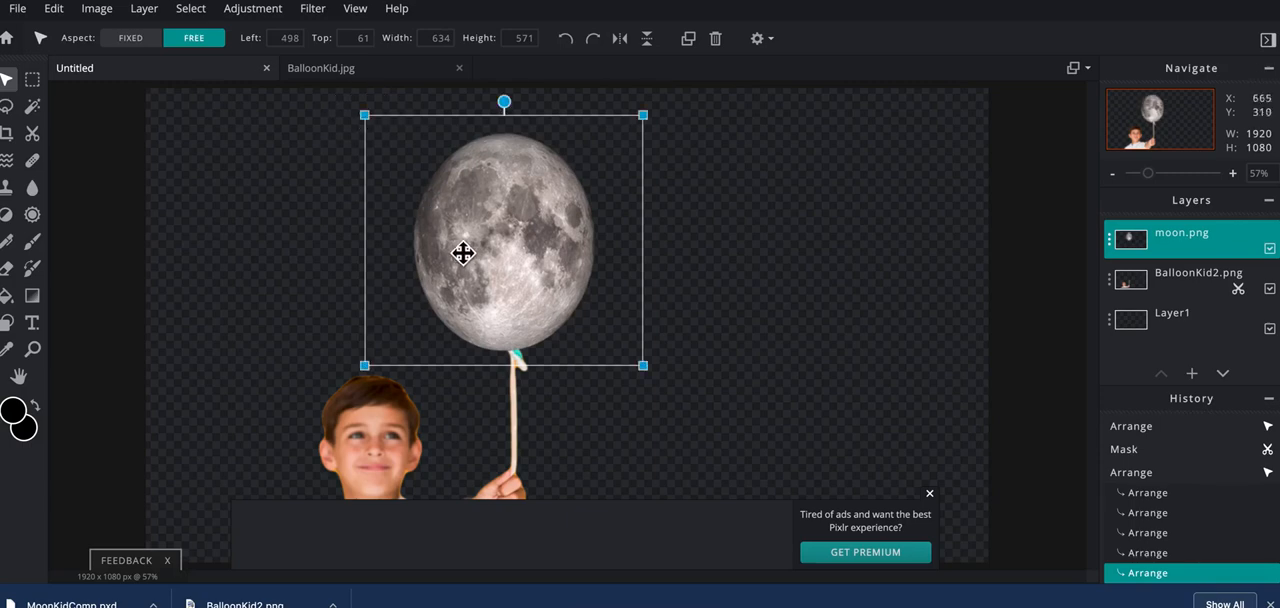
drag(464, 252, 492, 260)
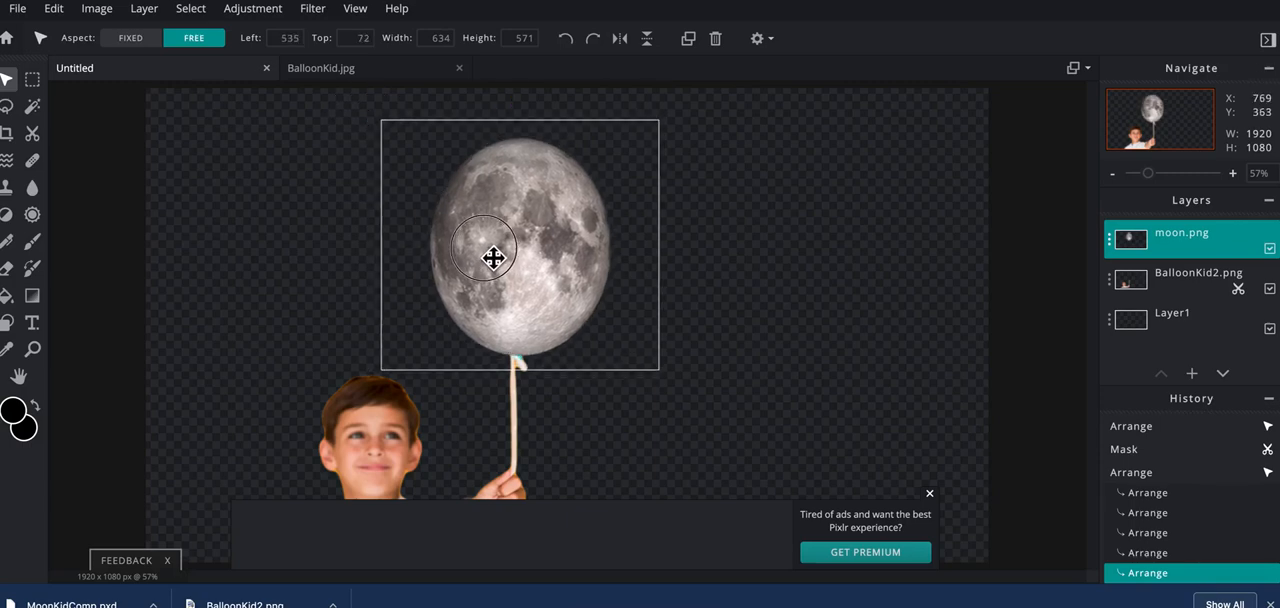
drag(492, 256, 480, 256)
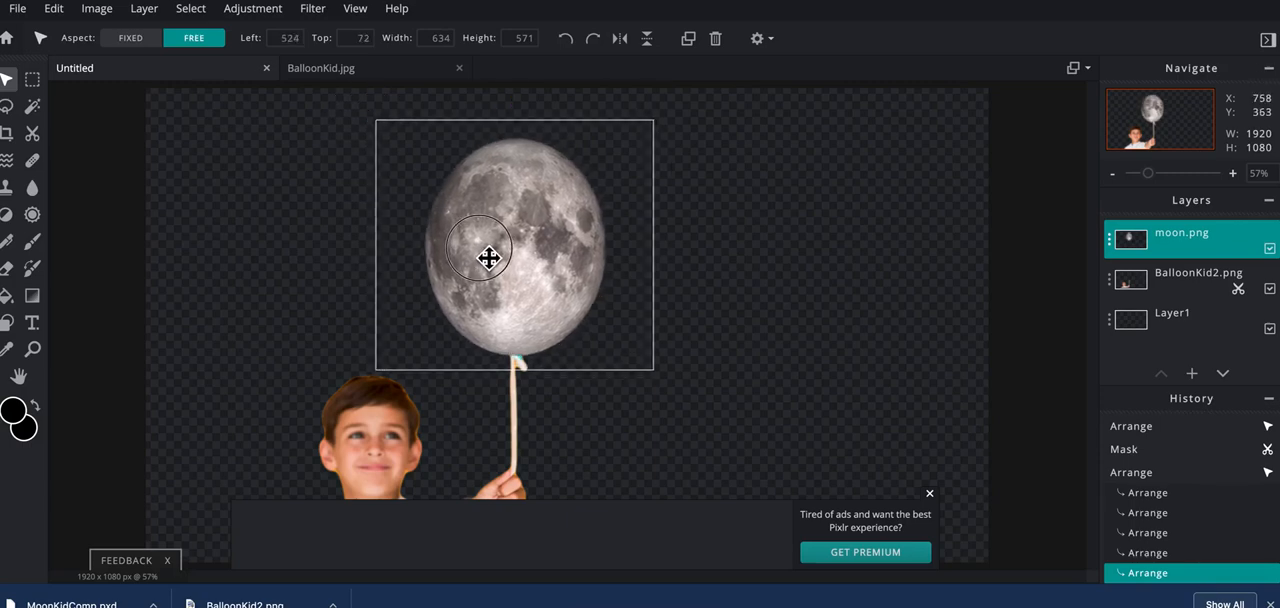
drag(484, 258, 482, 258)
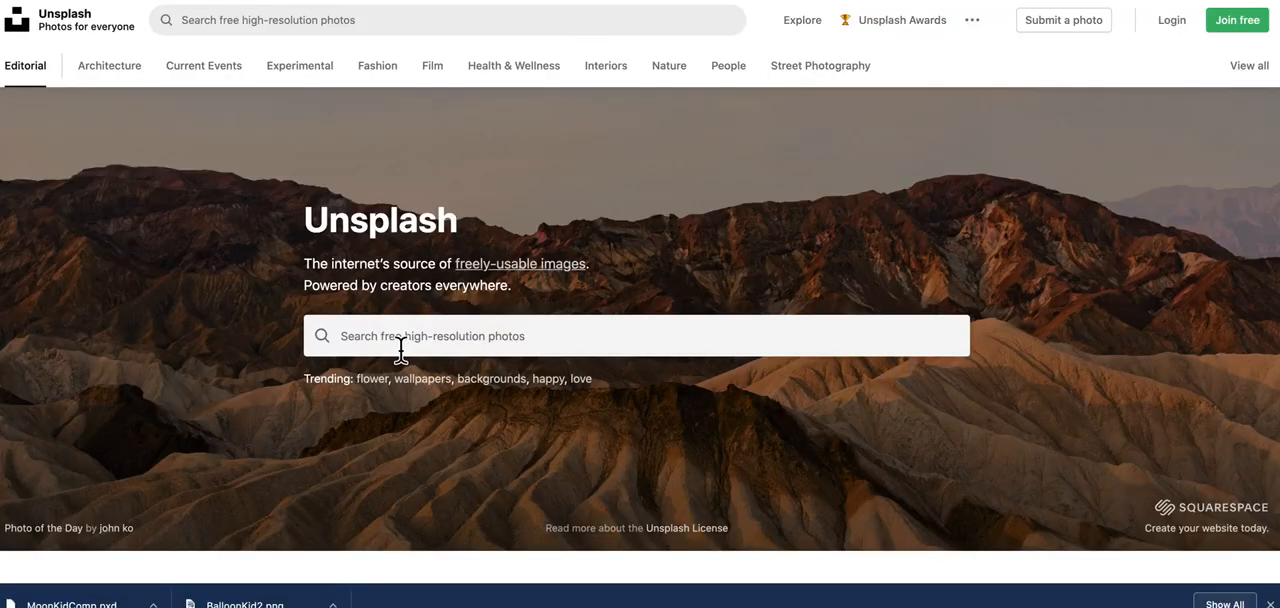
mouse_move(1272, 598)
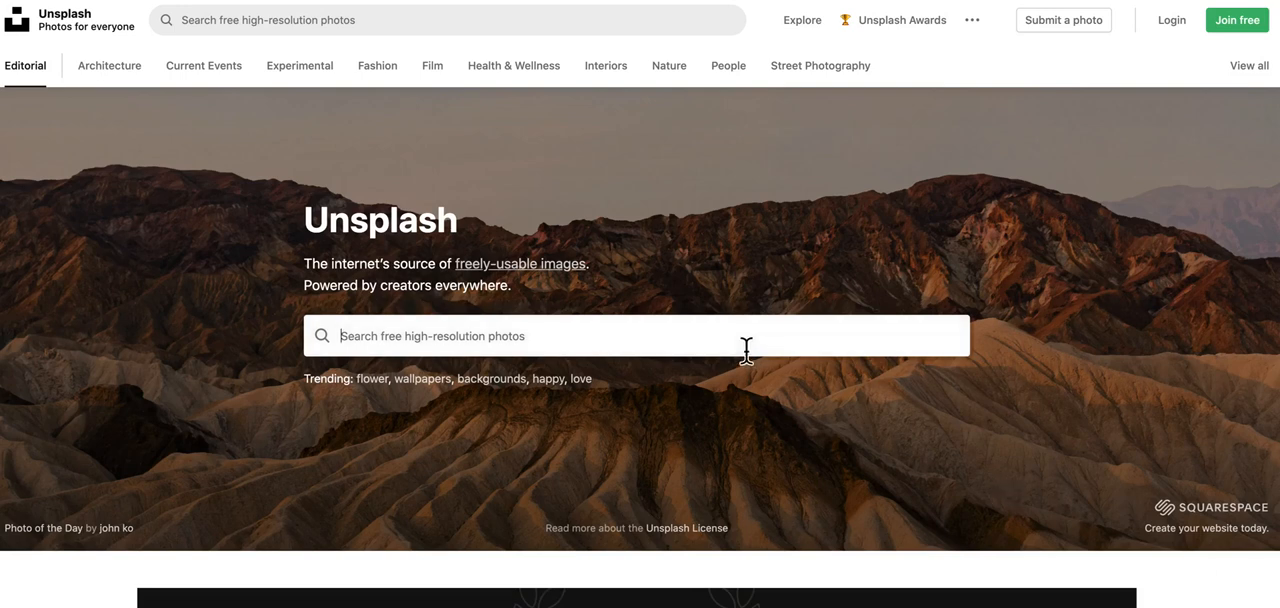
Search Unsplash for 'night sky' and download the starry forest night photo for free
text(night s)
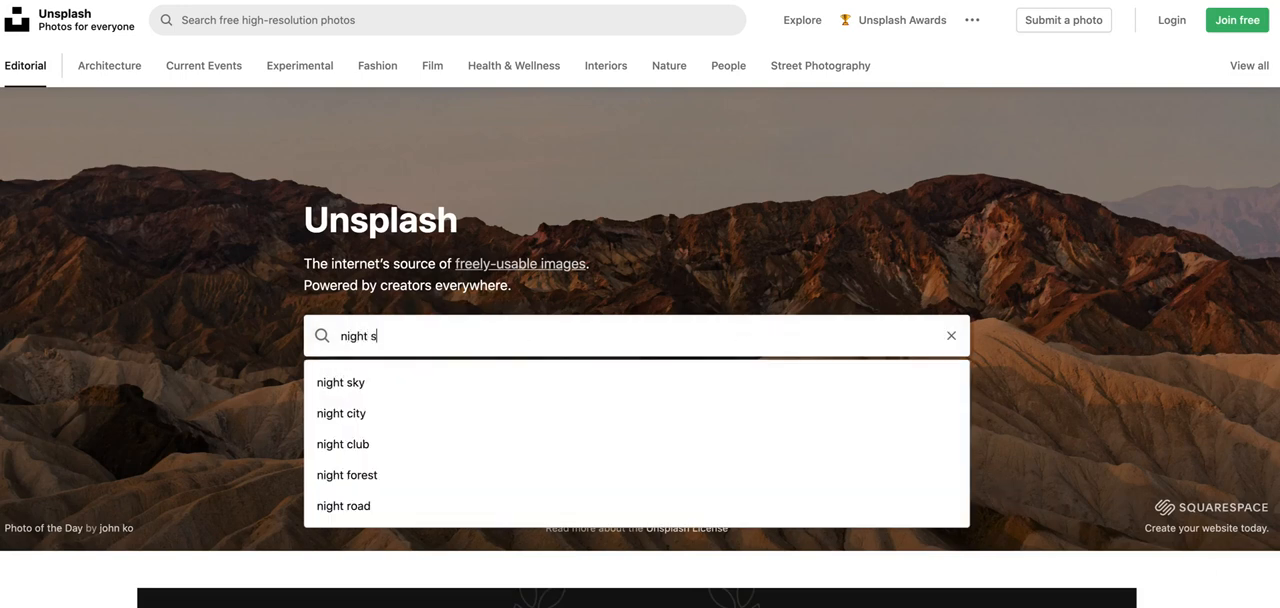
click(340, 382)
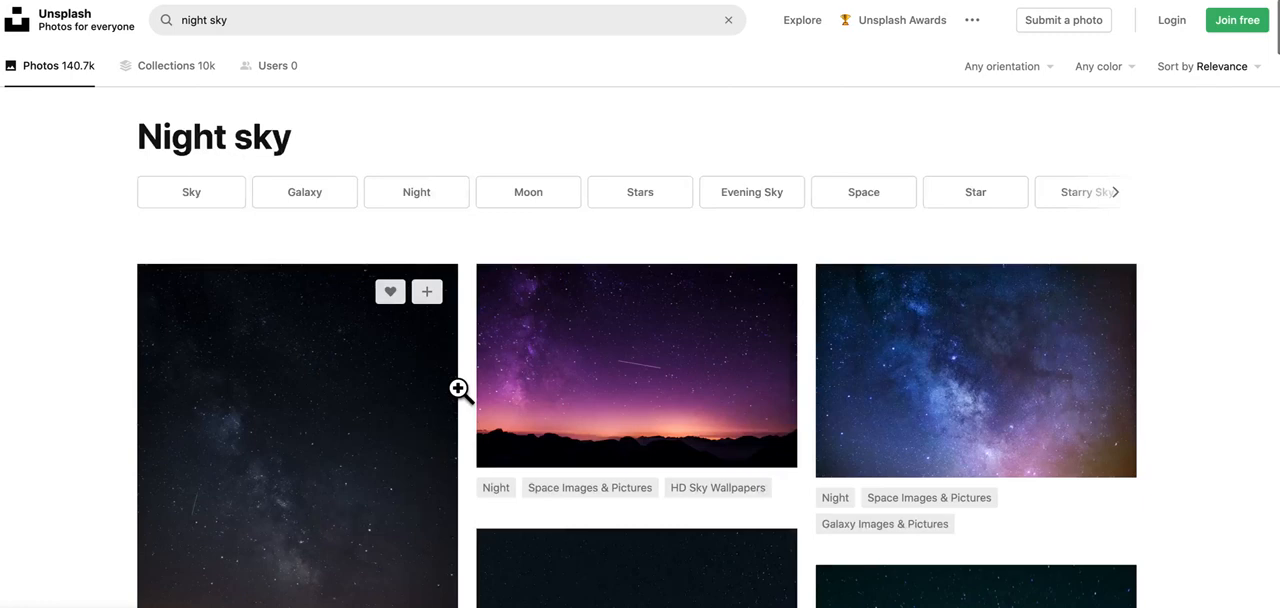
scroll(down, 3)
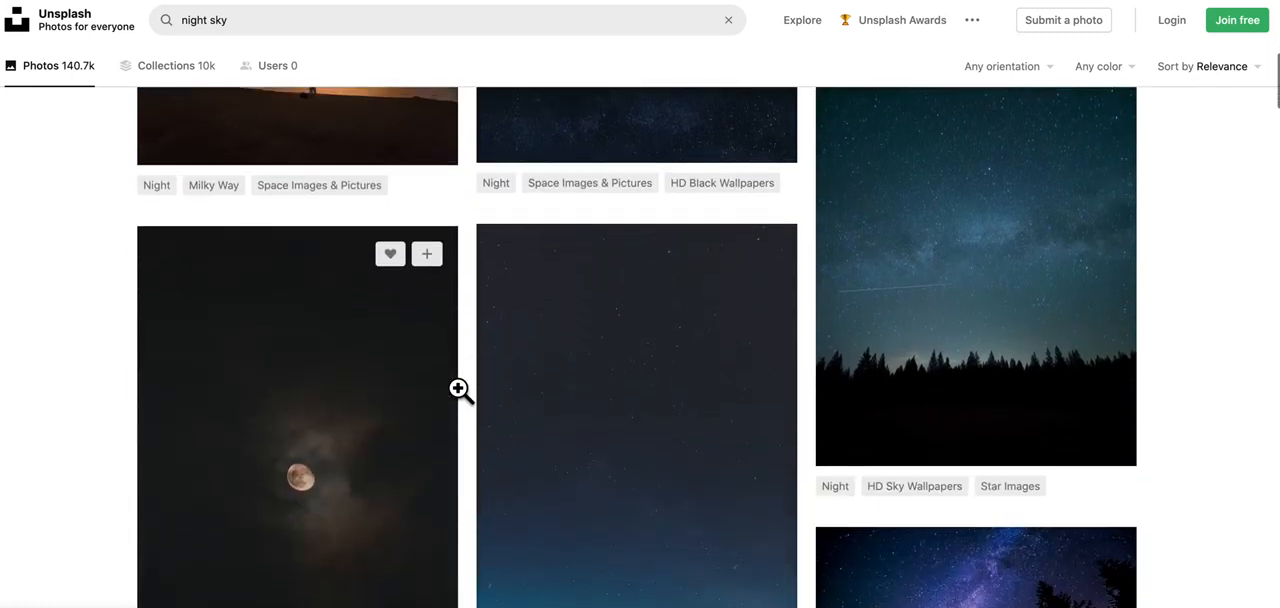
scroll(down, 3)
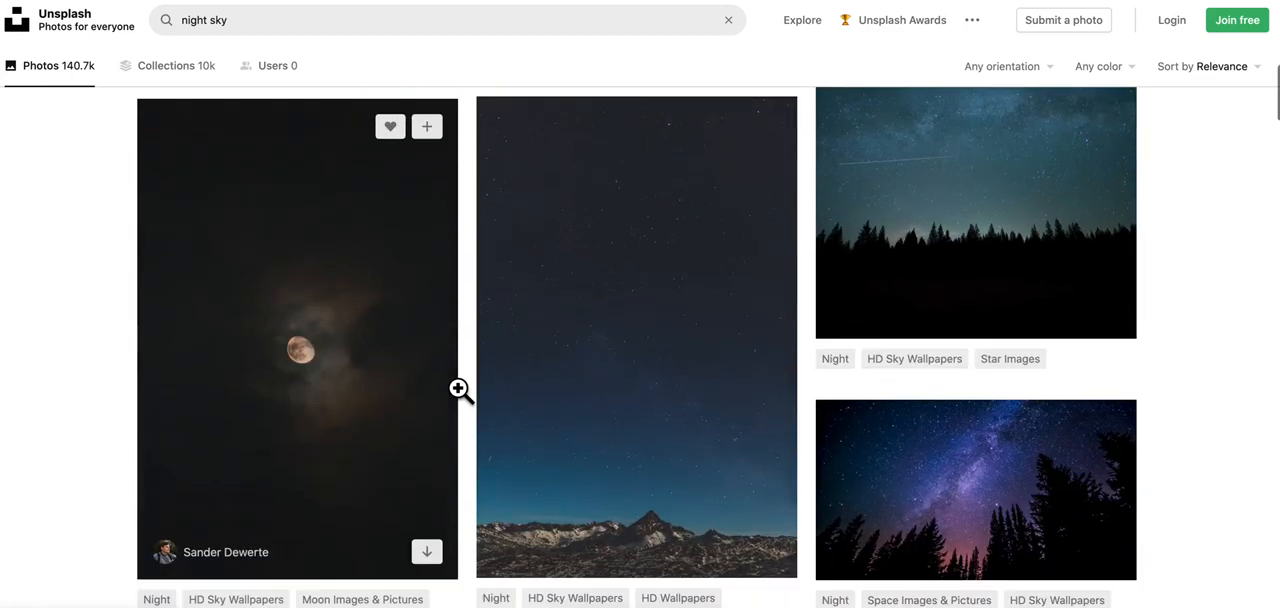
scroll(down, 3)
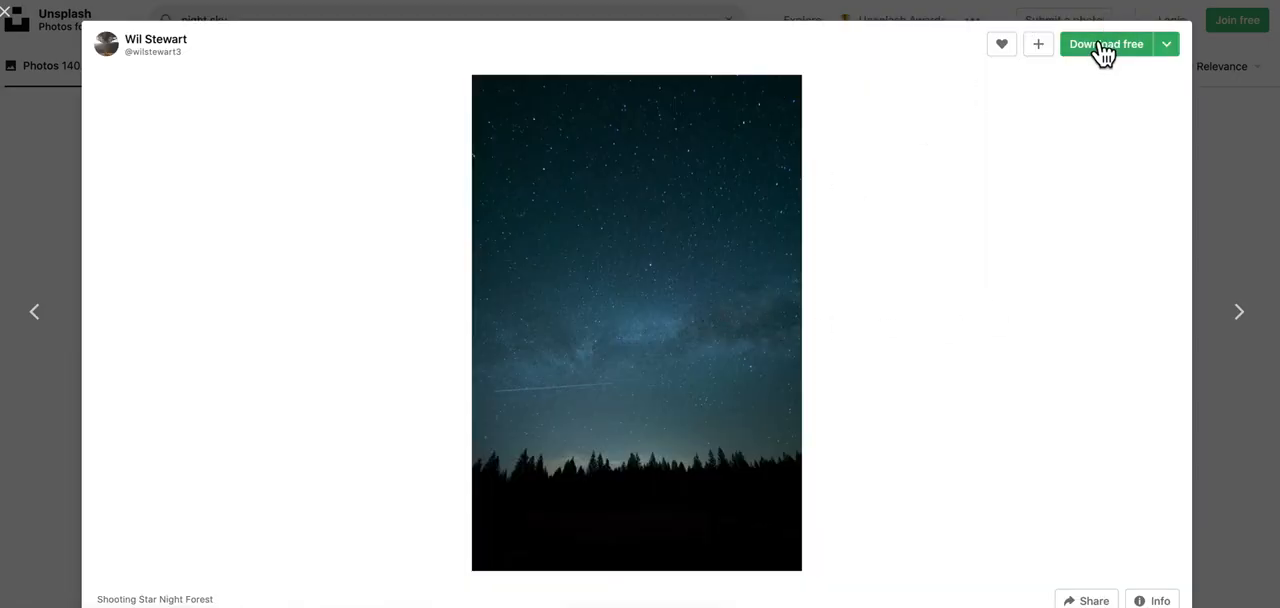
click(1104, 44)
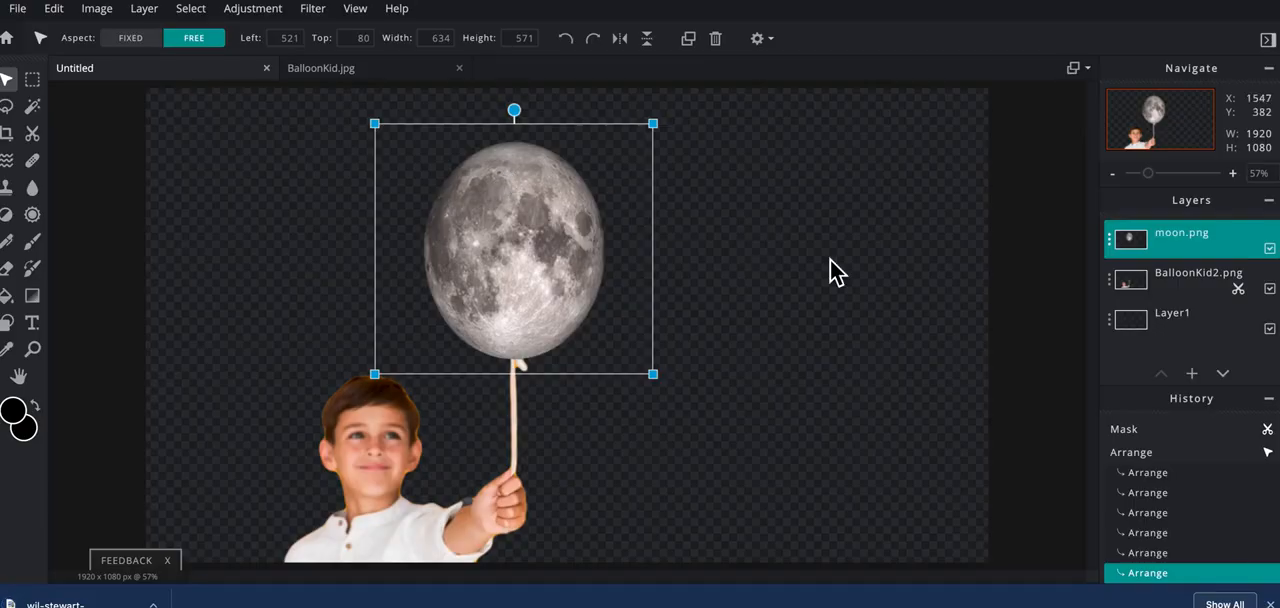
Add the downloaded wil-stewart Unsplash JPG from Downloads as a new top layer
click(1192, 372)
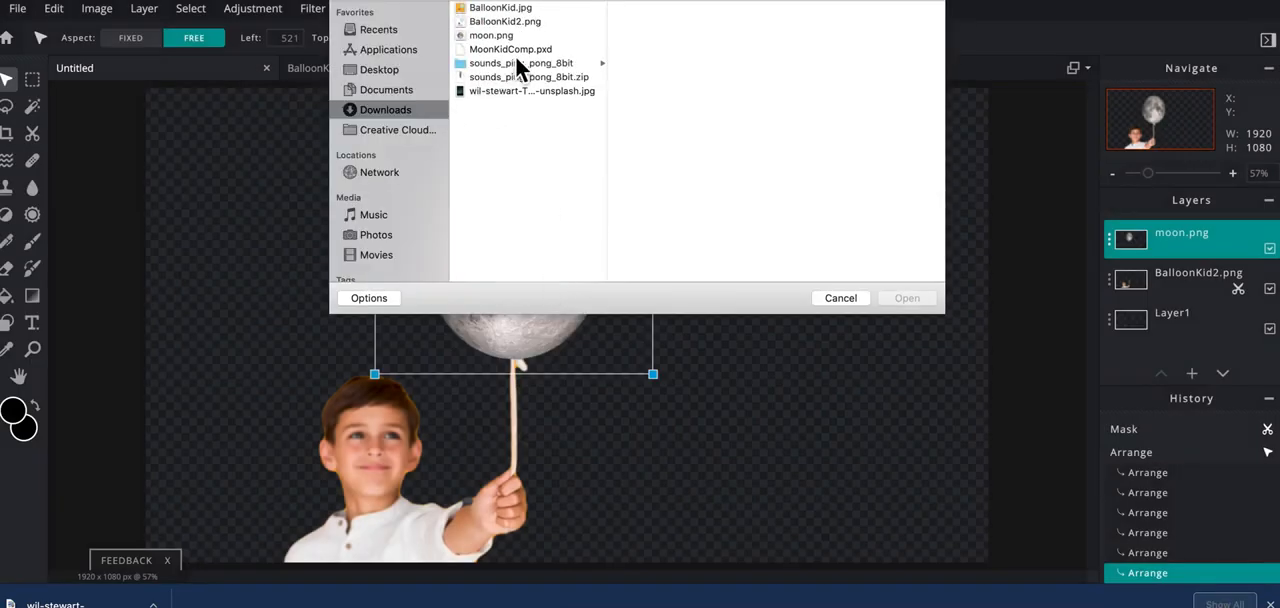
click(532, 92)
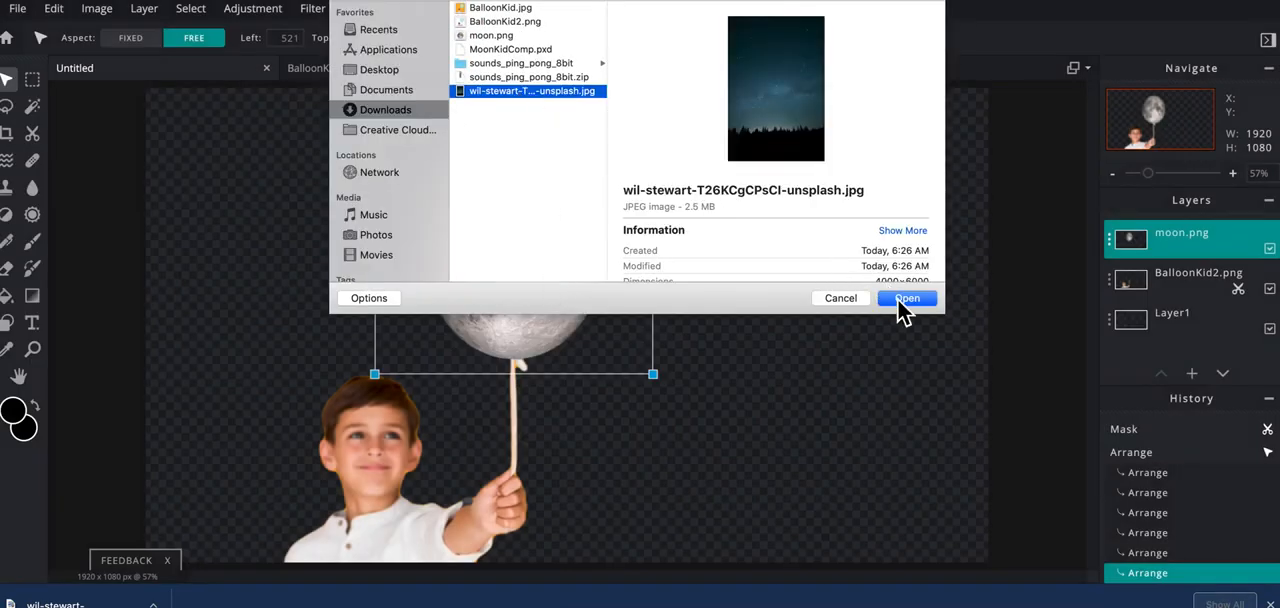
click(906, 298)
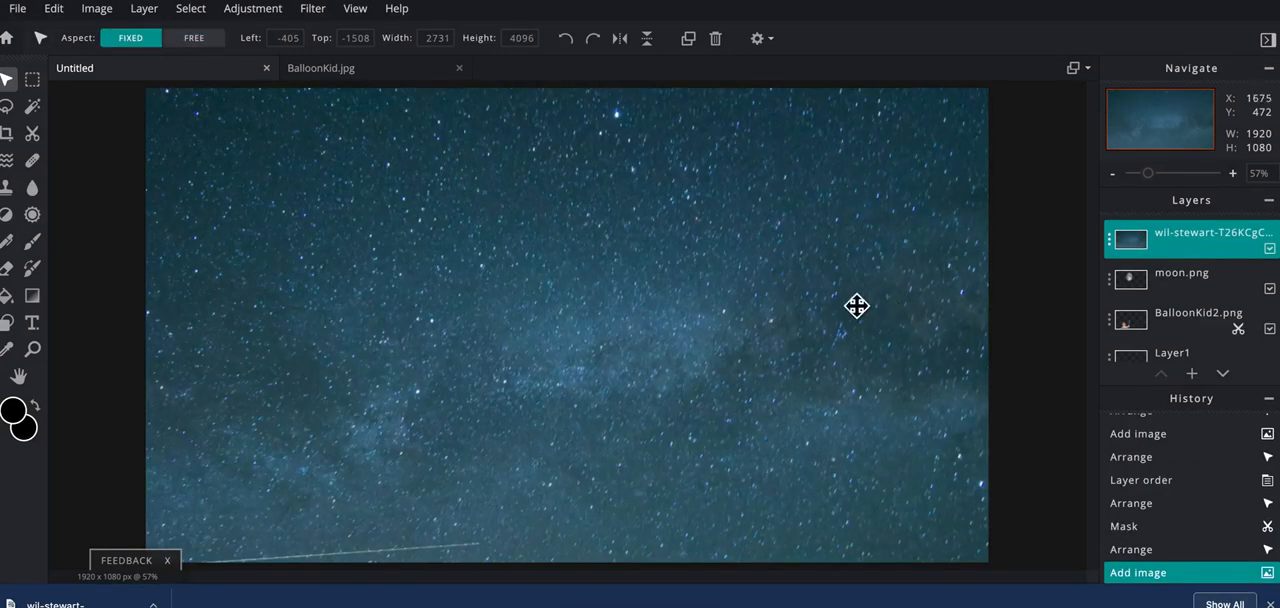
mouse_move(732, 308)
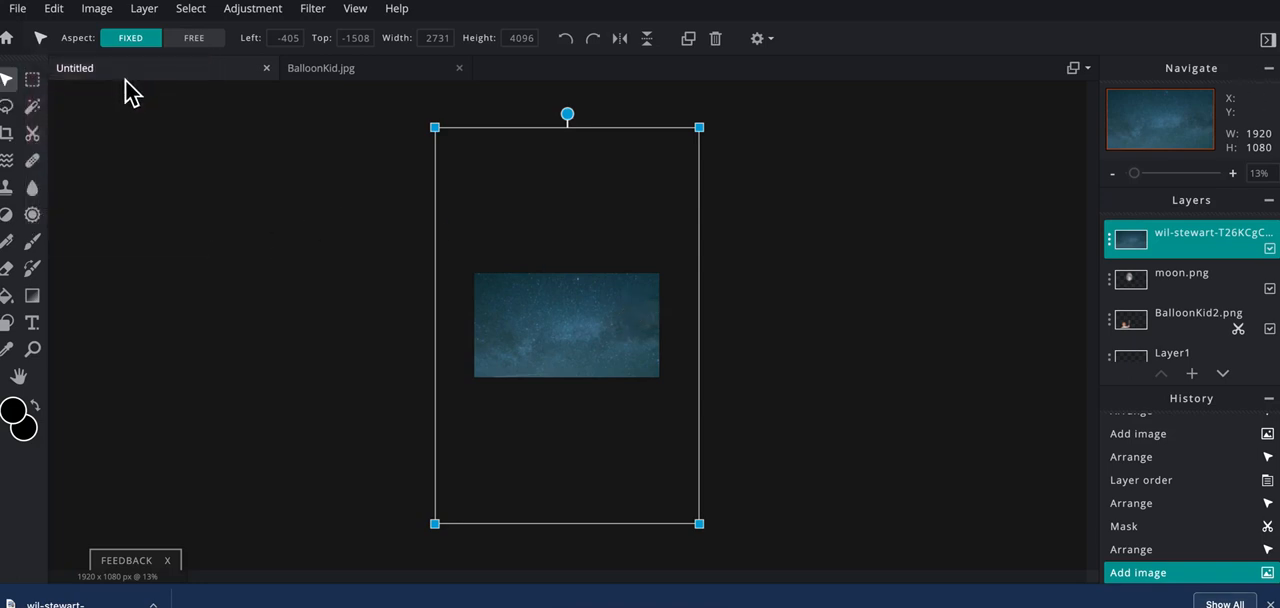
mouse_move(442, 216)
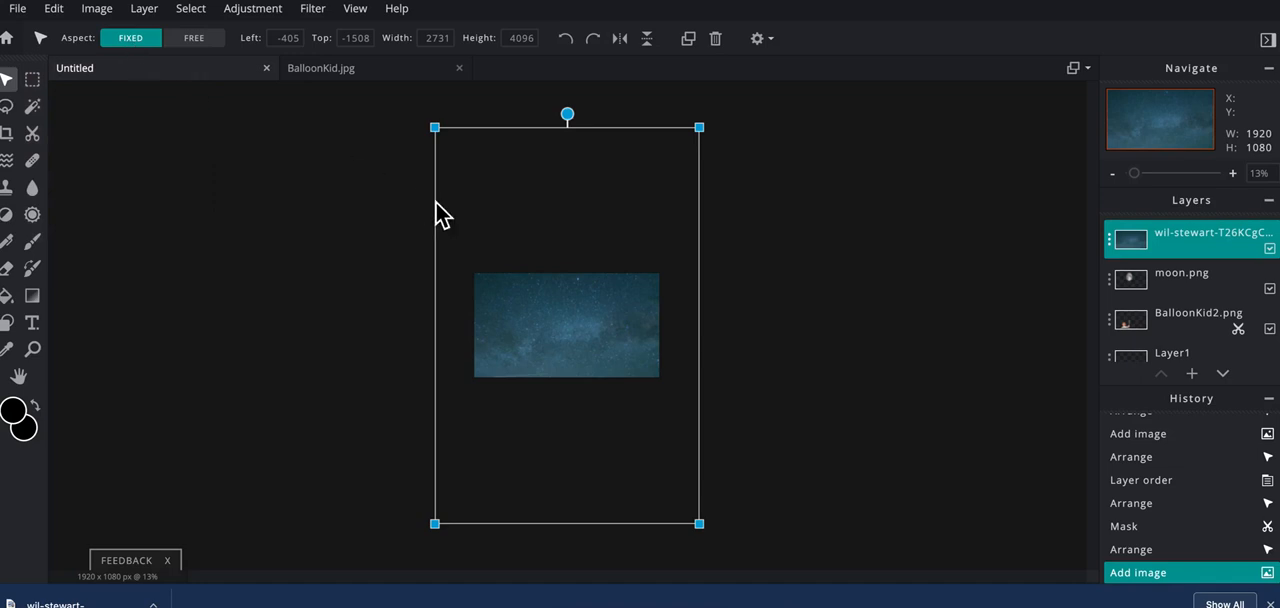
mouse_move(438, 132)
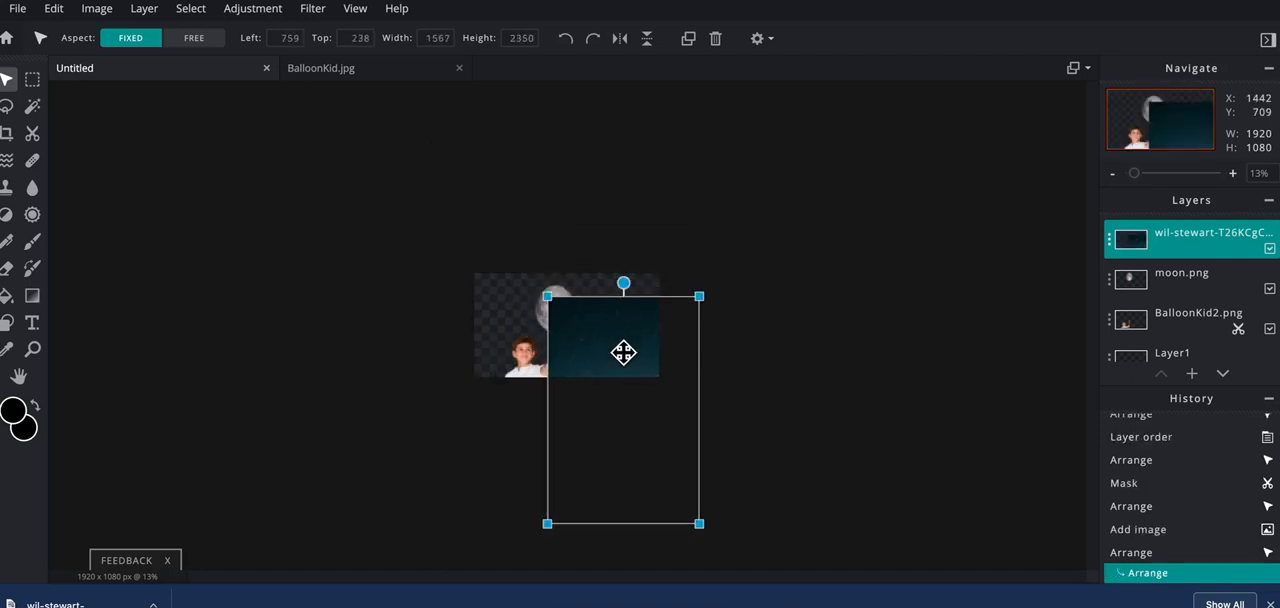
Centre the night photo with trees along the bottom and stretch it freely to cover the canvas
drag(624, 352, 564, 272)
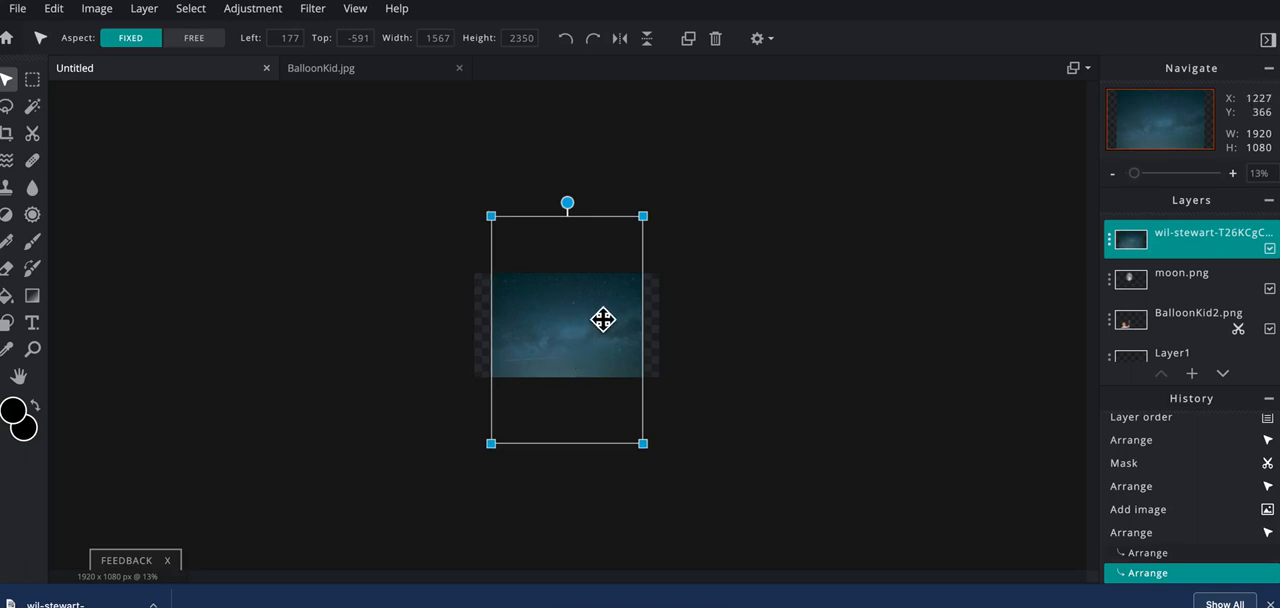
drag(604, 320, 598, 298)
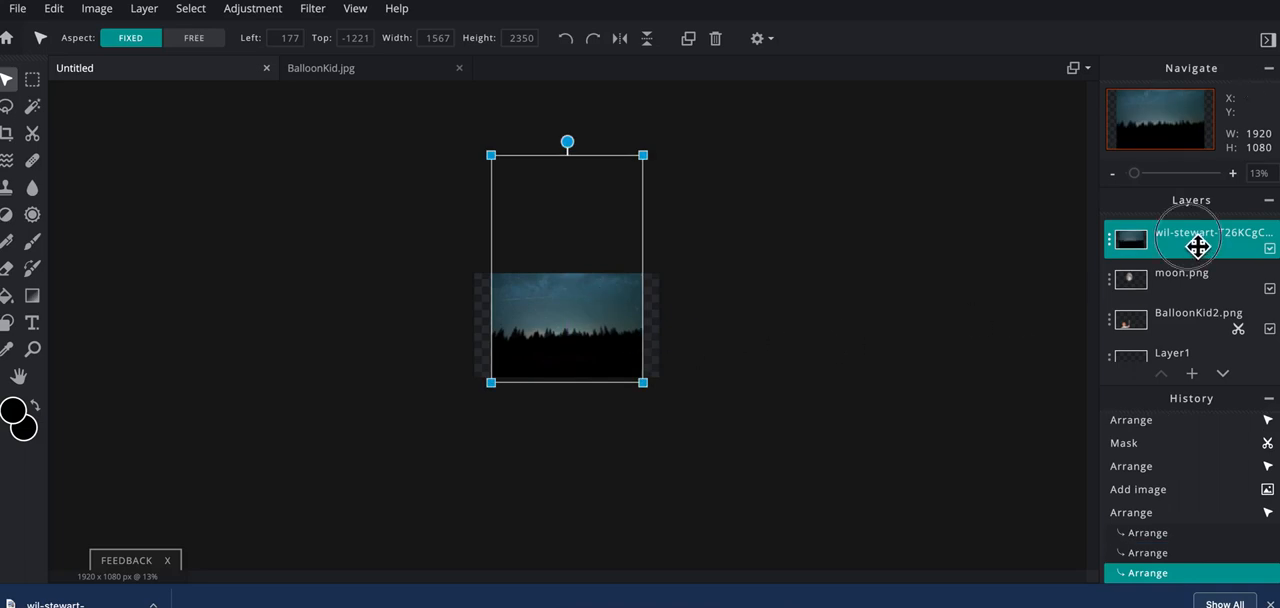
drag(1196, 248, 1196, 330)
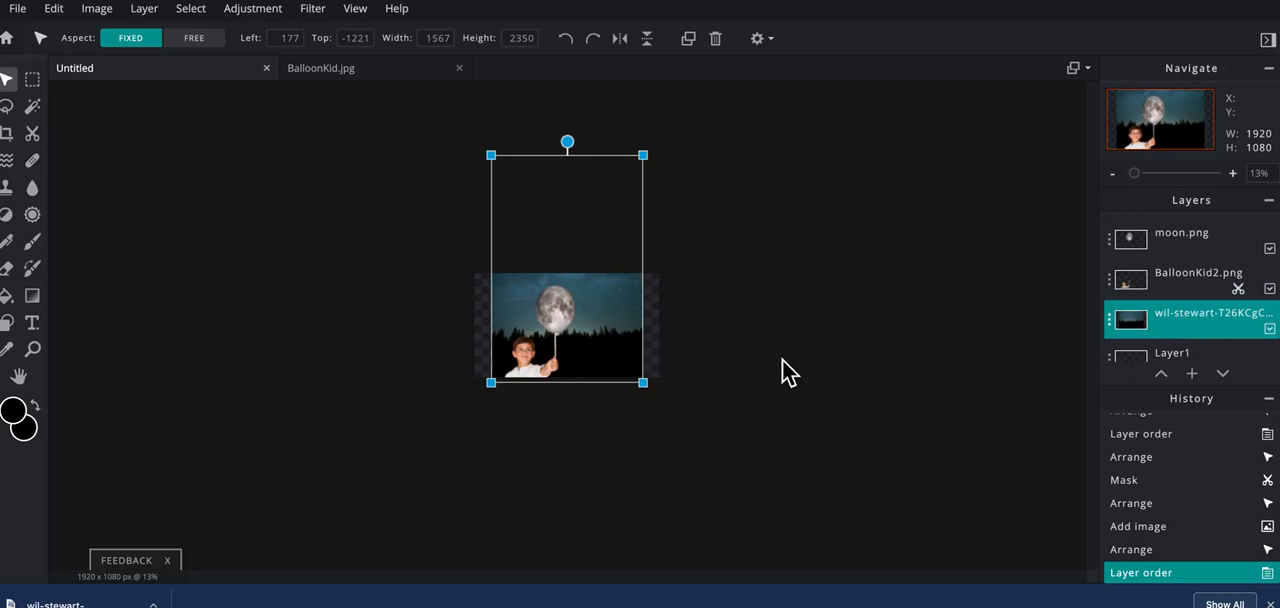
mouse_move(384, 170)
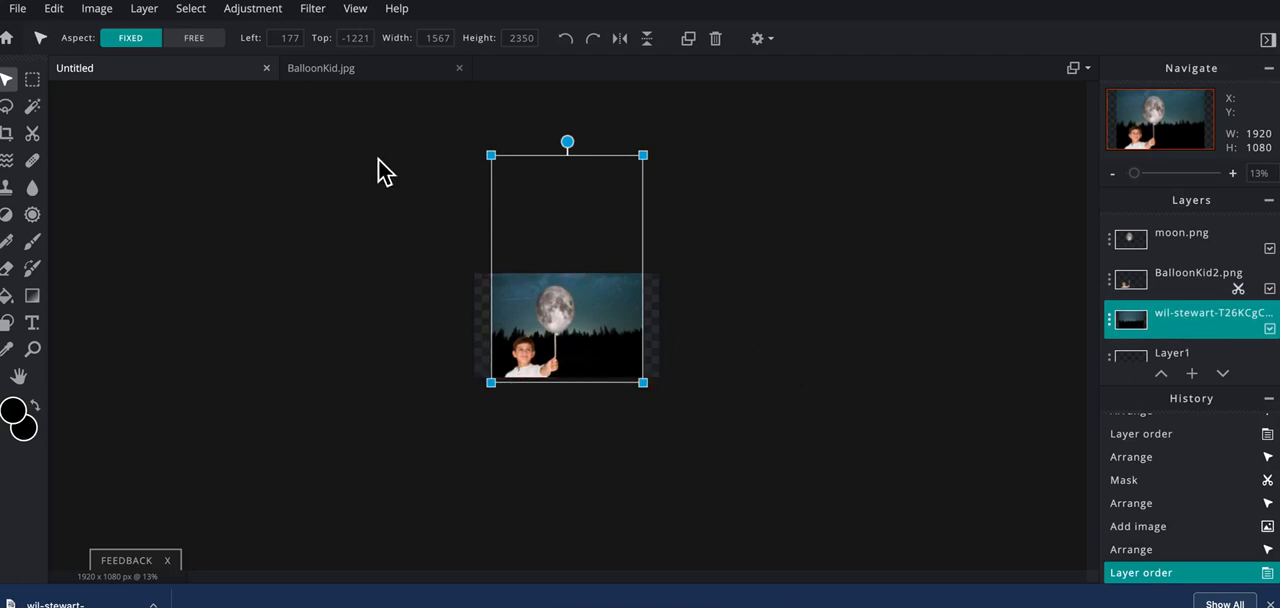
click(194, 38)
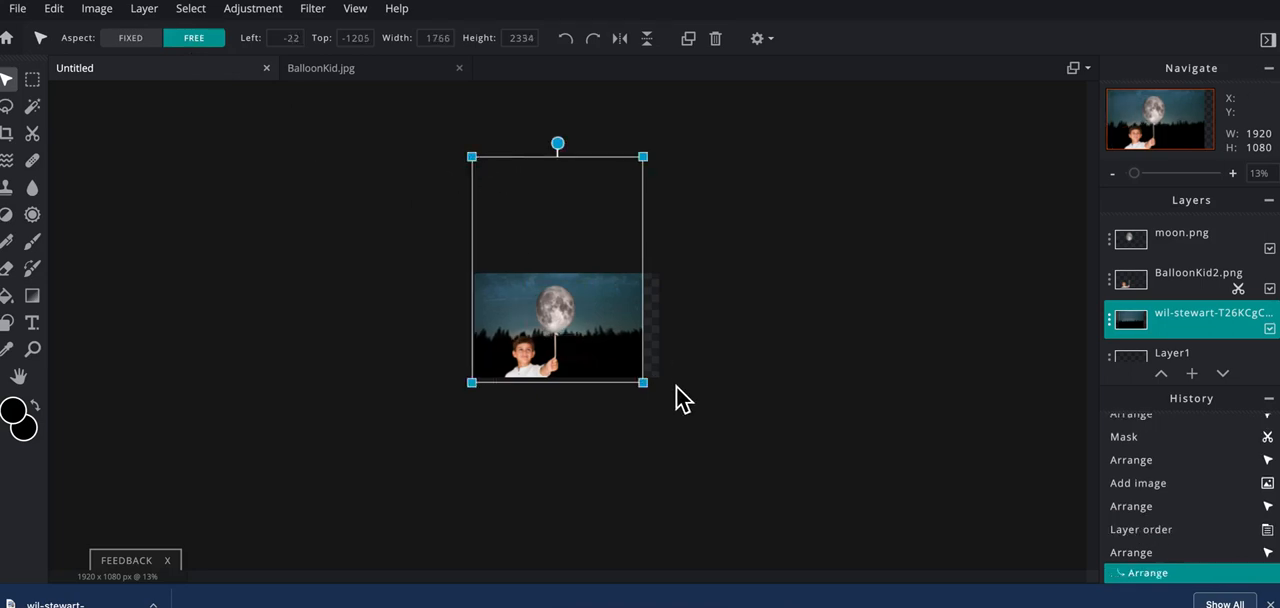
drag(642, 382, 660, 390)
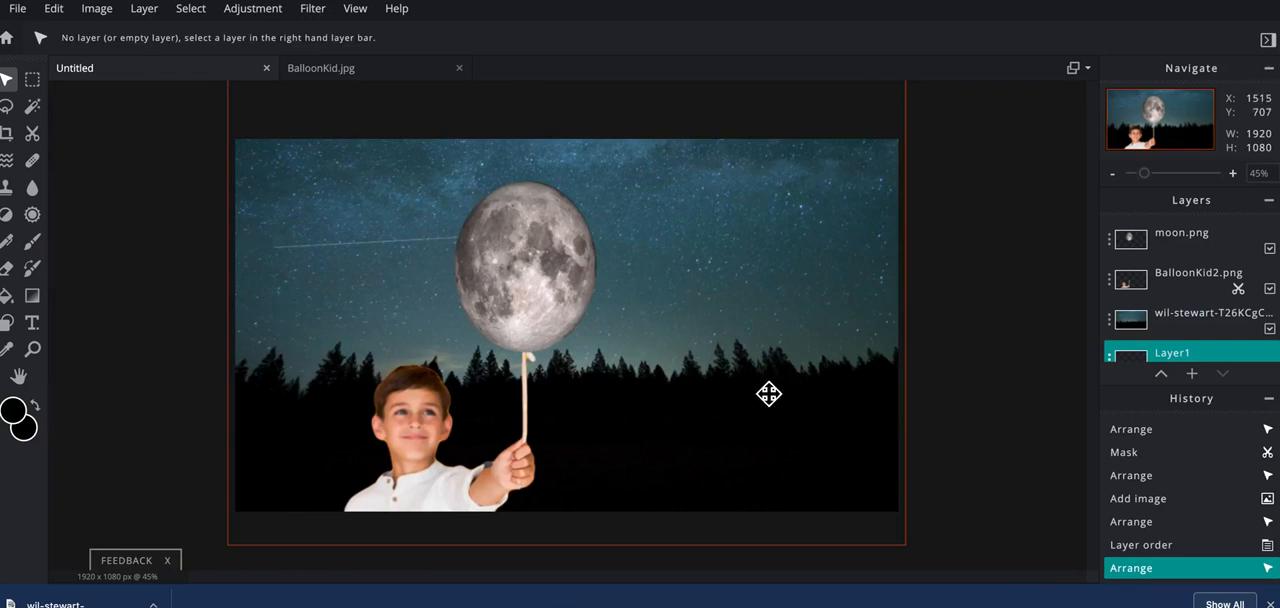
mouse_move(730, 388)
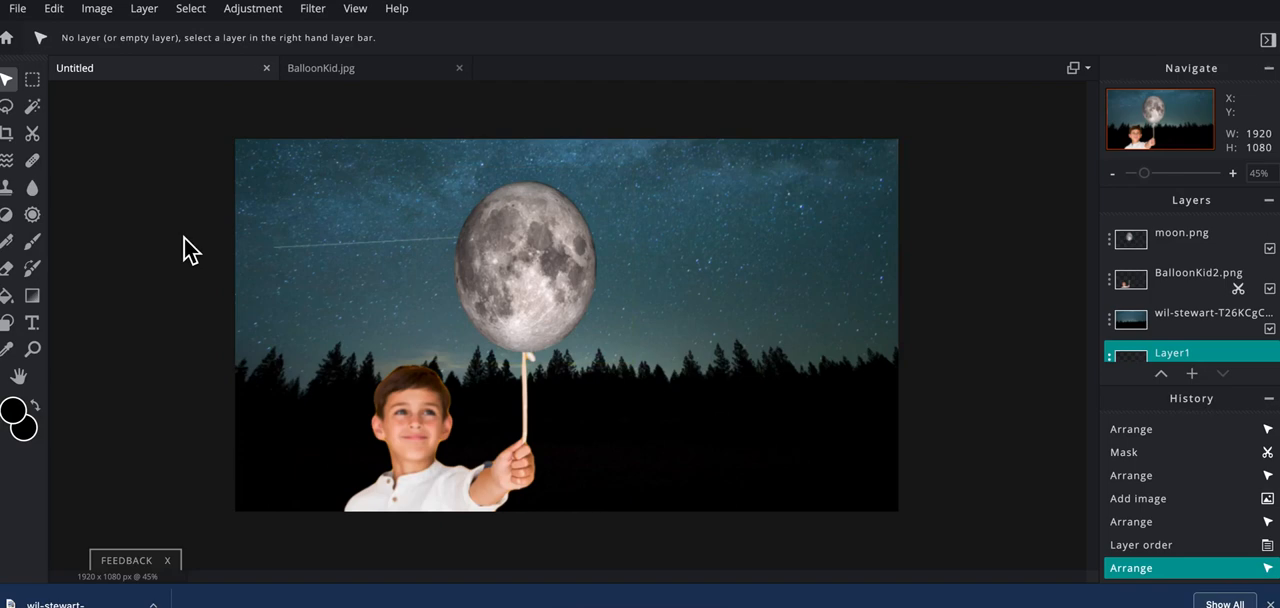
mouse_move(176, 210)
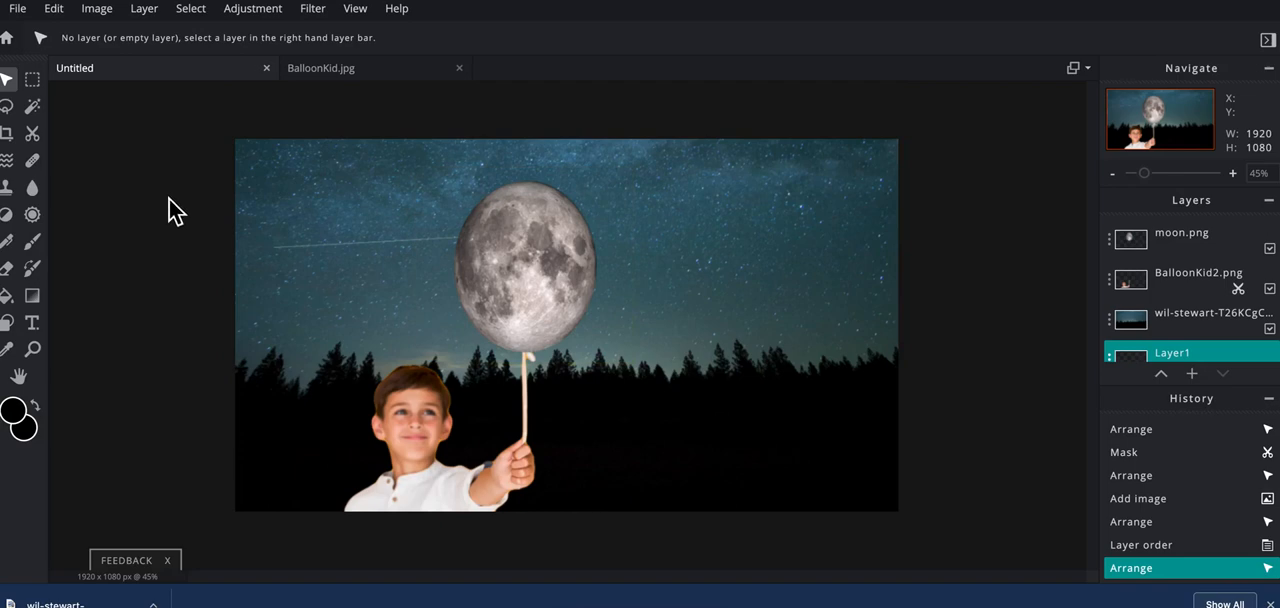
mouse_move(112, 130)
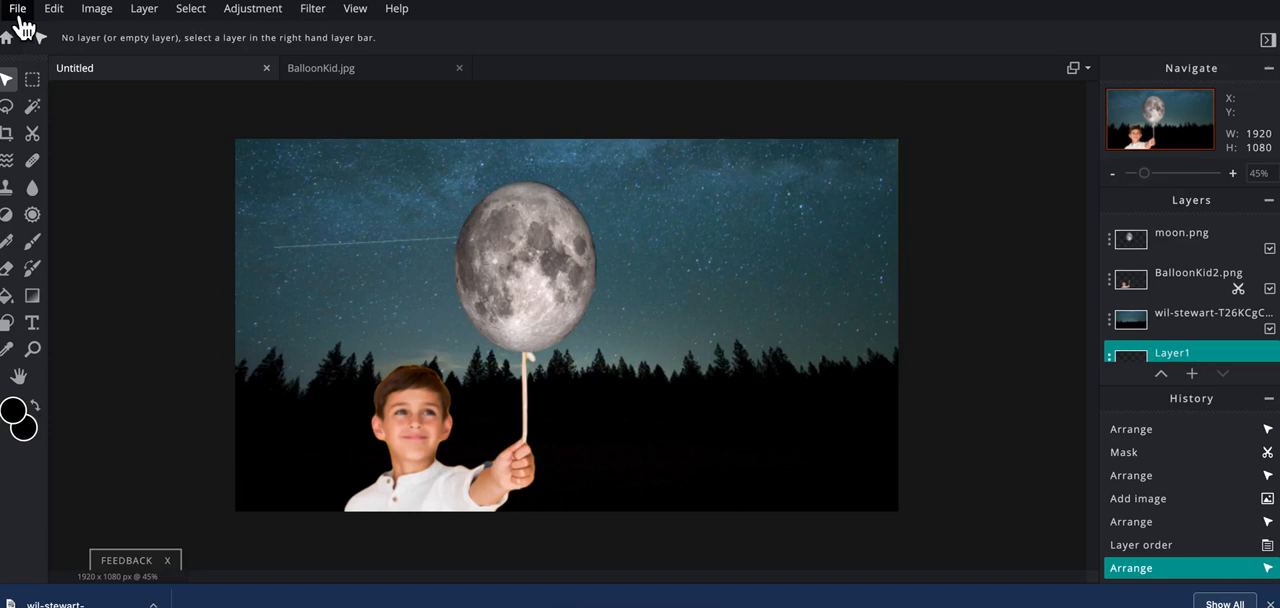
From Add element, browse down through the Overlay collections toward Fireflies
click(16, 8)
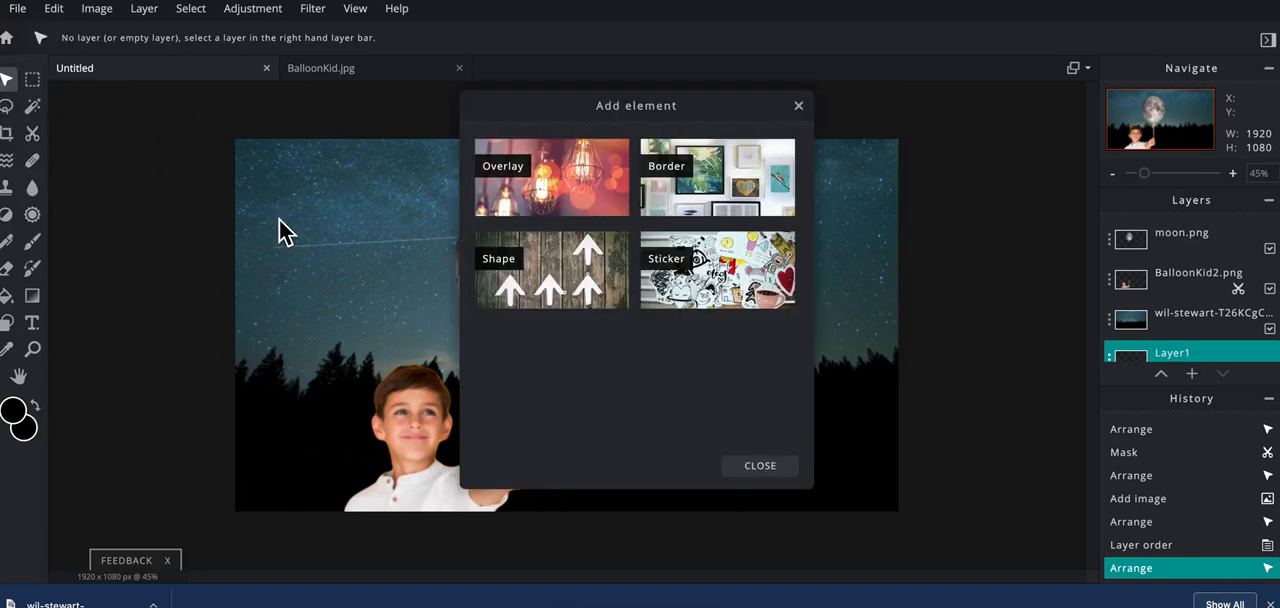
mouse_move(564, 218)
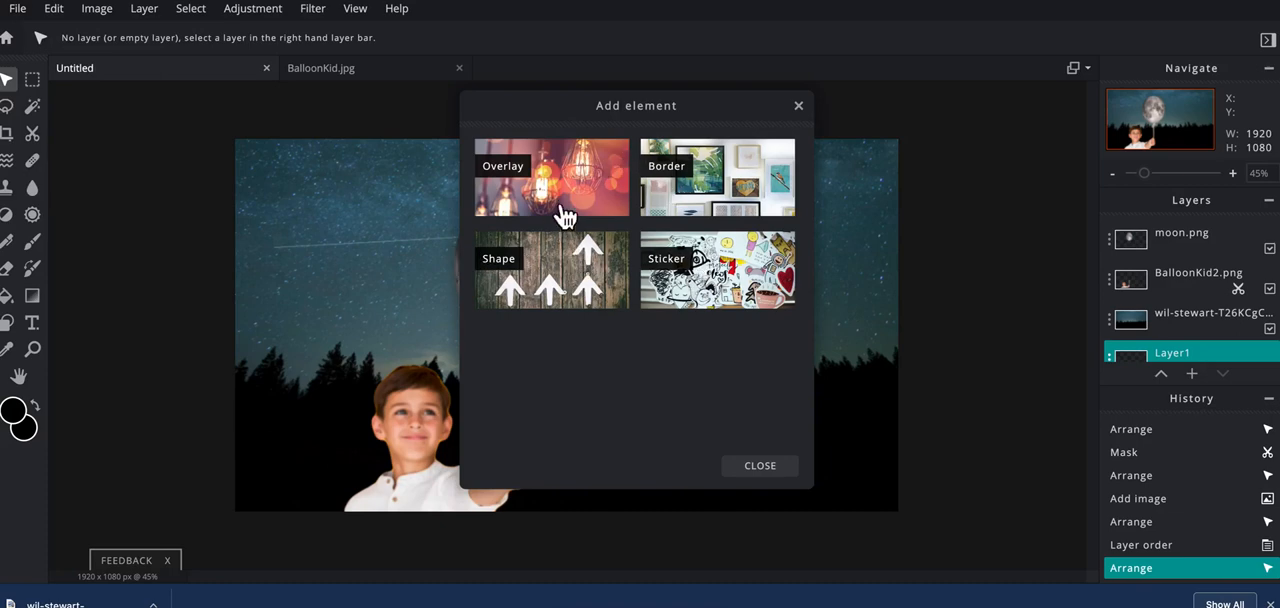
mouse_move(648, 378)
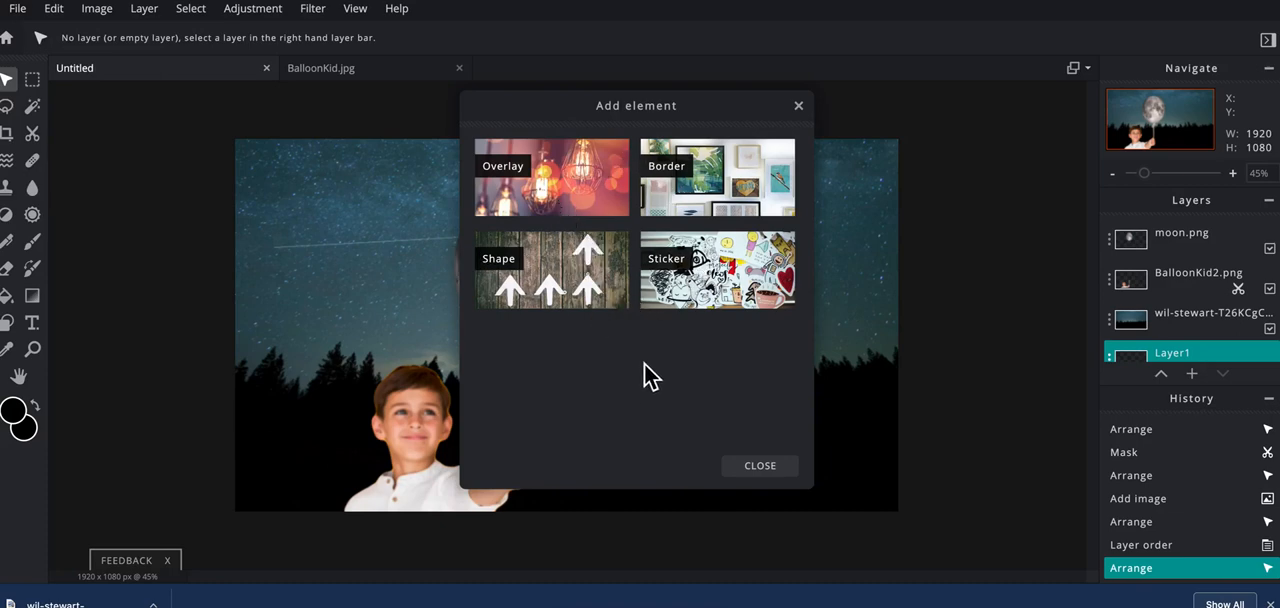
mouse_move(572, 180)
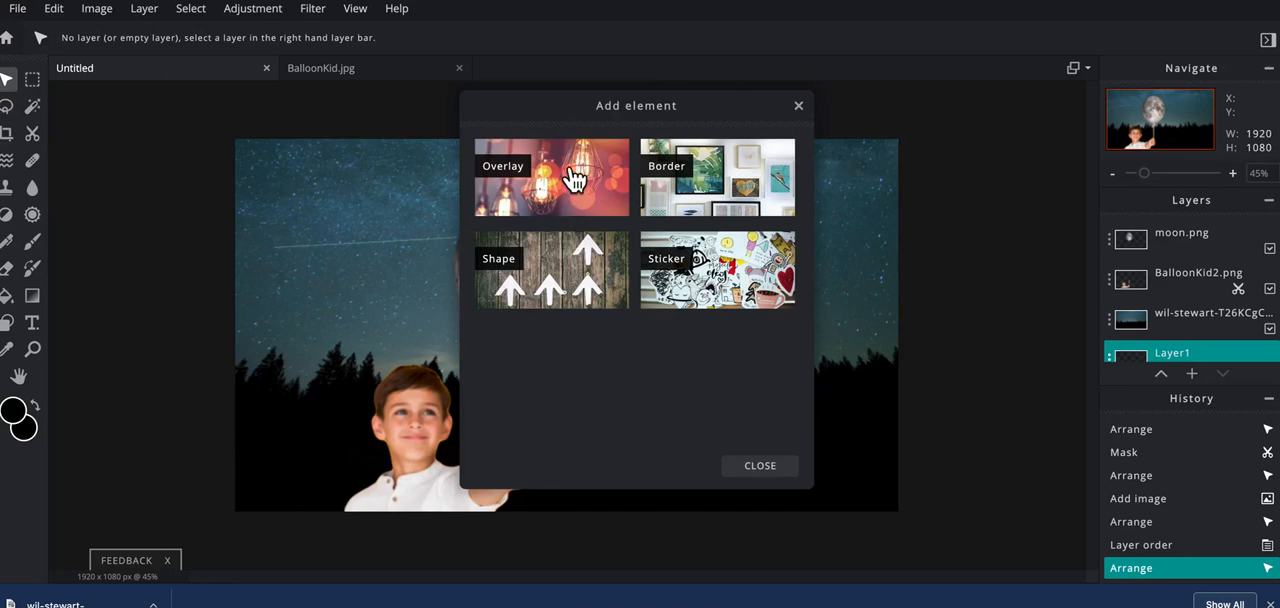
click(550, 178)
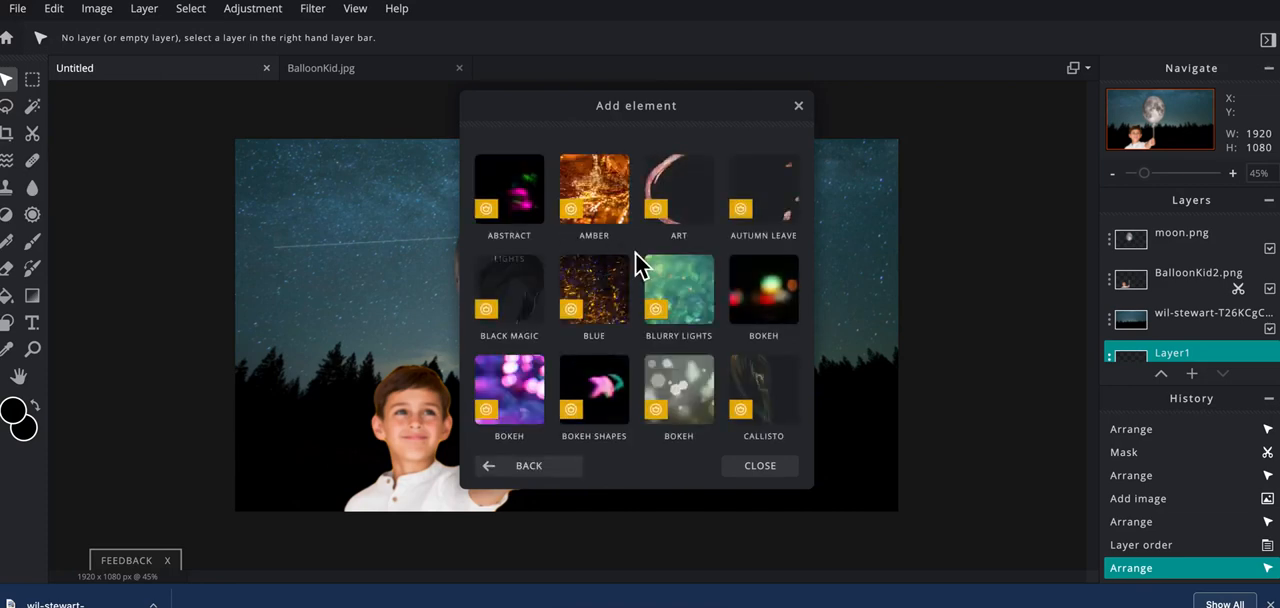
mouse_move(704, 280)
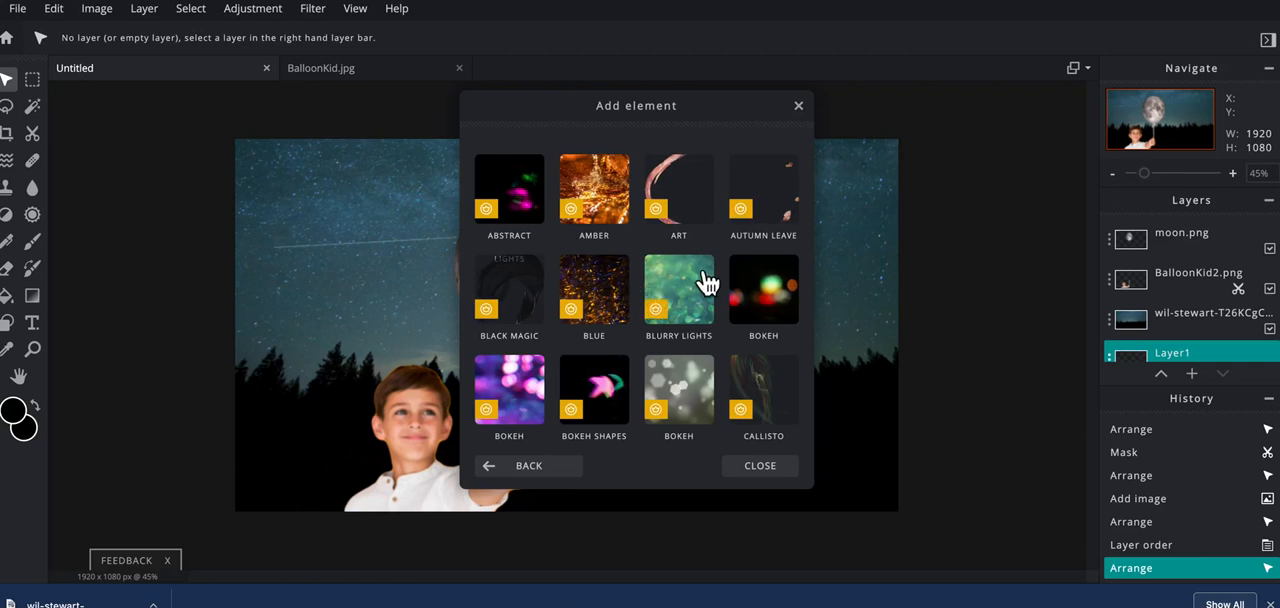
scroll(down, 3)
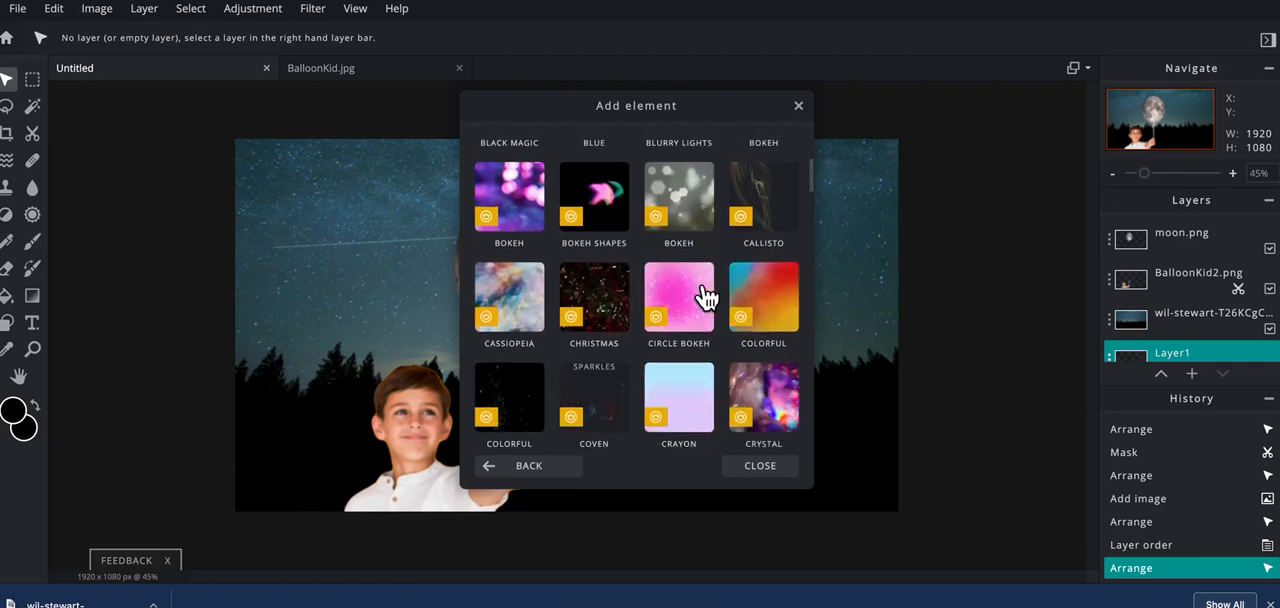
scroll(down, 3)
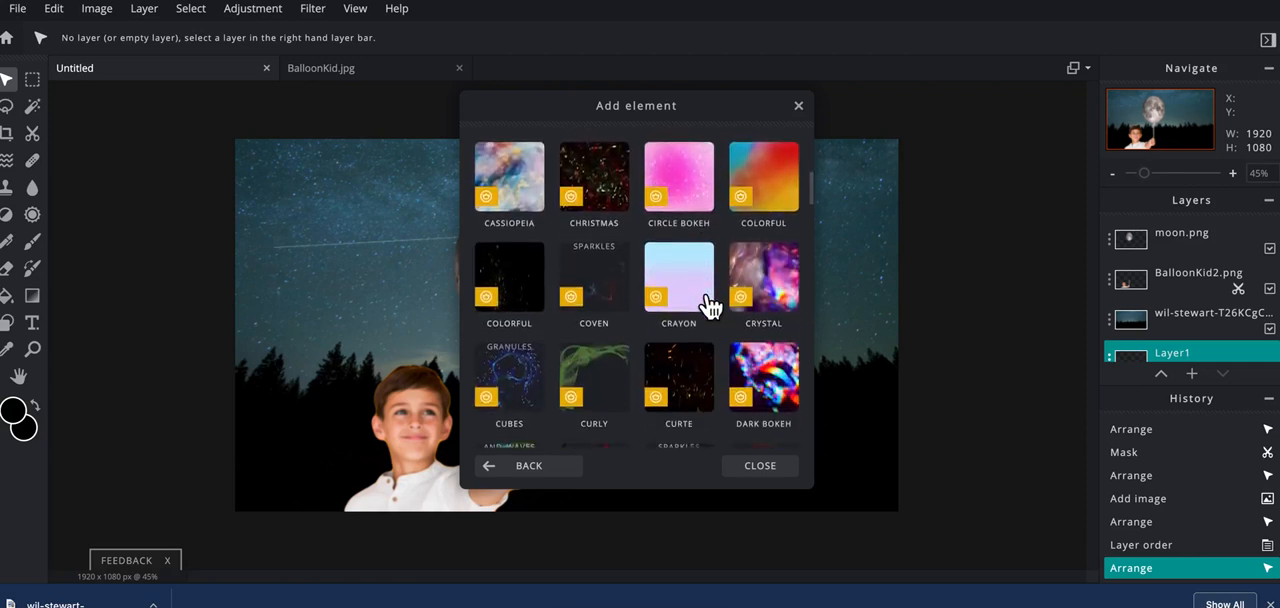
scroll(down, 3)
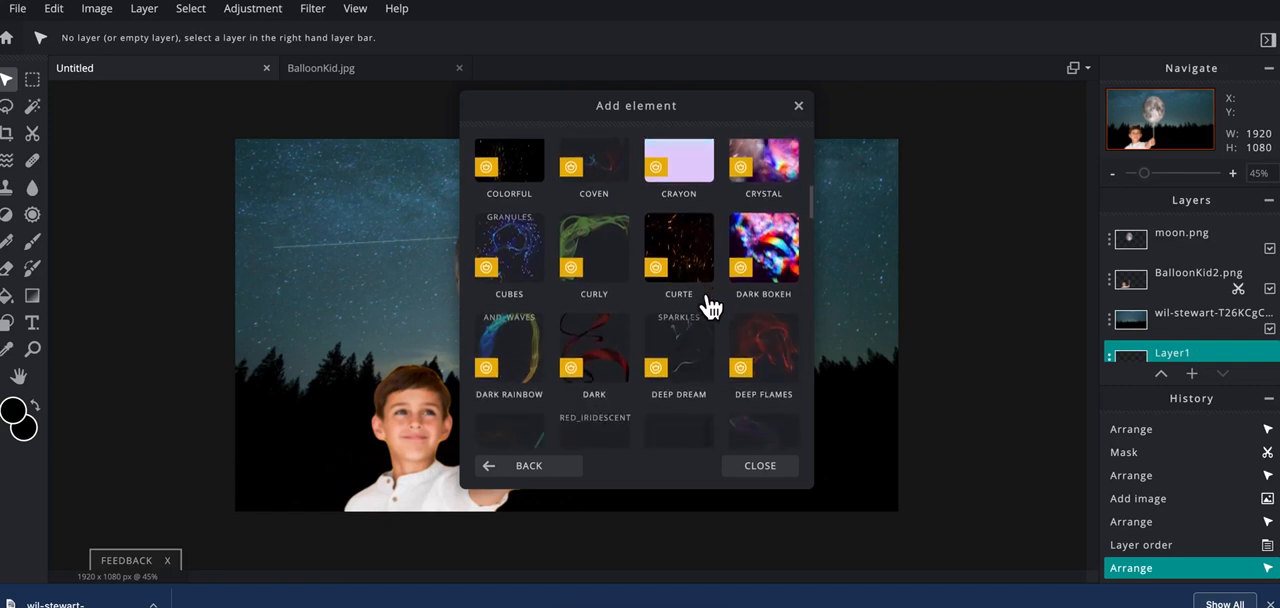
scroll(down, 3)
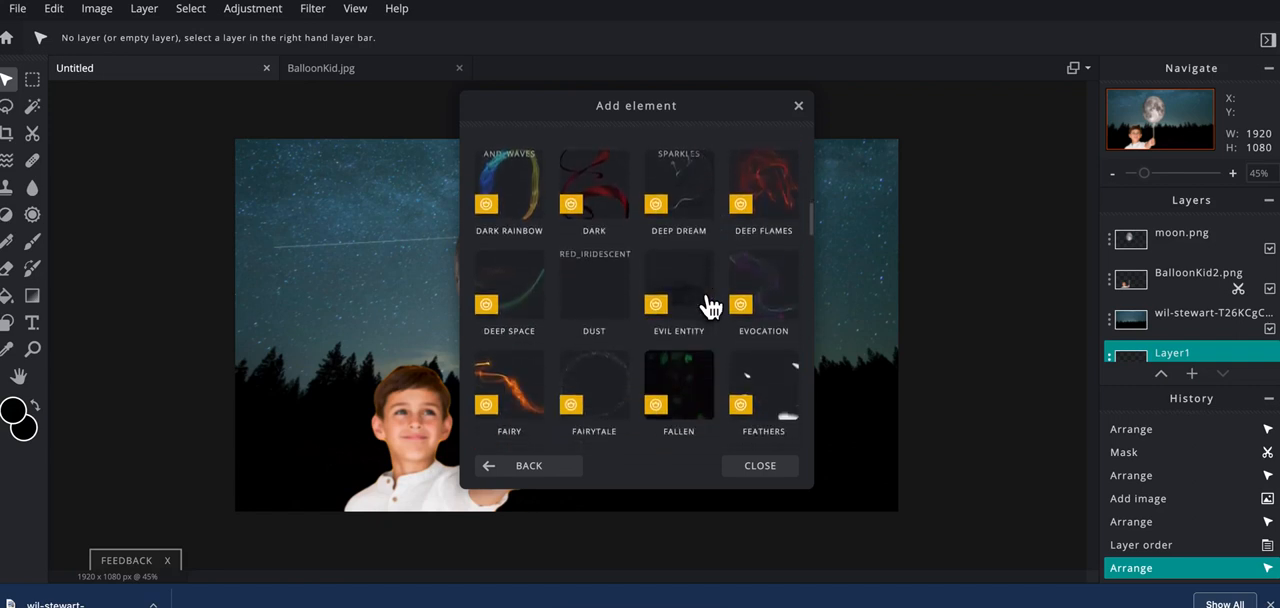
scroll(down, 3)
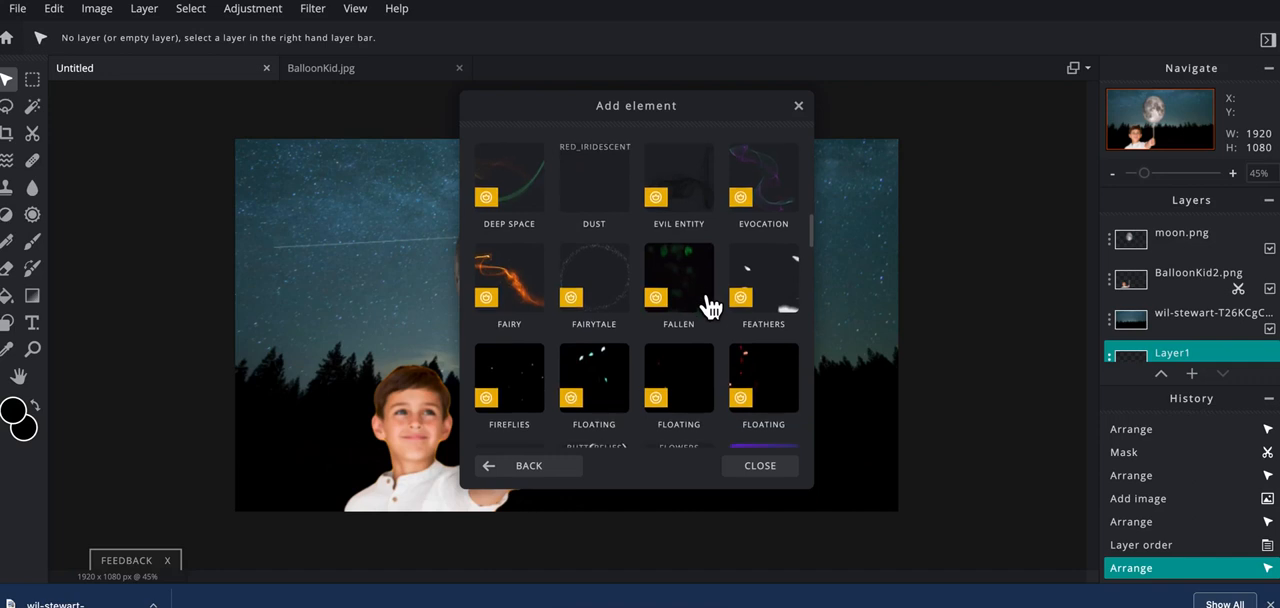
scroll(down, 3)
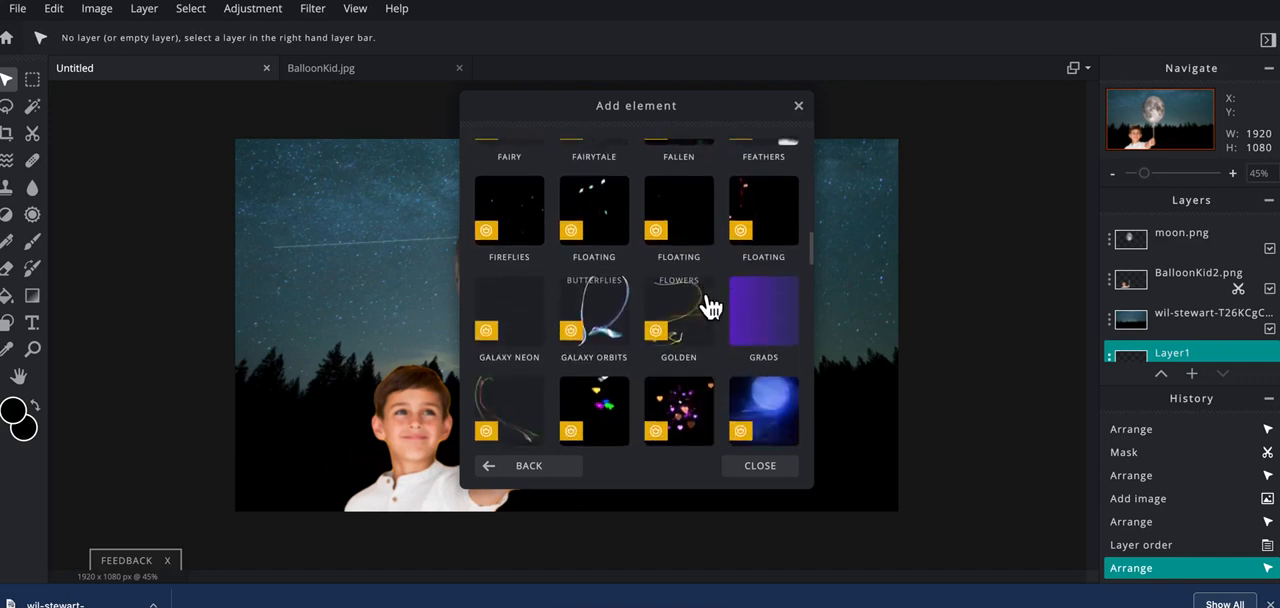
mouse_move(584, 284)
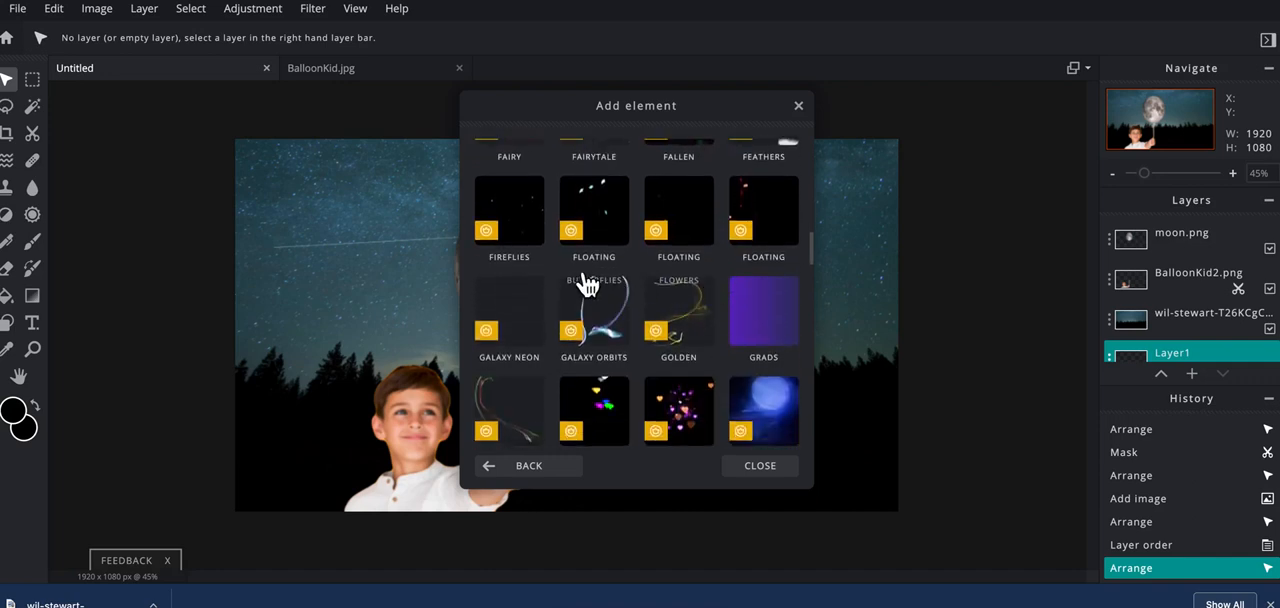
mouse_move(516, 210)
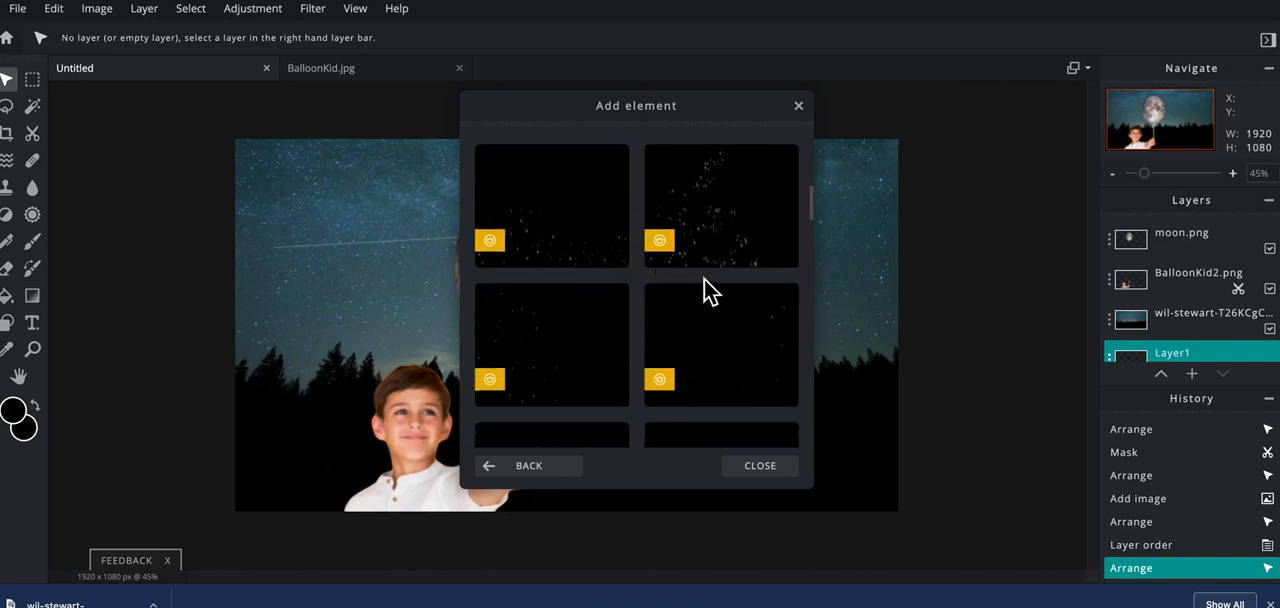
mouse_move(720, 226)
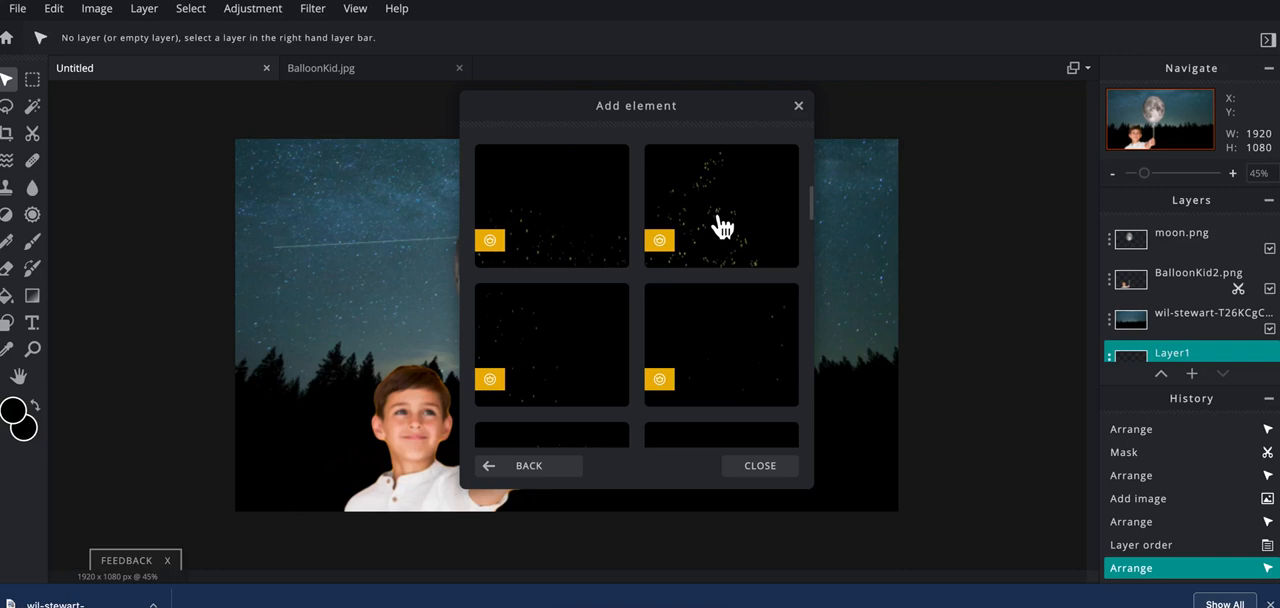
Pick the scattered fireflies overlay and continue past the premium countdown prompt
click(720, 208)
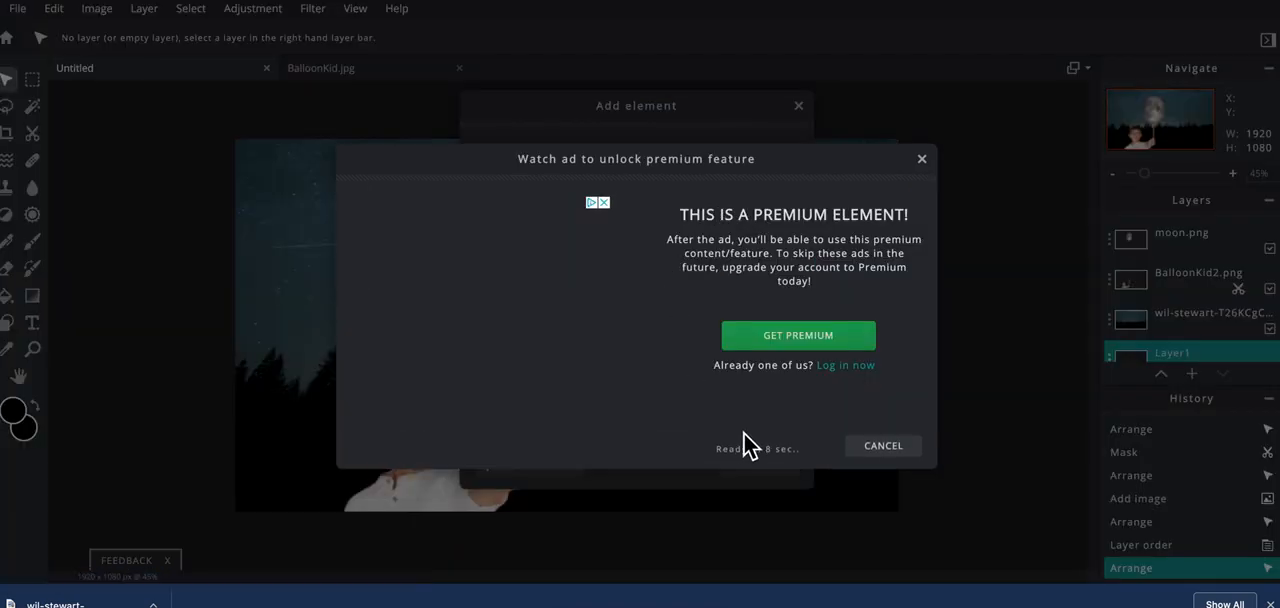
mouse_move(704, 328)
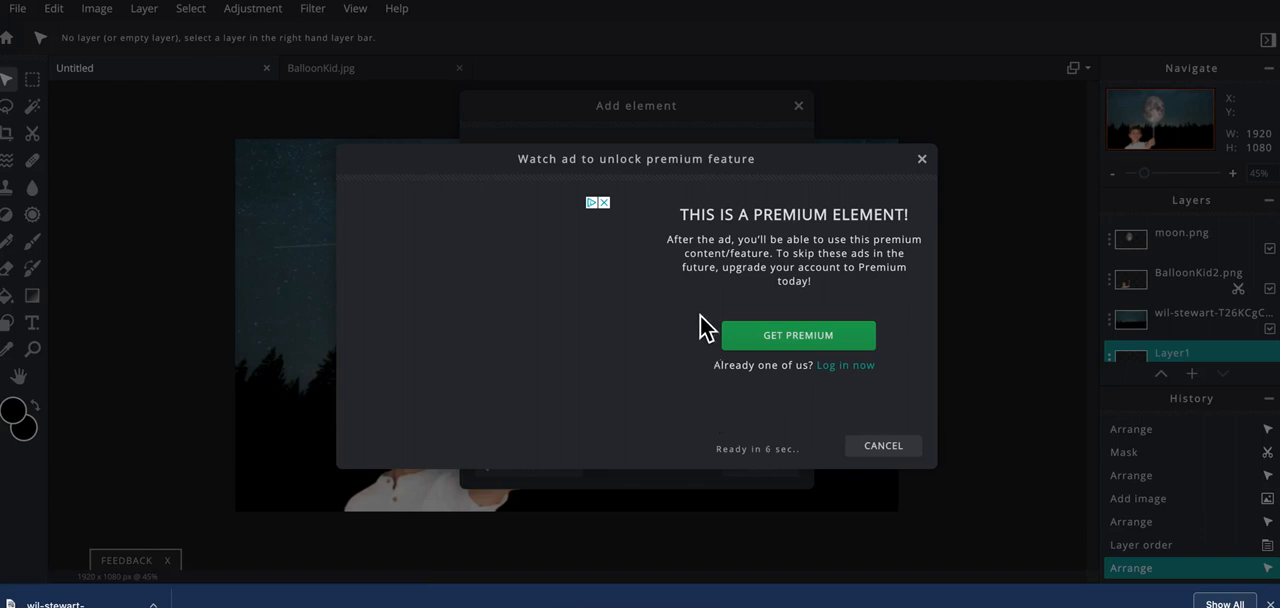
mouse_move(704, 448)
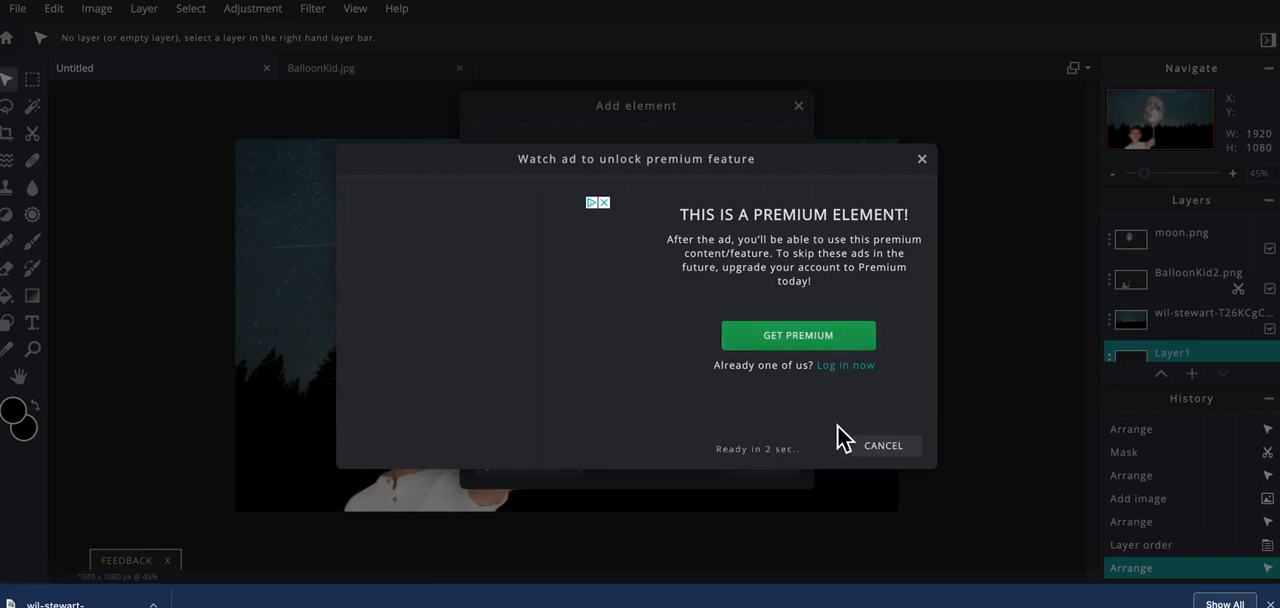
click(884, 444)
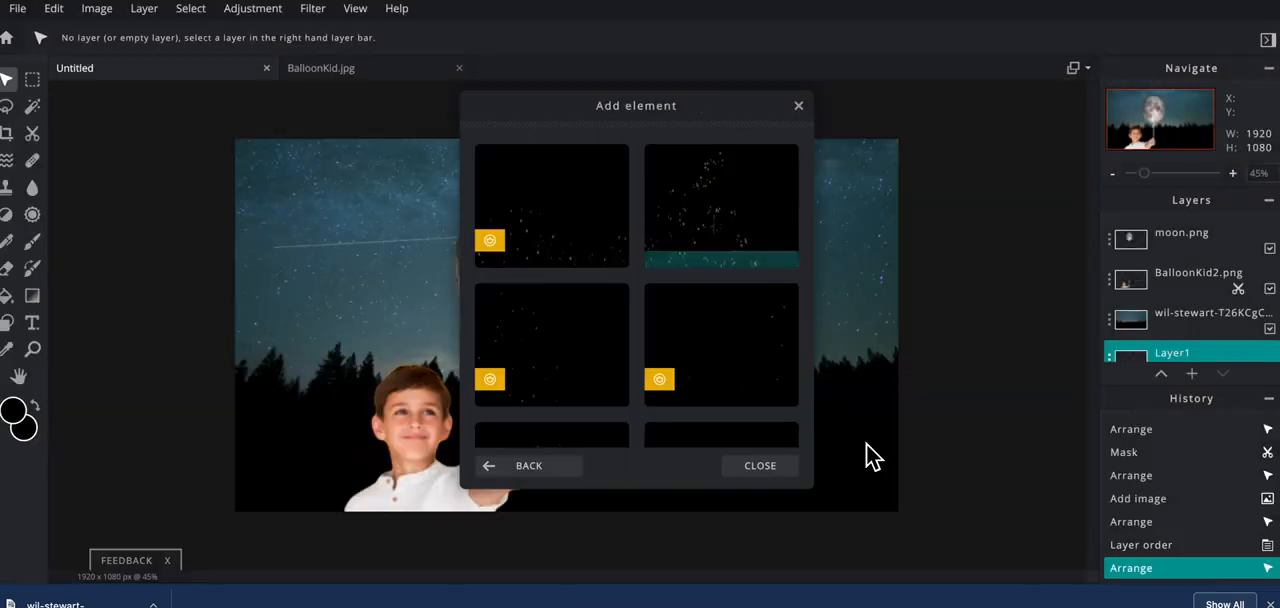
Add the fireflies overlay and lower its transparency to roughly half
click(720, 204)
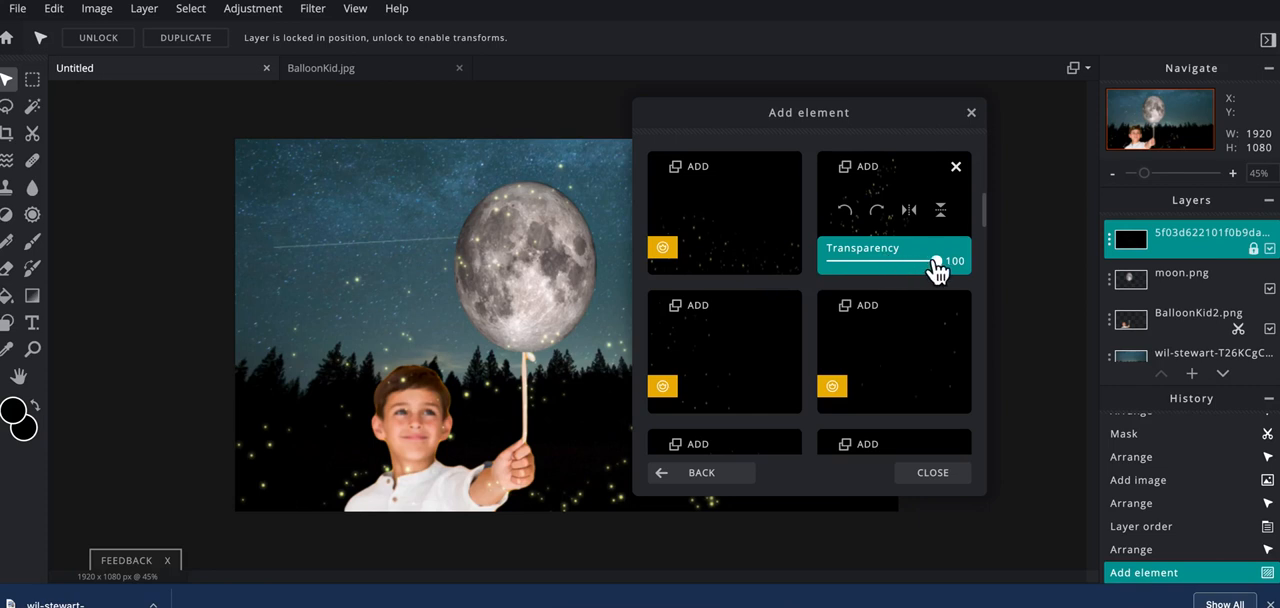
drag(936, 262, 884, 262)
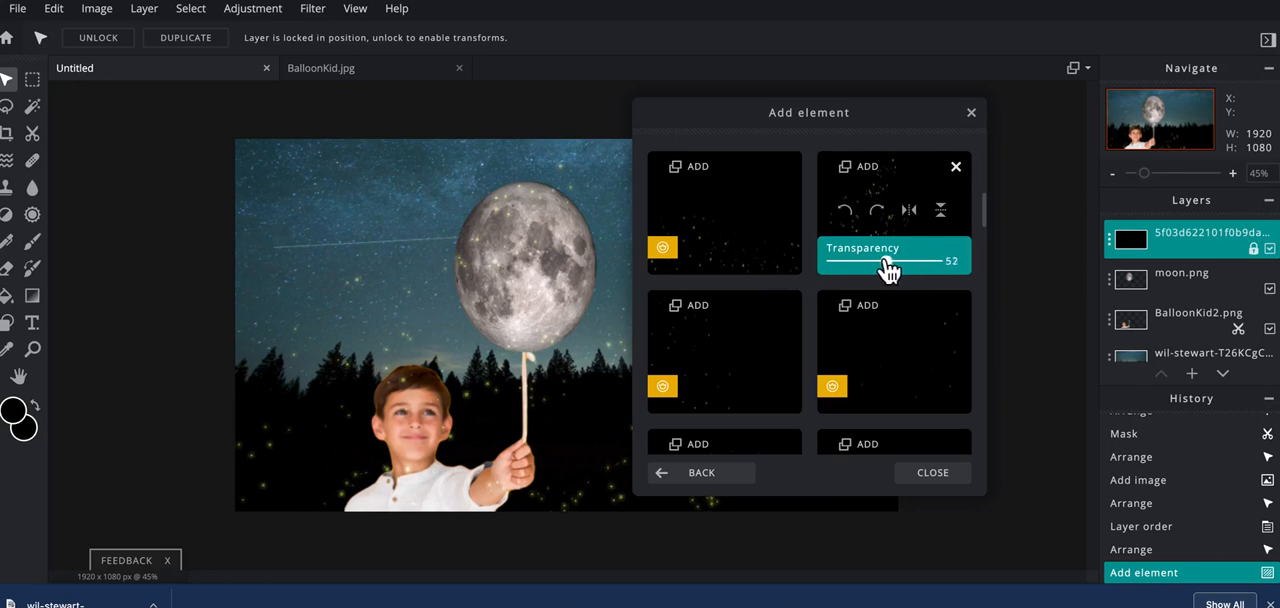
drag(890, 260, 886, 260)
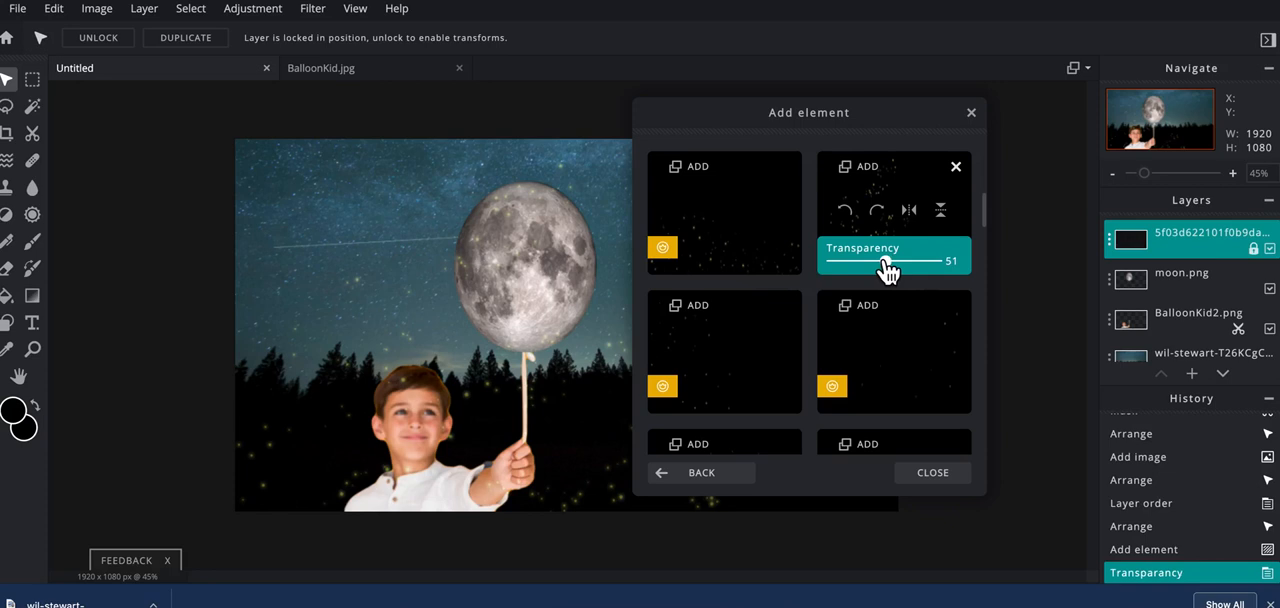
drag(888, 260, 904, 260)
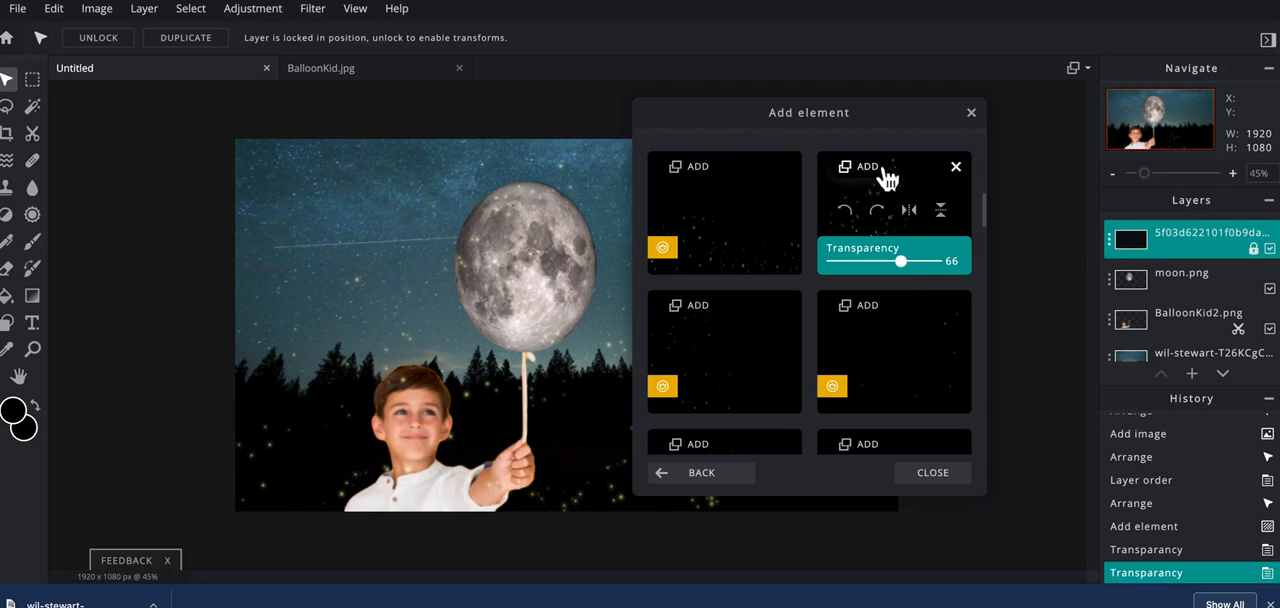
mouse_move(958, 180)
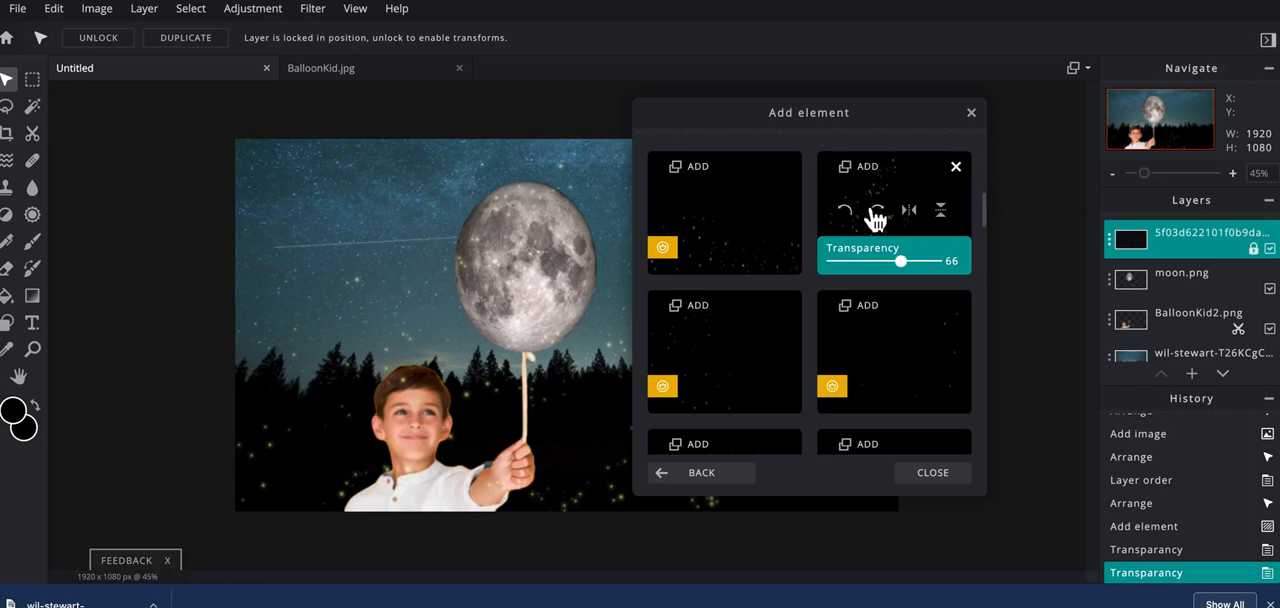
mouse_move(912, 214)
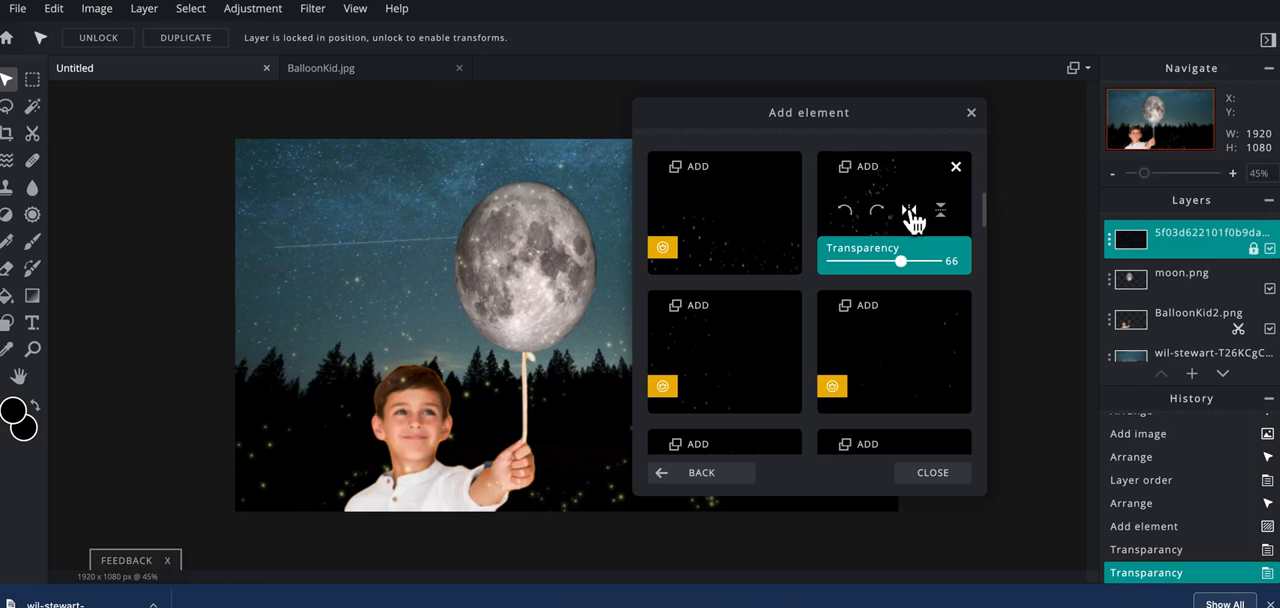
mouse_move(908, 196)
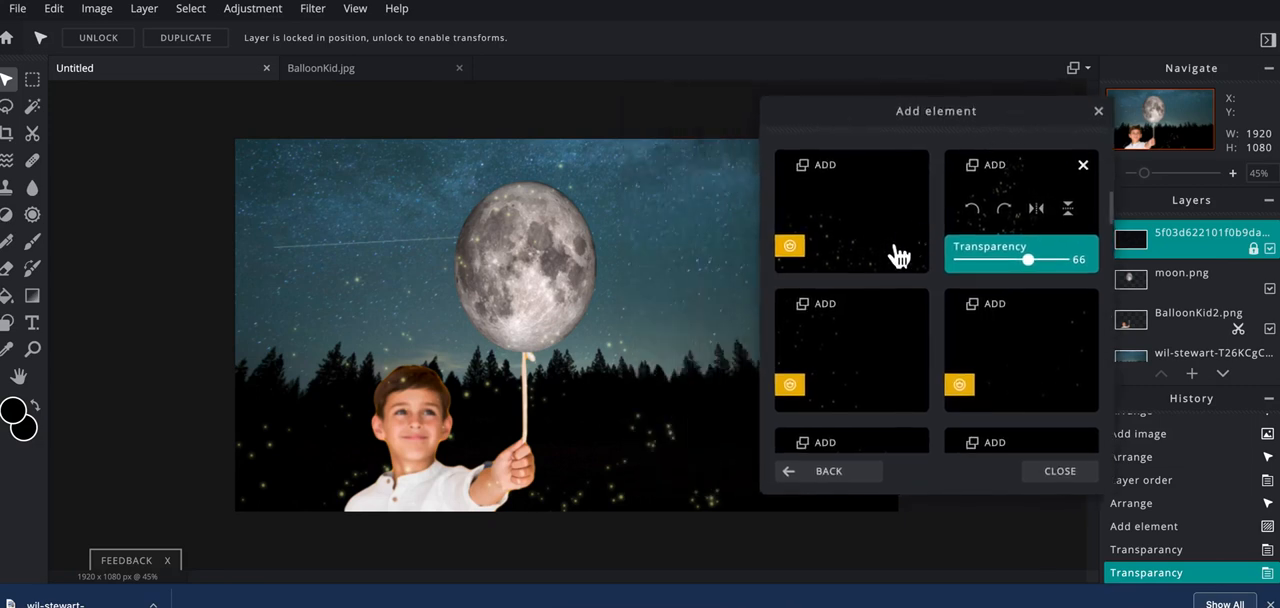
mouse_move(1040, 216)
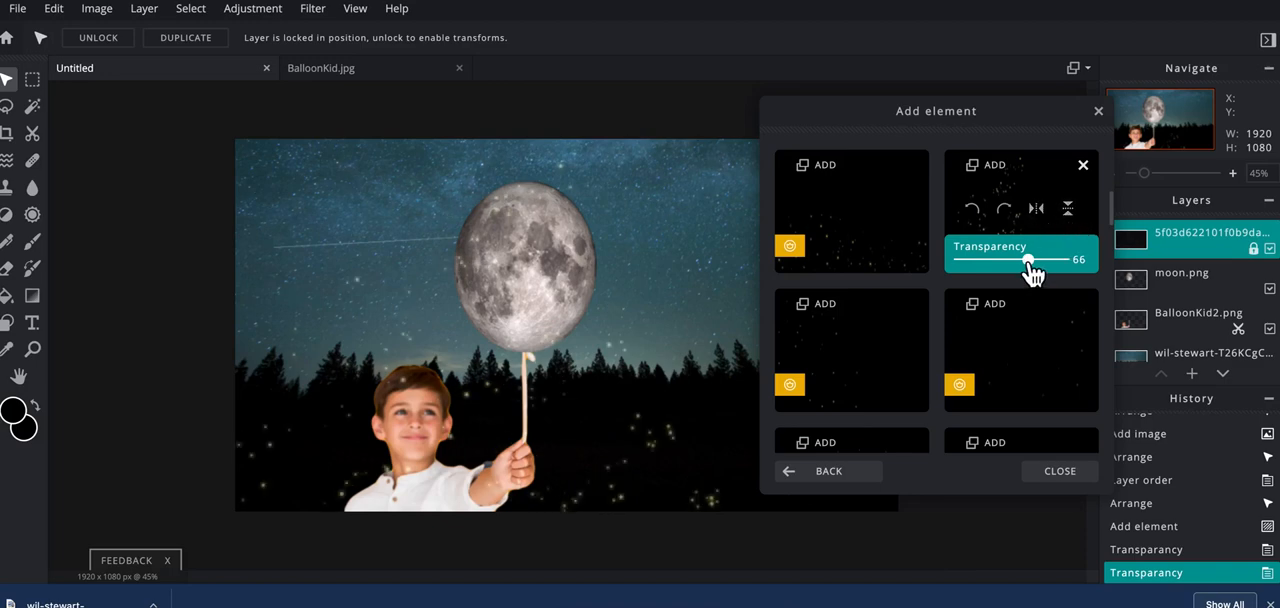
Fine-tune the overlay's Transparency slider until it reads 80
drag(1030, 260, 1016, 260)
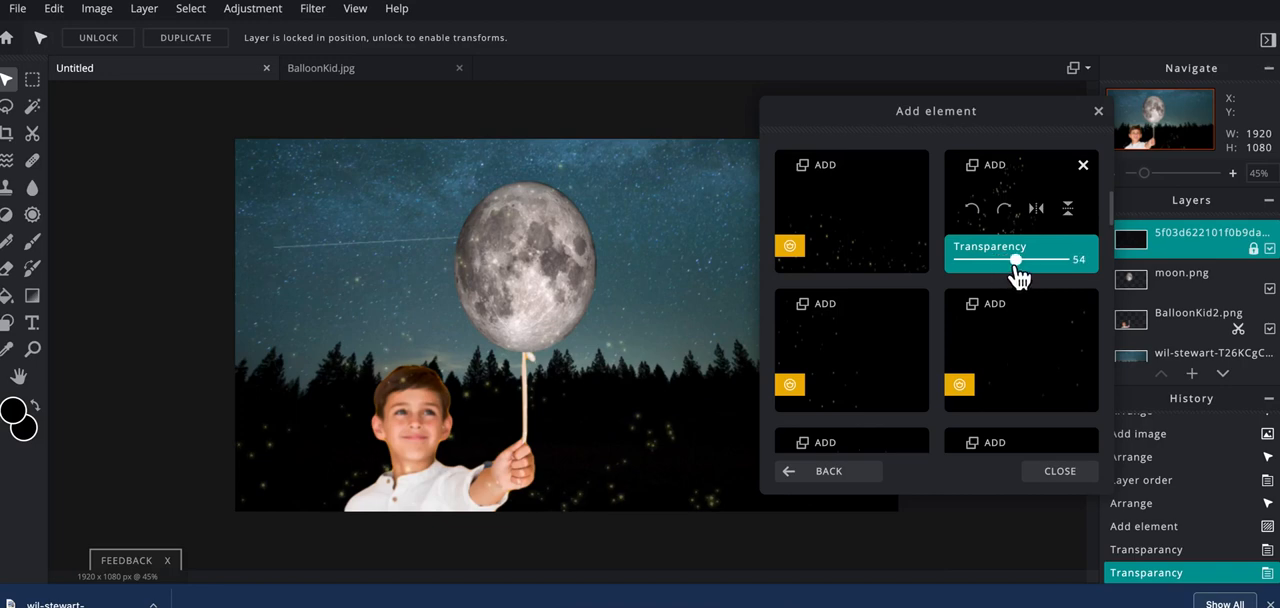
drag(1016, 260, 1032, 260)
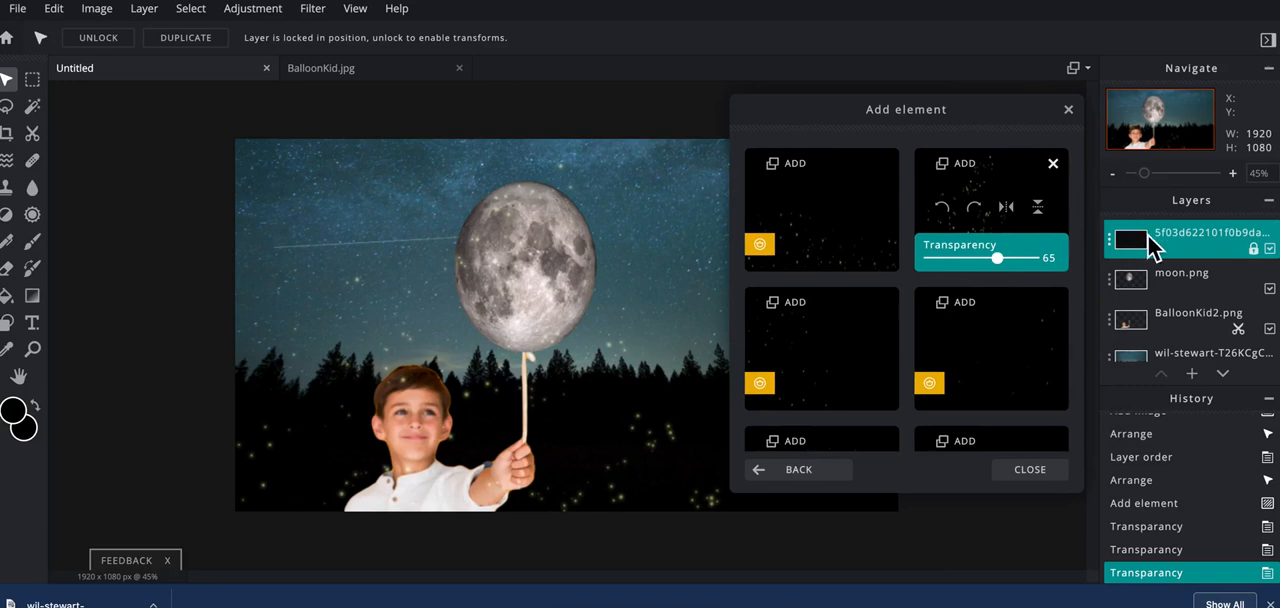
drag(996, 258, 1016, 258)
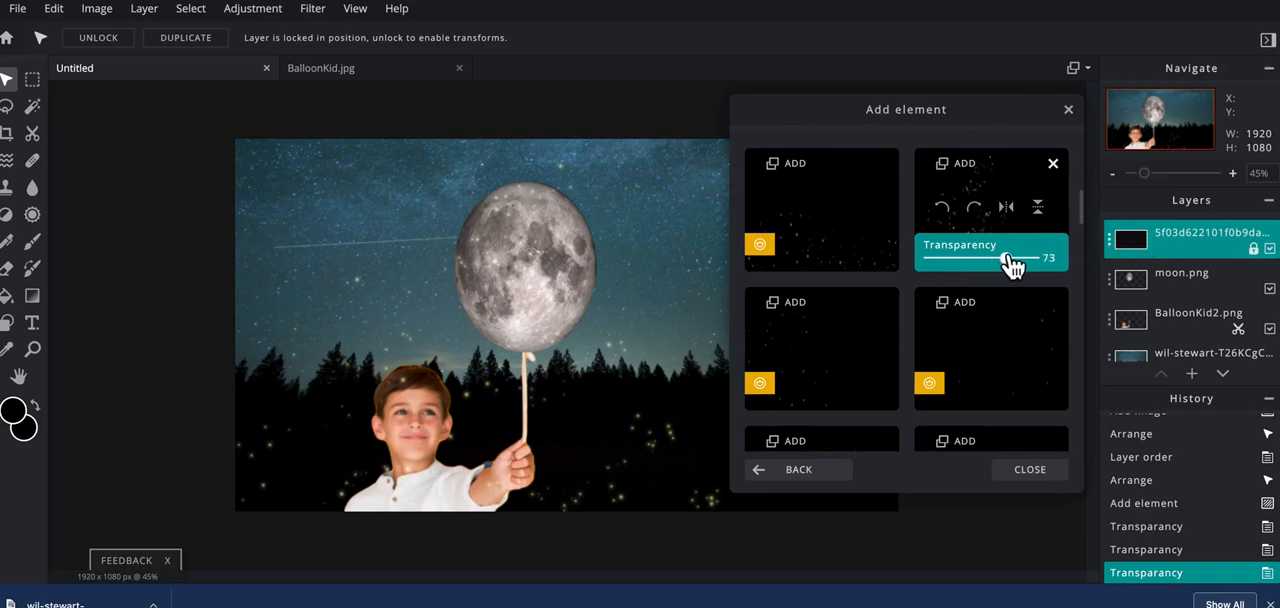
drag(1020, 256, 1004, 256)
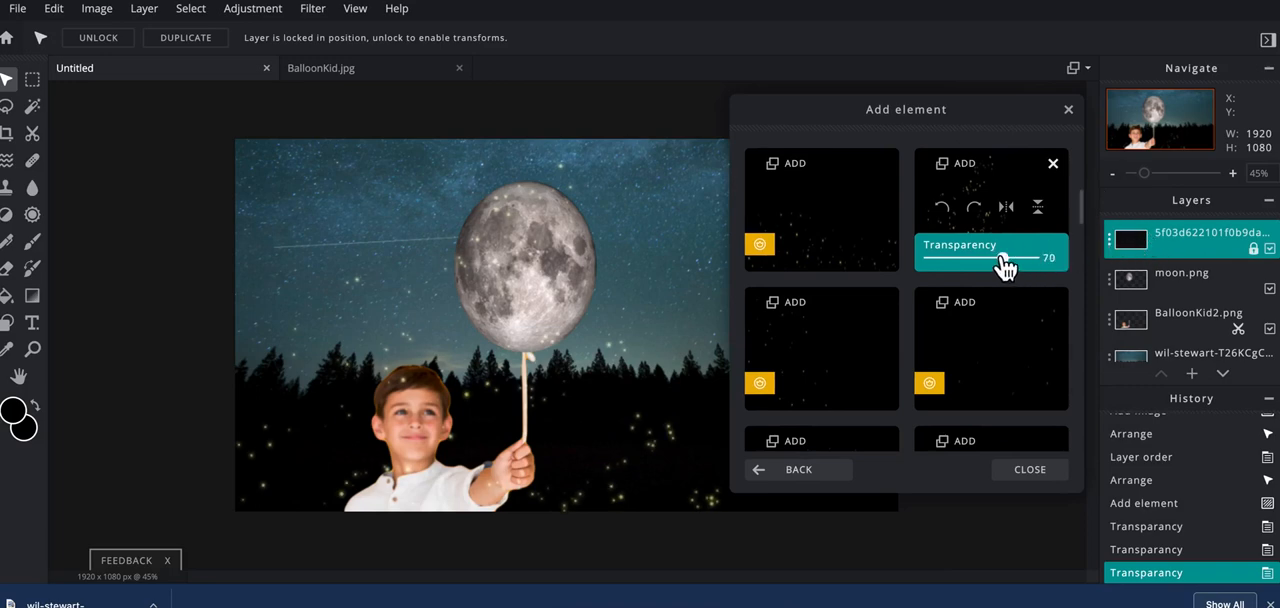
drag(1022, 258, 1012, 258)
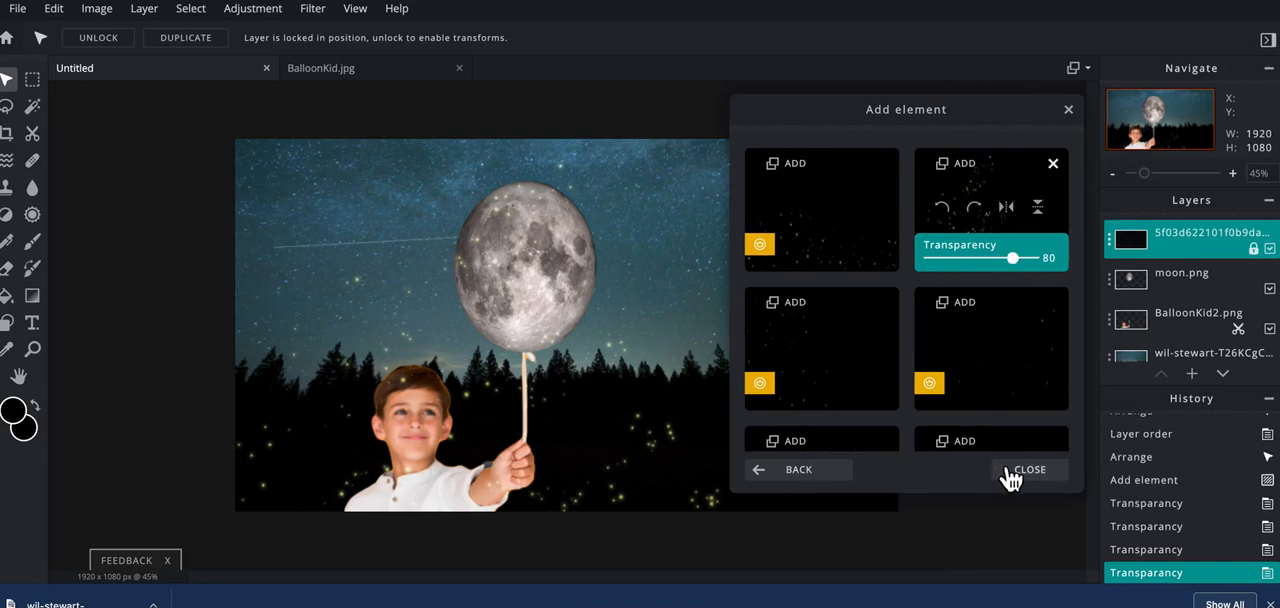
Close the element panel and set the fireflies overlay layer to Unlocked in its settings
click(1028, 470)
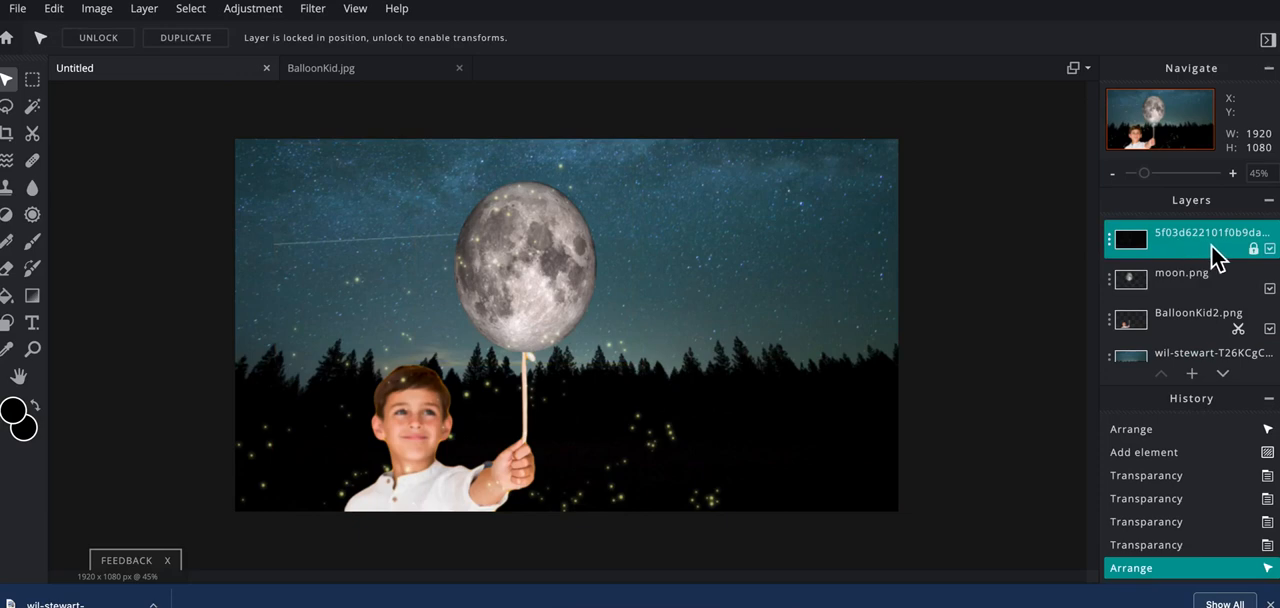
mouse_move(1258, 268)
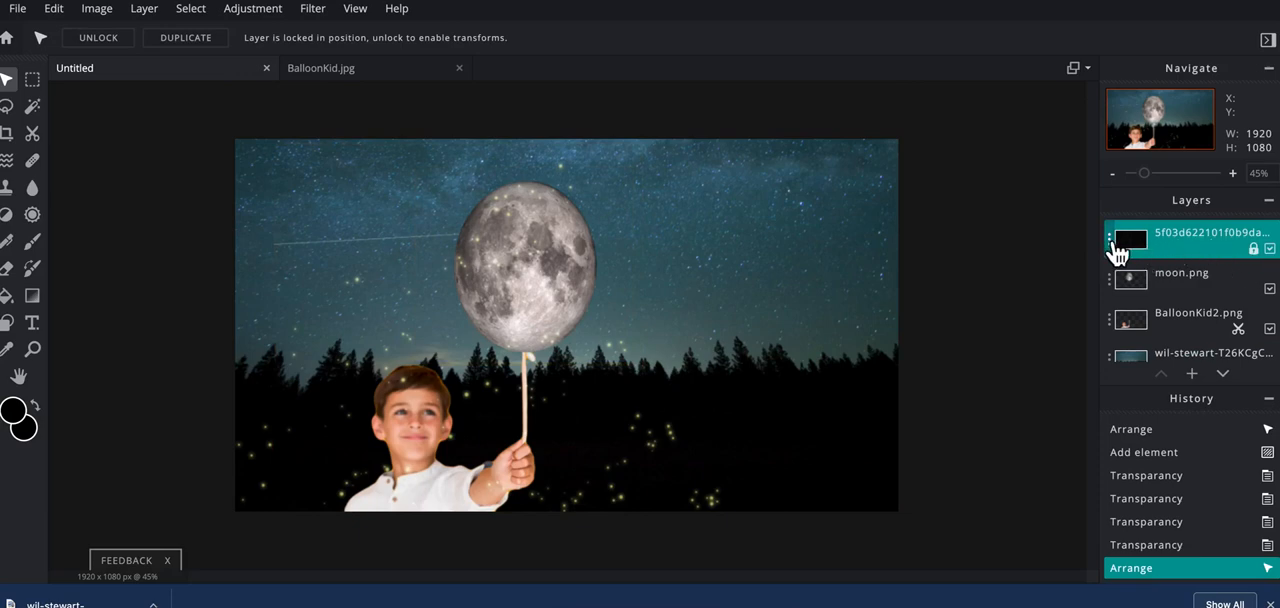
click(1128, 240)
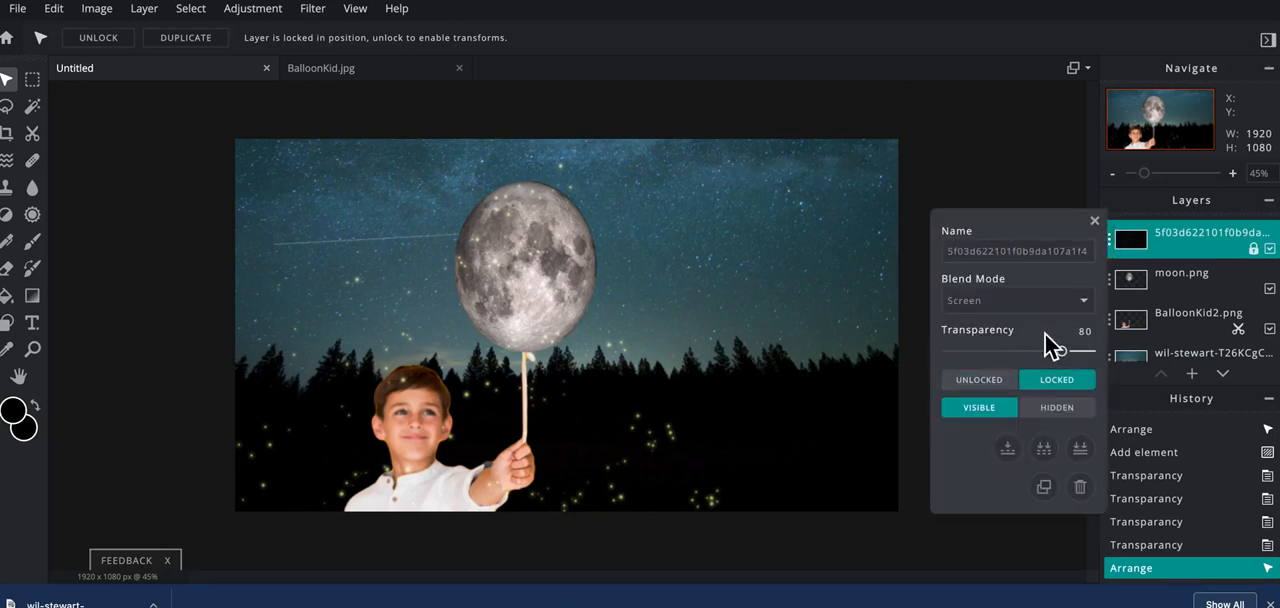
click(978, 380)
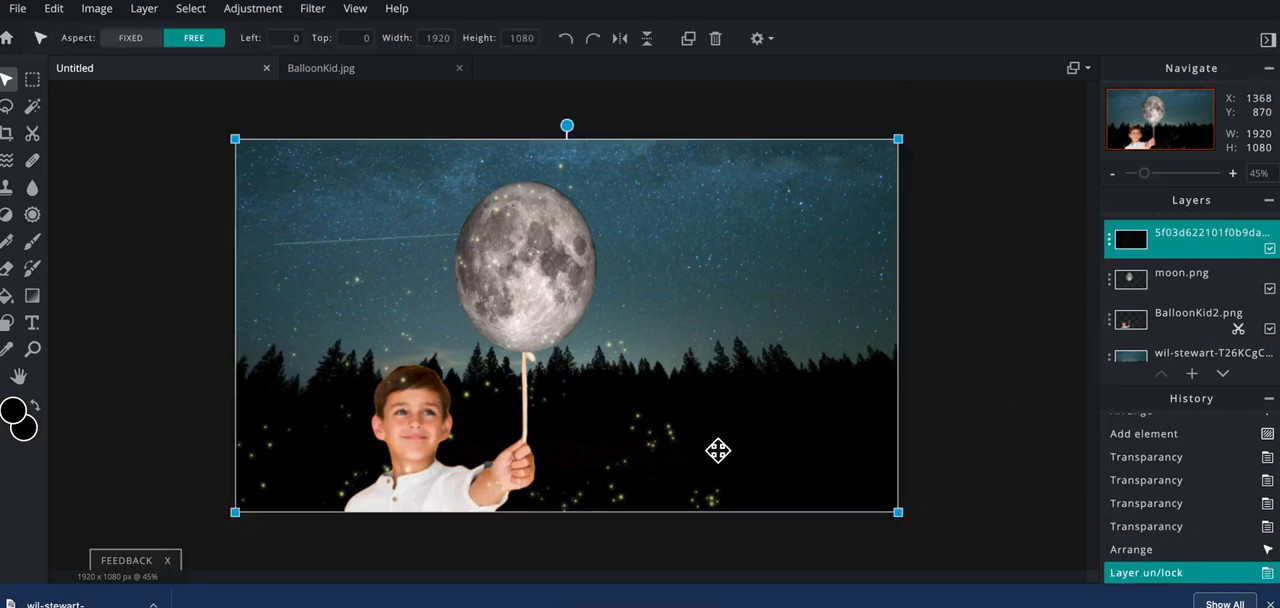
Drag the fireflies overlay around until its sparkles cover the whole night scene
drag(718, 450, 512, 392)
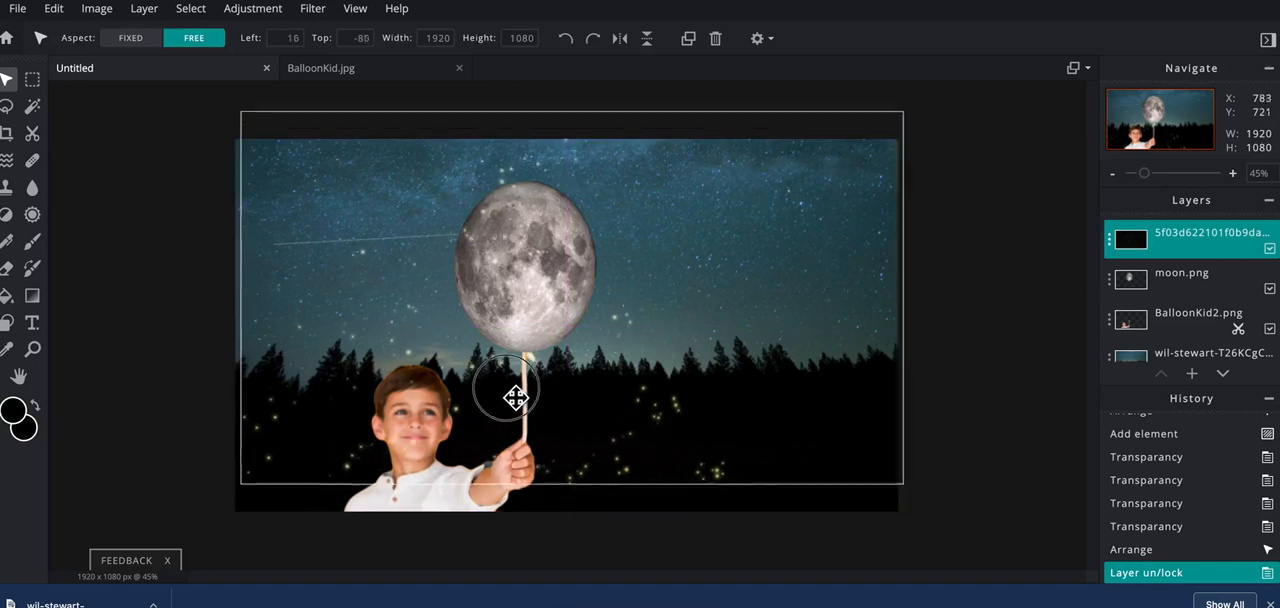
drag(510, 390, 556, 364)
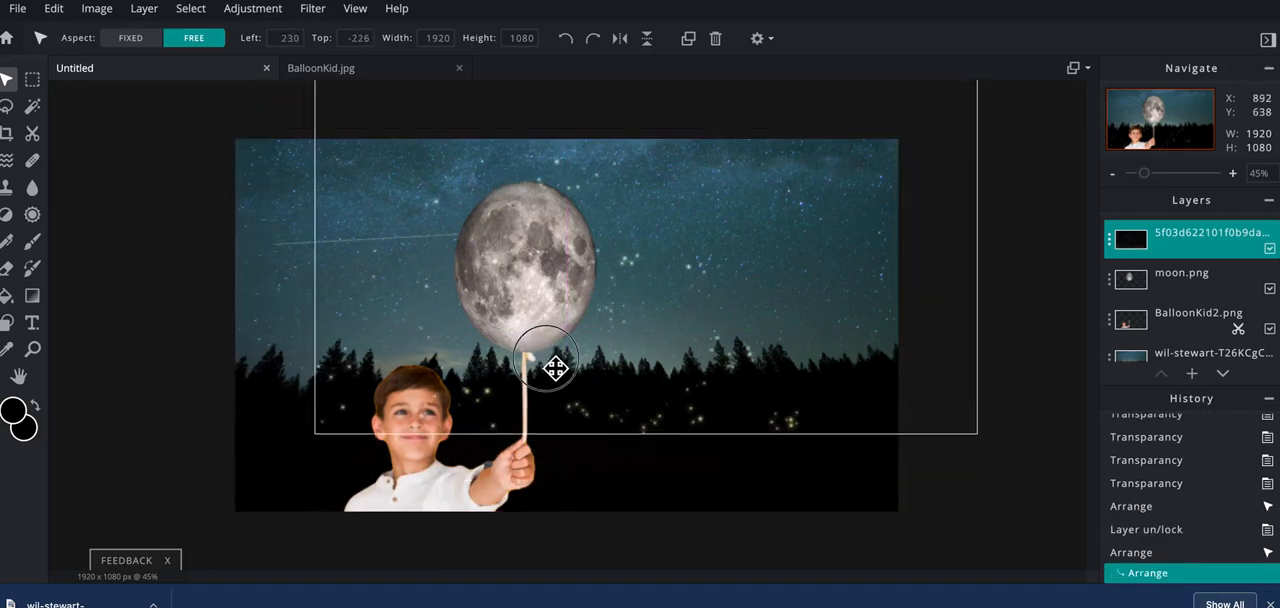
drag(544, 364, 656, 412)
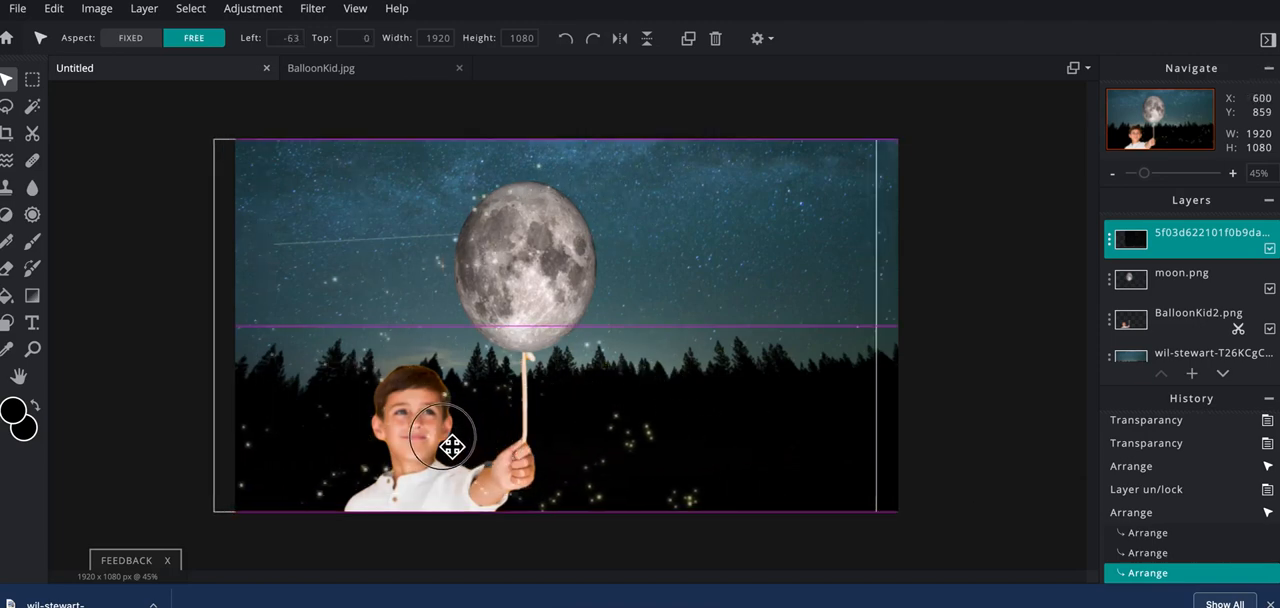
drag(452, 448, 468, 442)
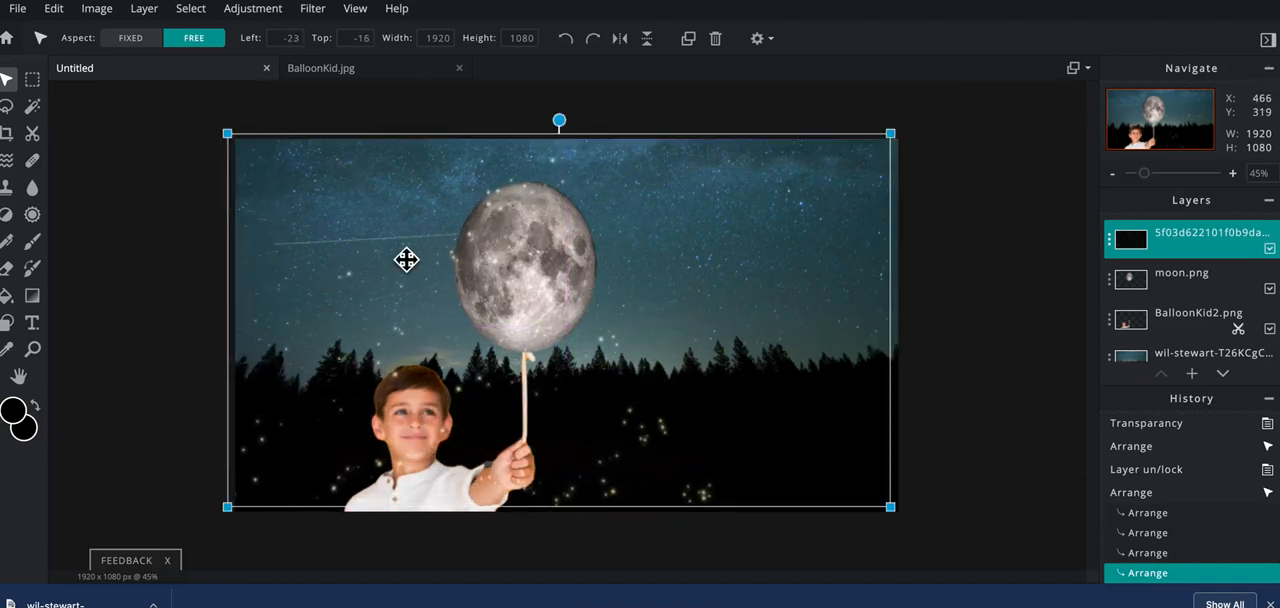
Browse the Overlay collections in the Add element library, scrolling through the categories
click(16, 8)
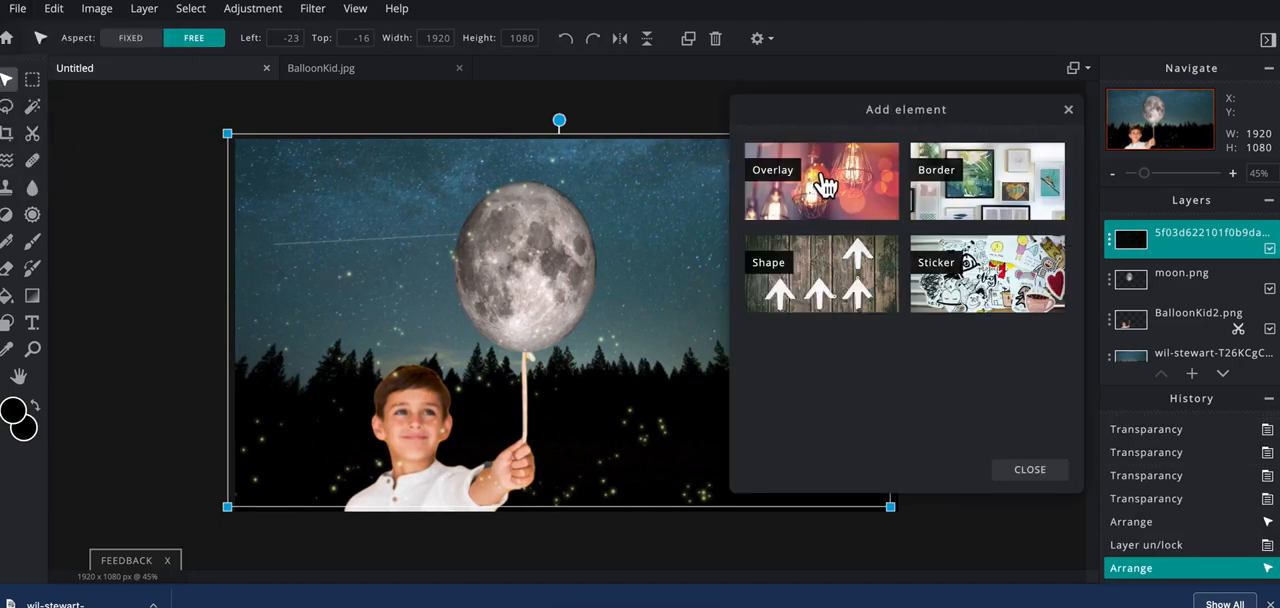
click(820, 180)
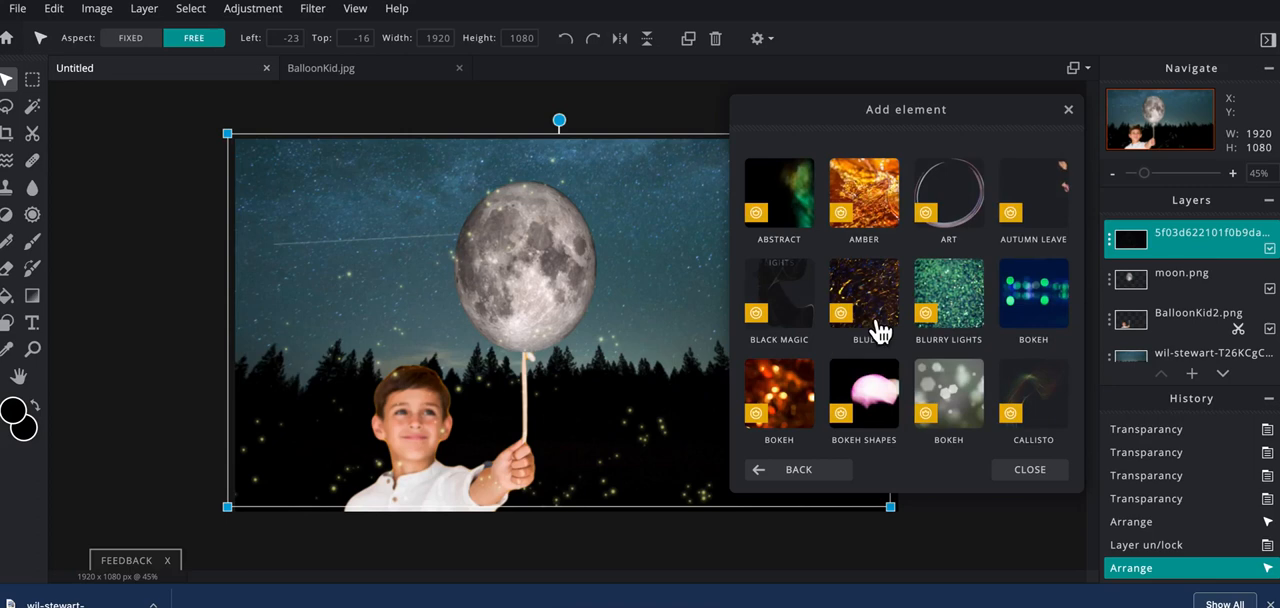
scroll(down, 3)
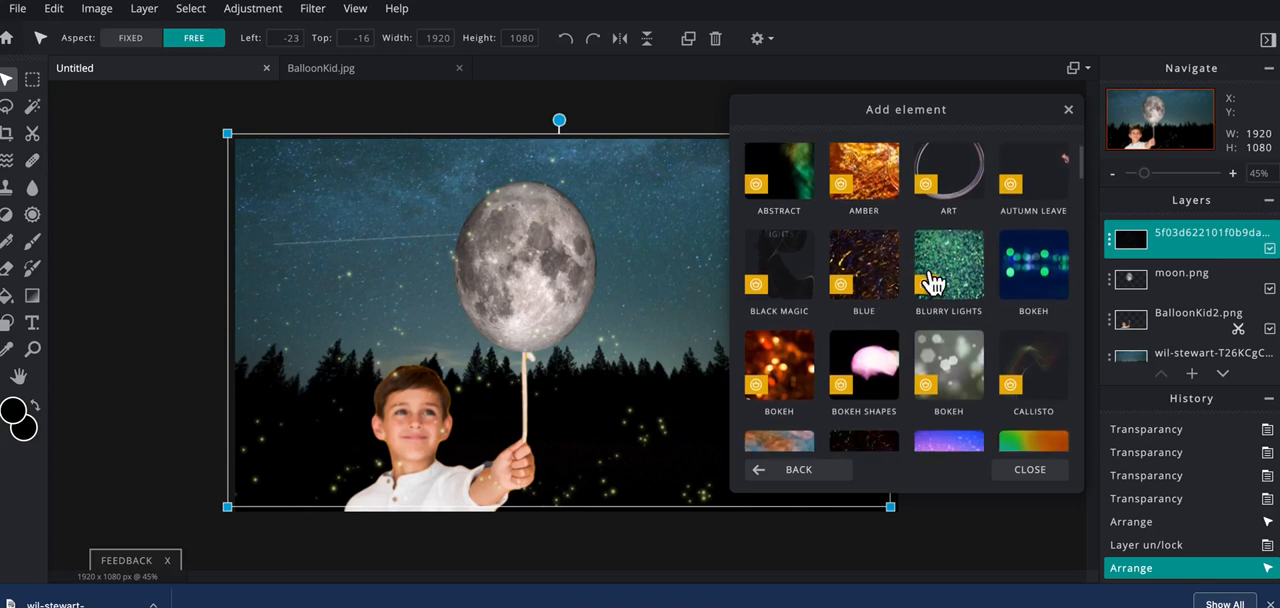
scroll(down, 3)
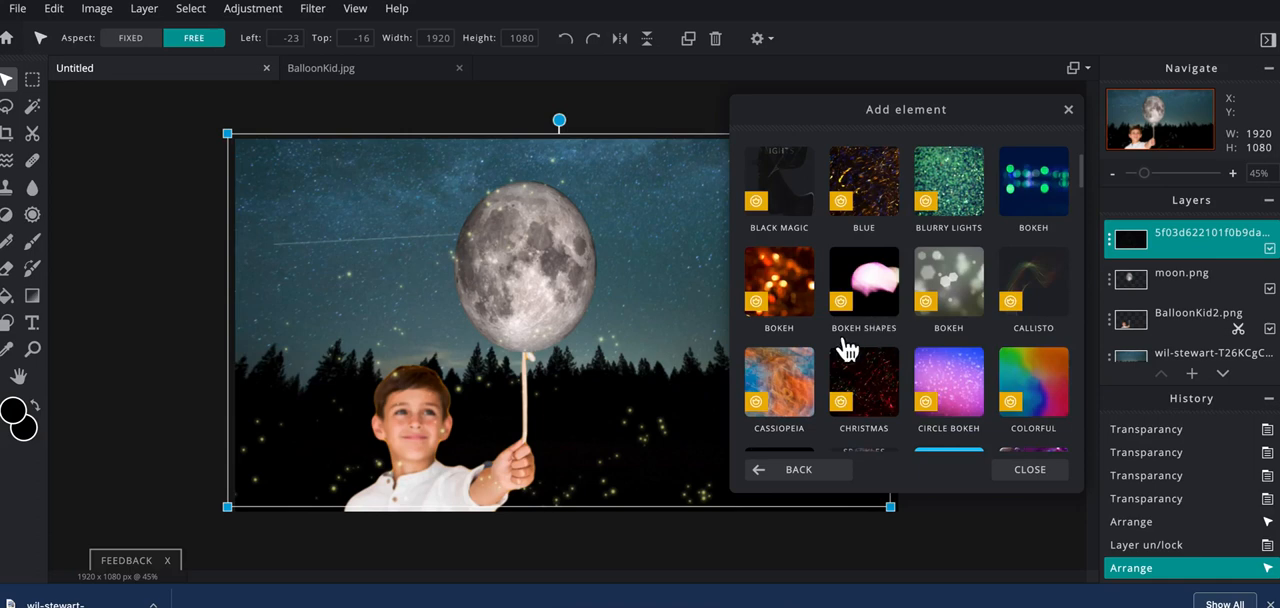
scroll(down, 3)
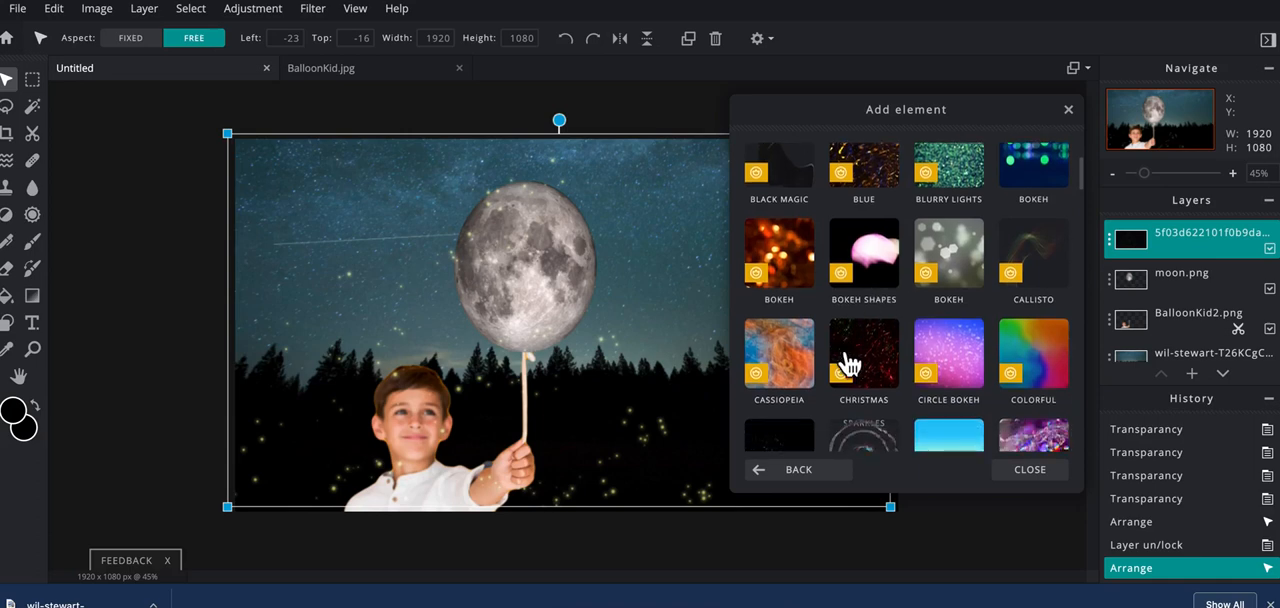
mouse_move(1032, 488)
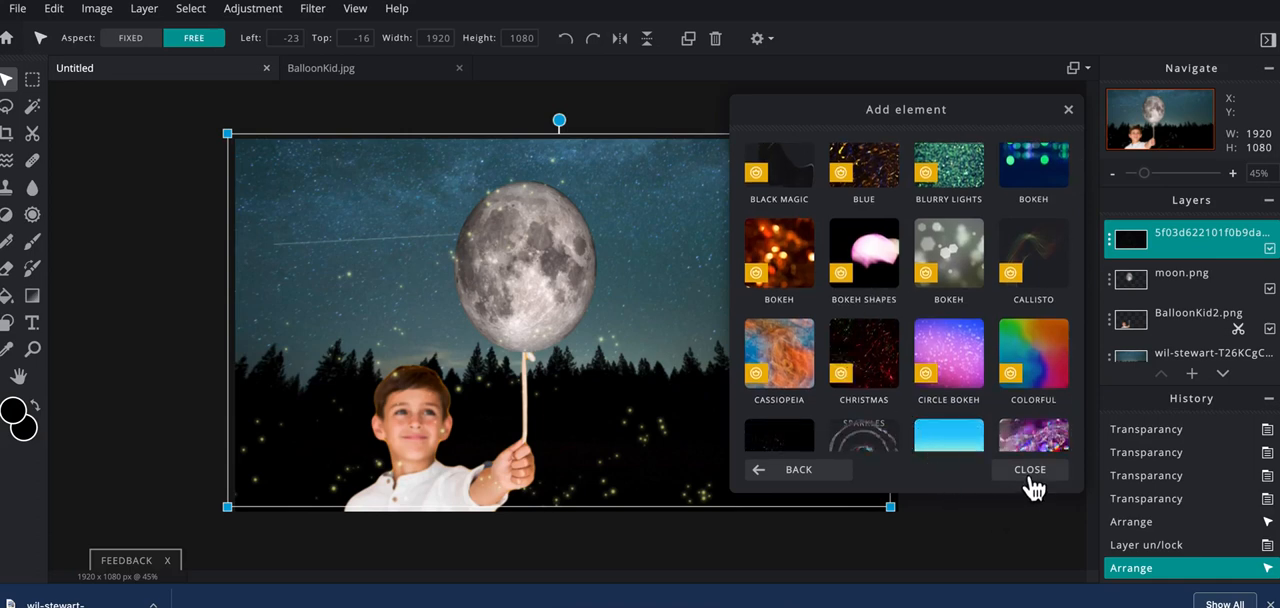
Close the Add element library without adding another overlay, leaving the firefly composite
click(1028, 470)
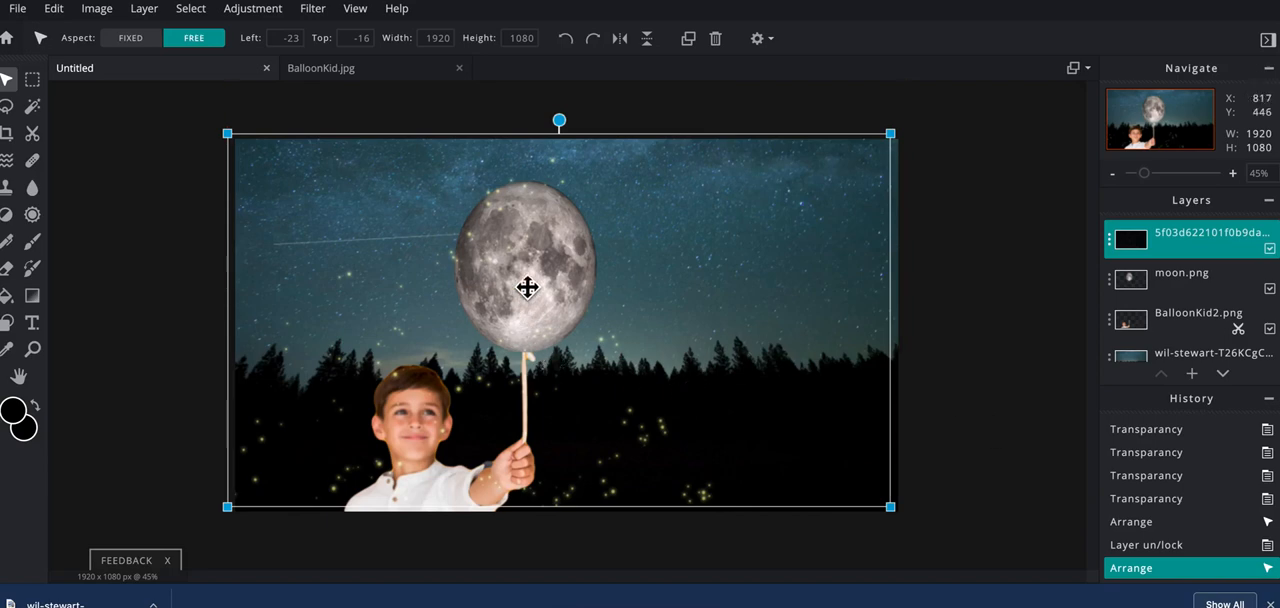
mouse_move(484, 444)
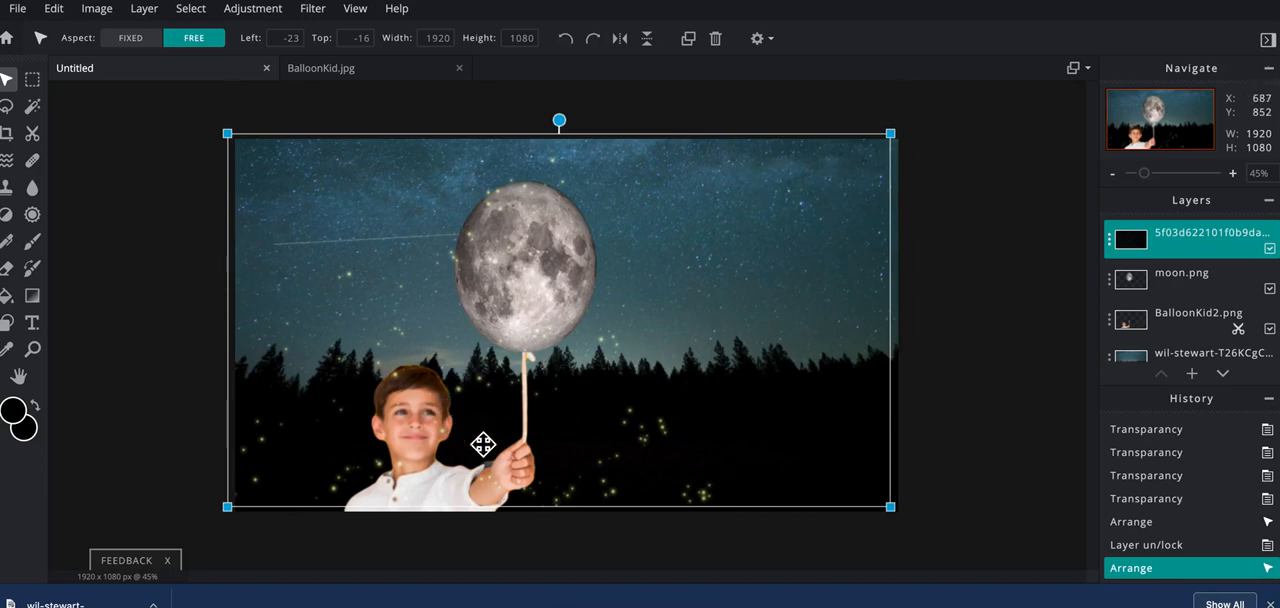
mouse_move(996, 408)
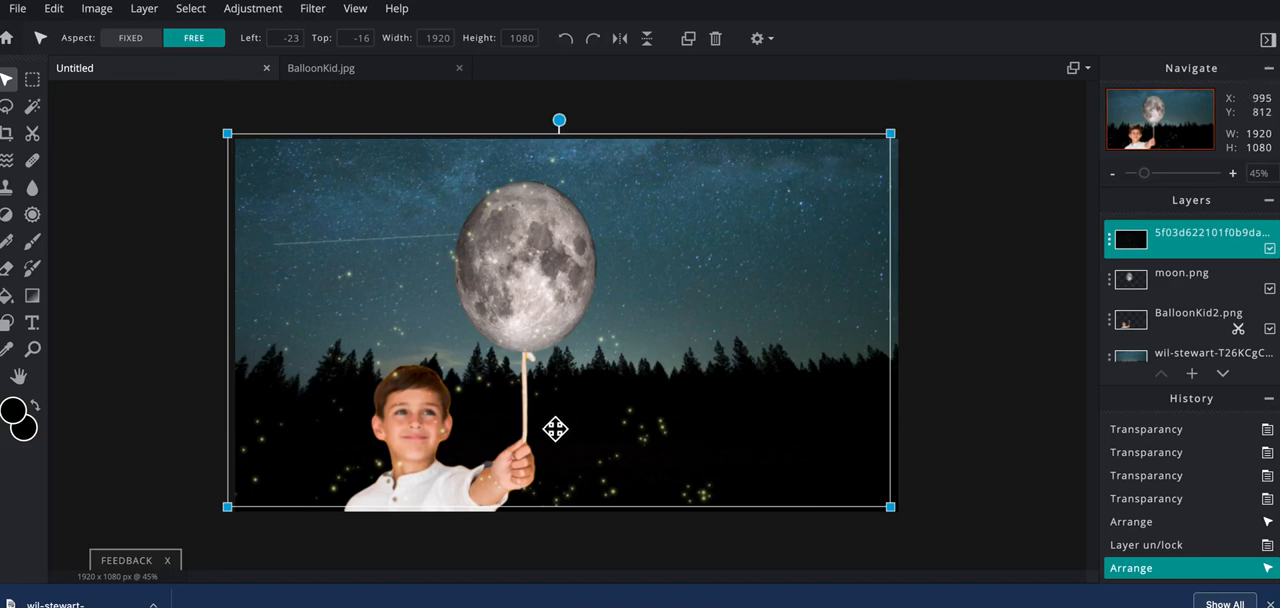
mouse_move(544, 308)
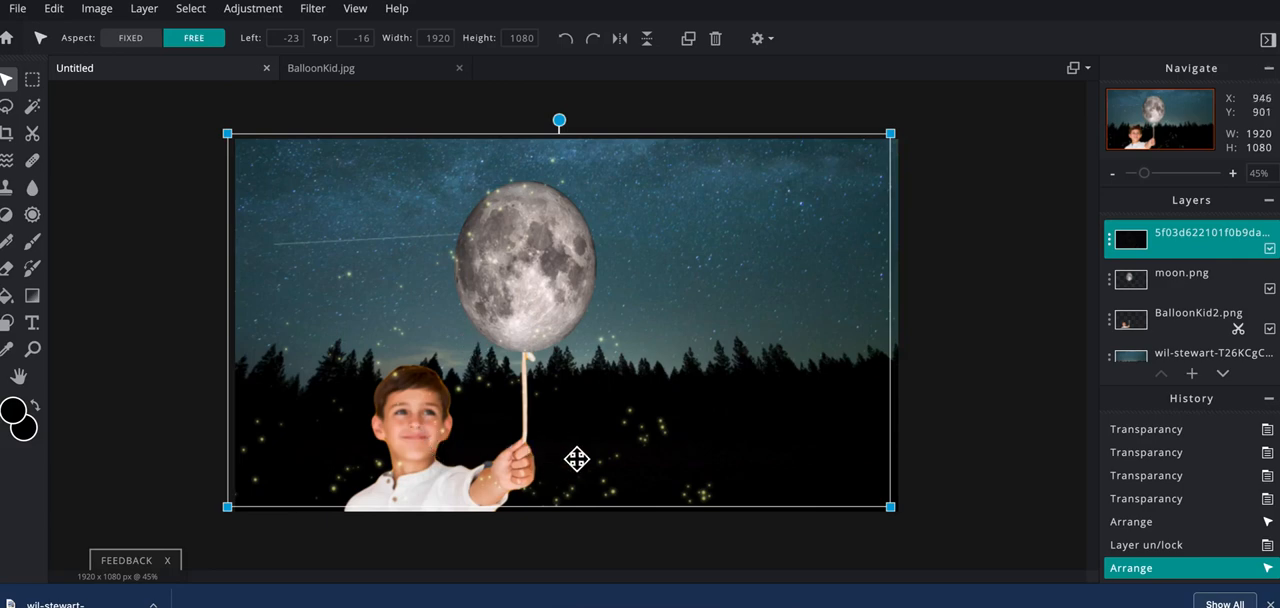
mouse_move(984, 434)
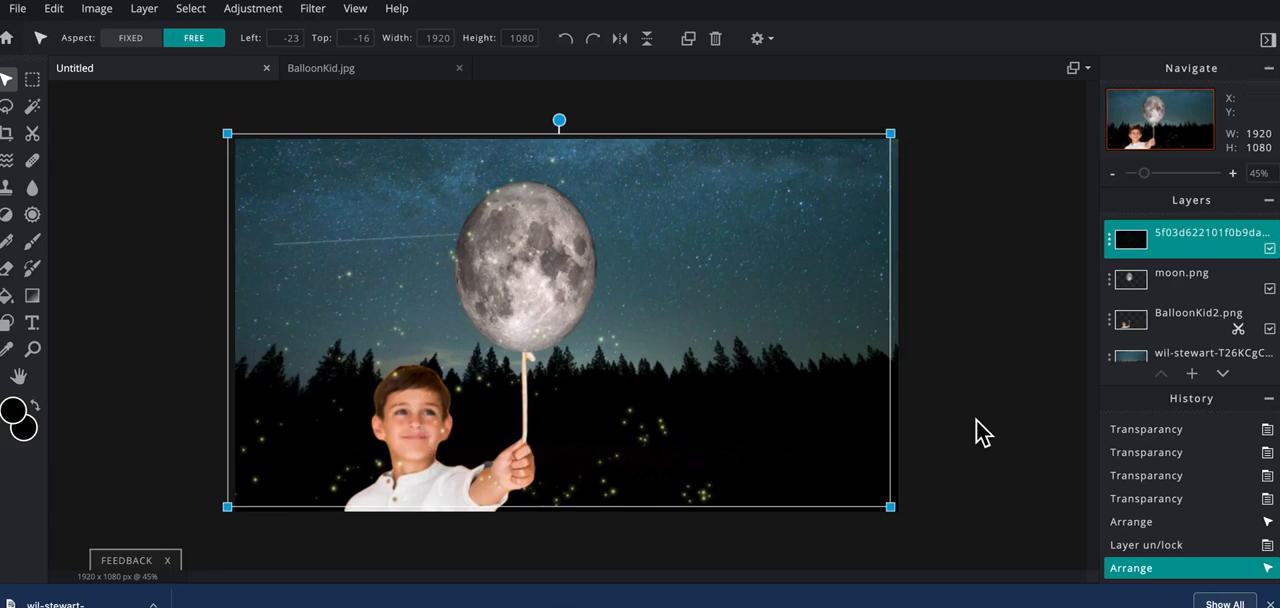